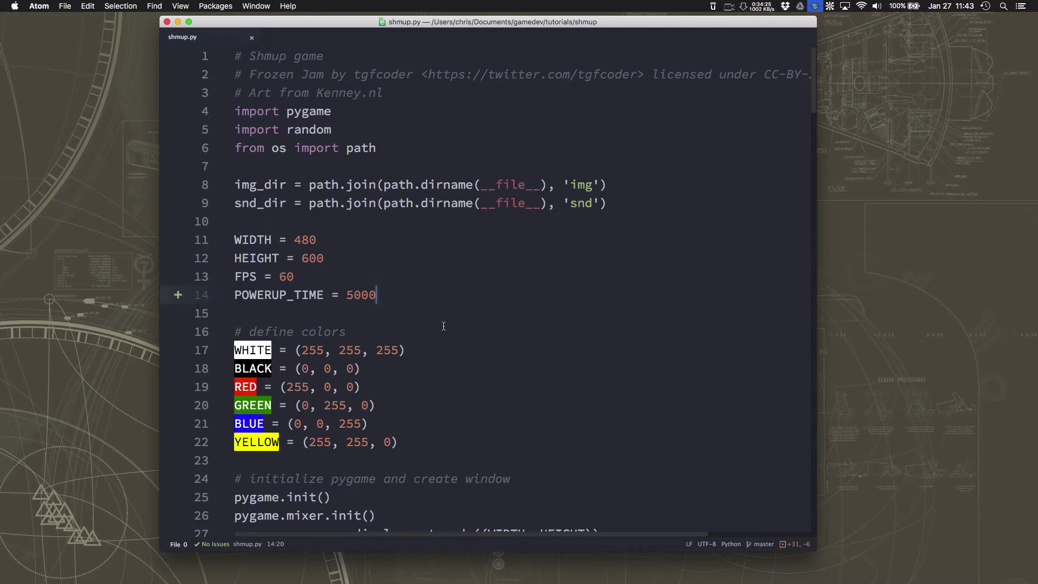
mouse_move(574, 363)
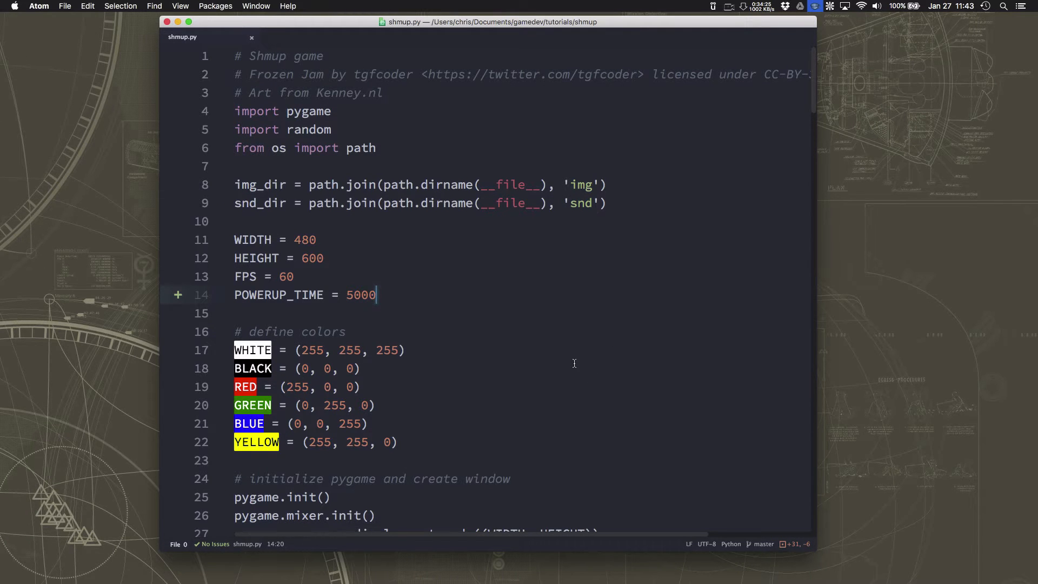
mouse_move(470, 233)
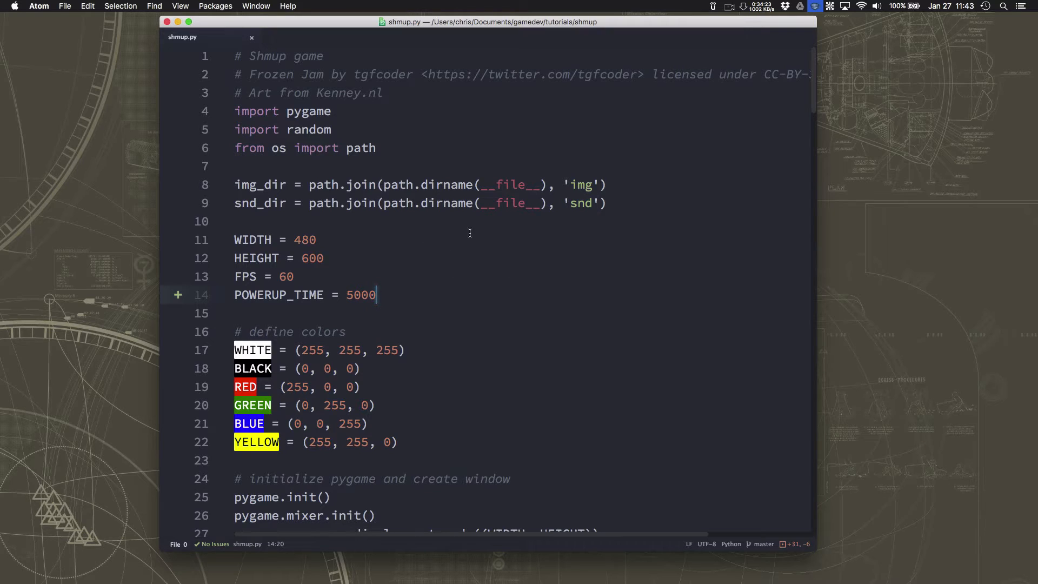
mouse_move(478, 340)
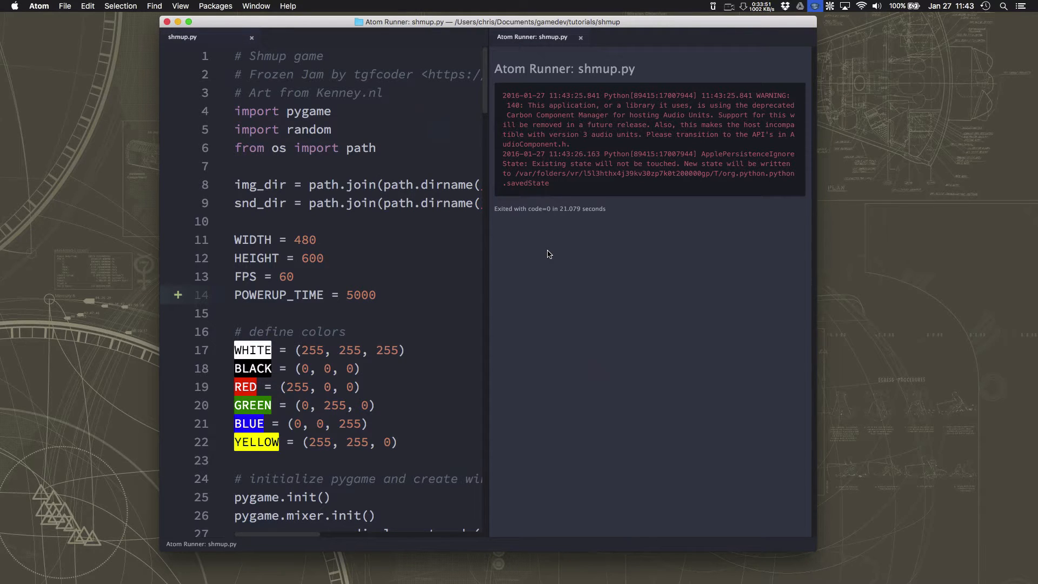
Step: Close the Atom Runner output and scroll through shmup.py to review it
left_click(581, 36)
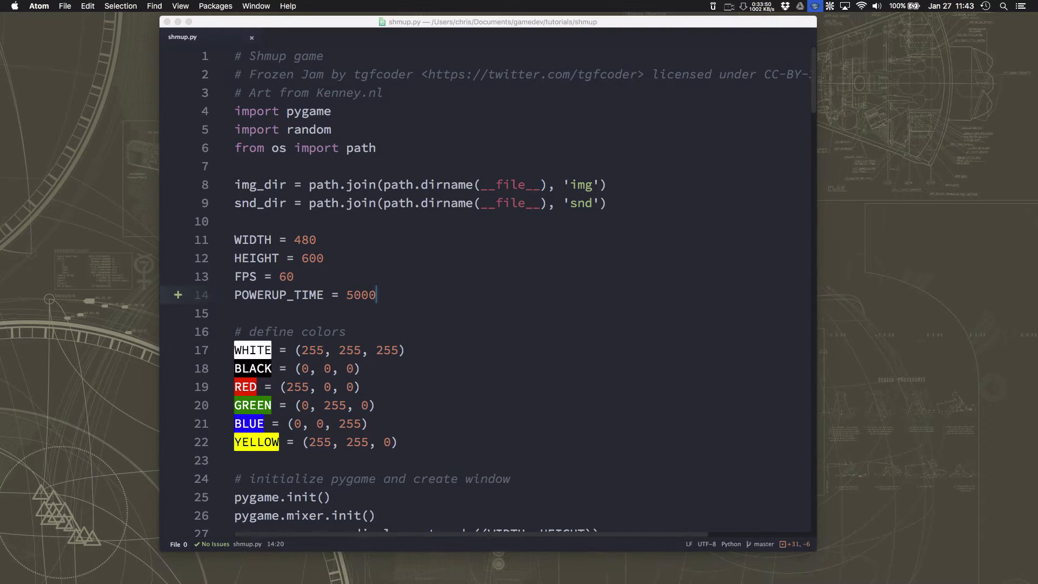
scroll("down", 3)
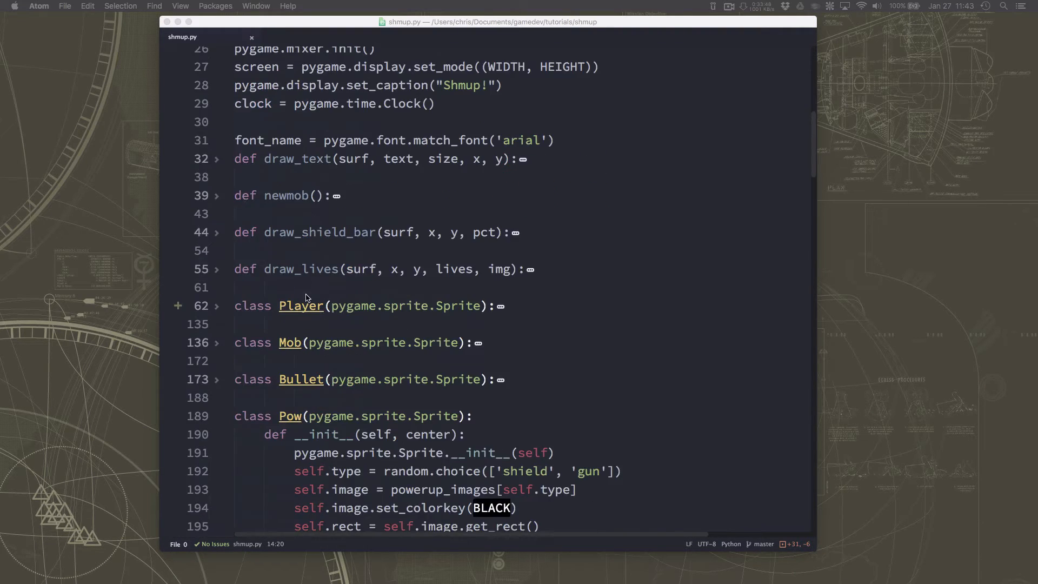
scroll("down", 3)
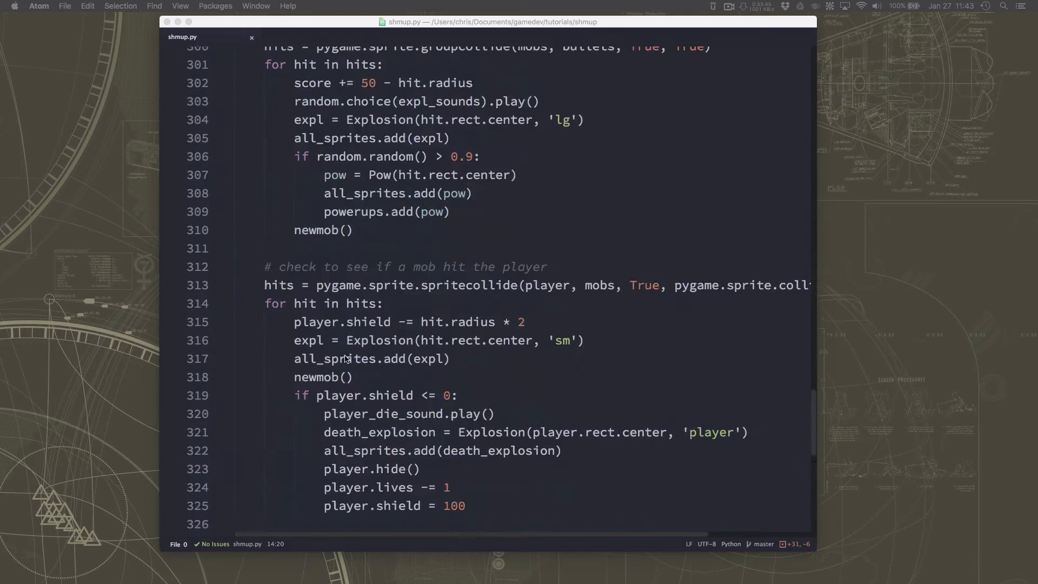
scroll("up", 3)
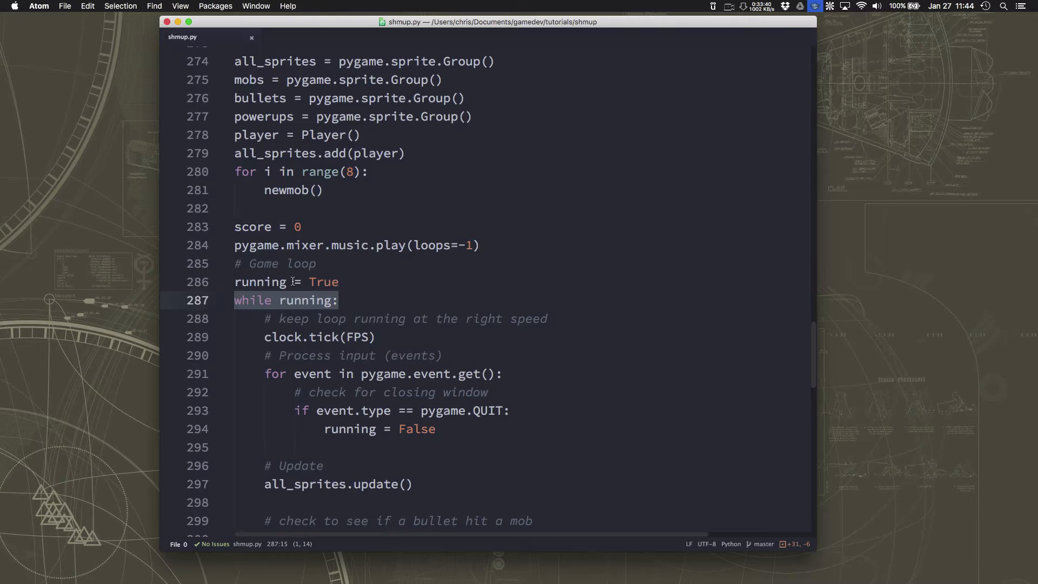
scroll("down", 3)
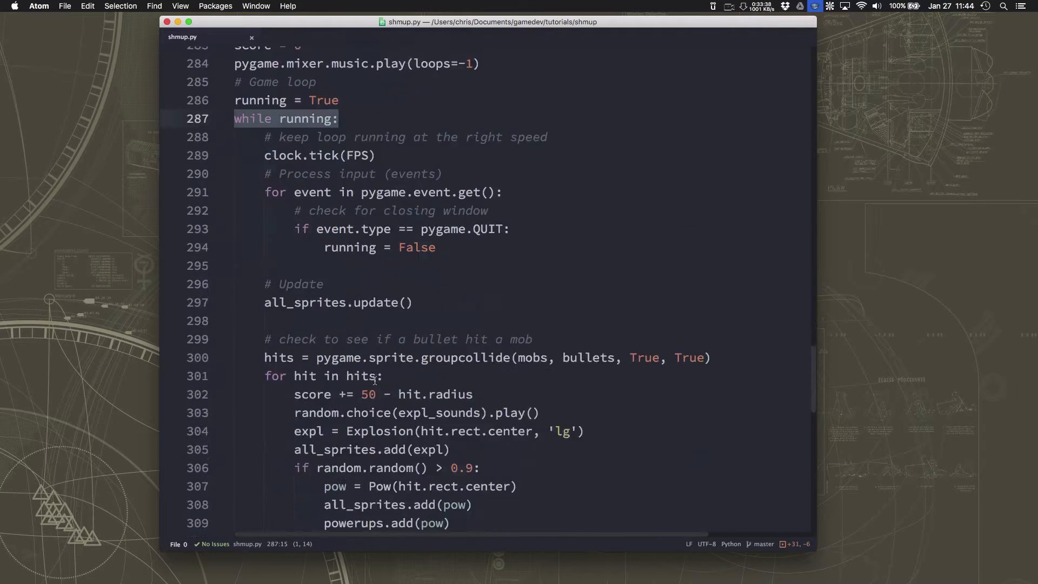
scroll("down", 3)
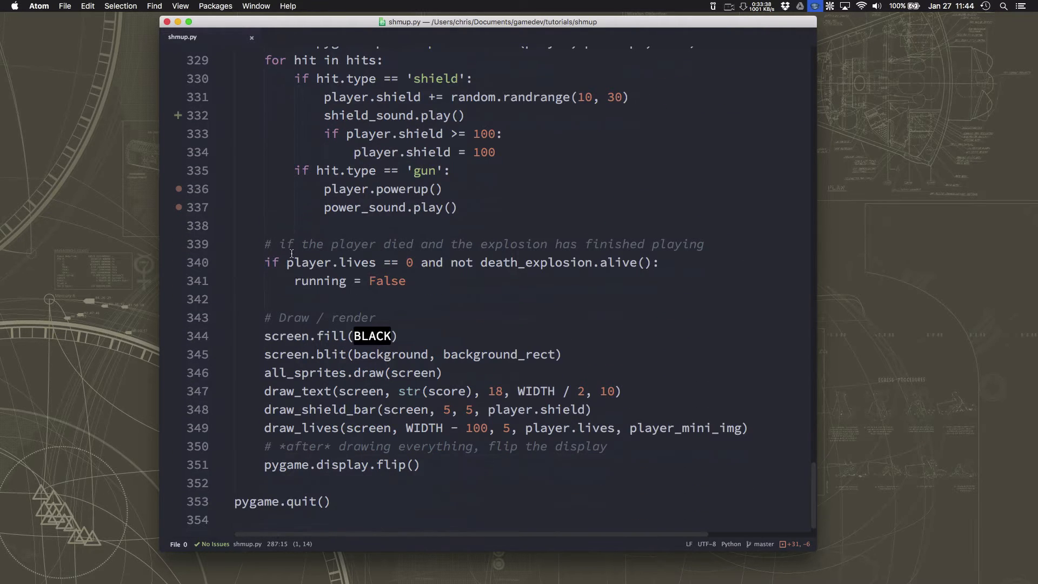
Step: Locate 'running = False' after the player's death and settle on the game loop
left_click(406, 280)
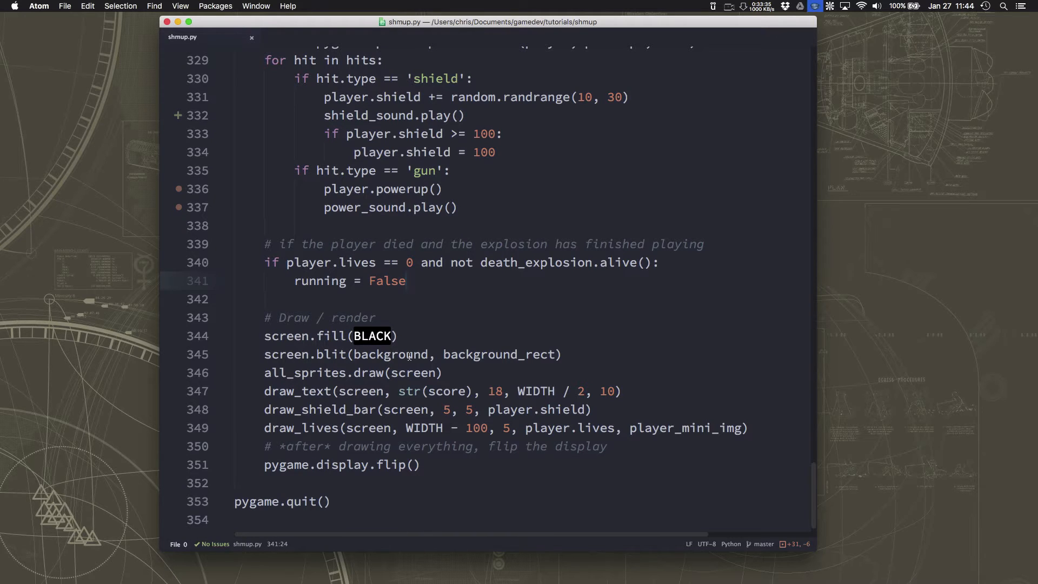
left_click(407, 281)
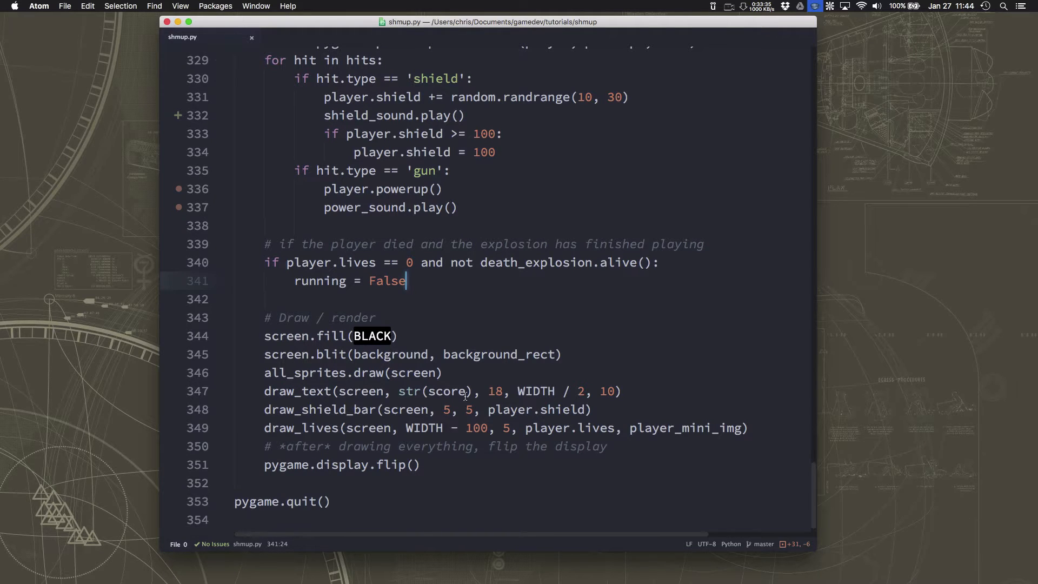
scroll("up", 3)
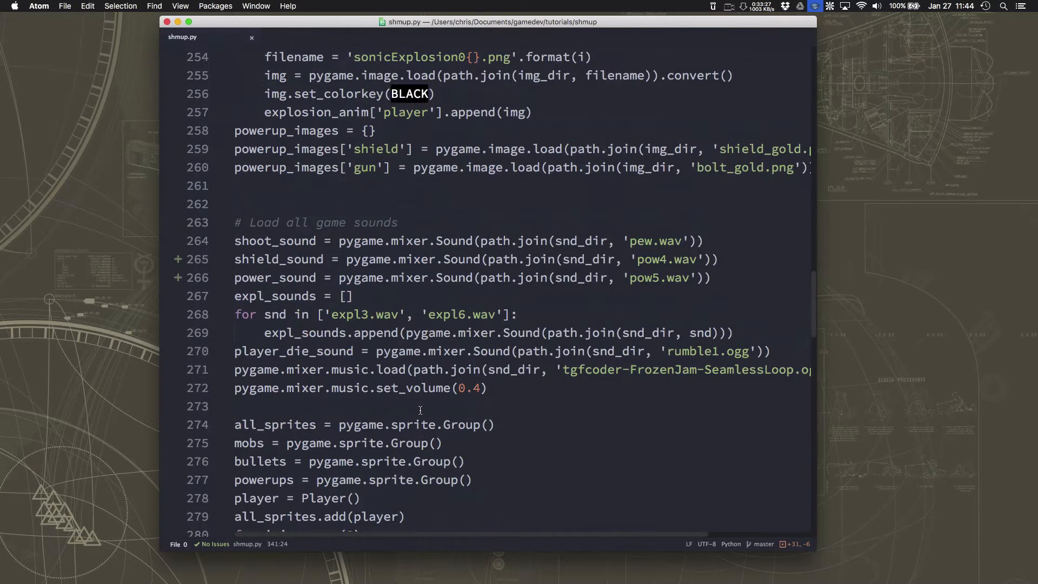
scroll("down", 3)
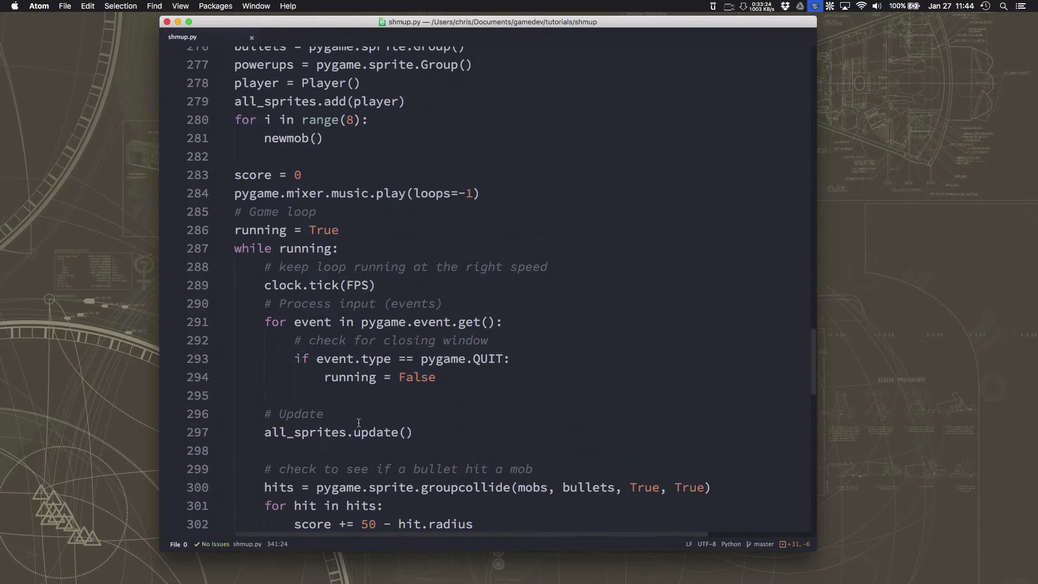
scroll("down", 3)
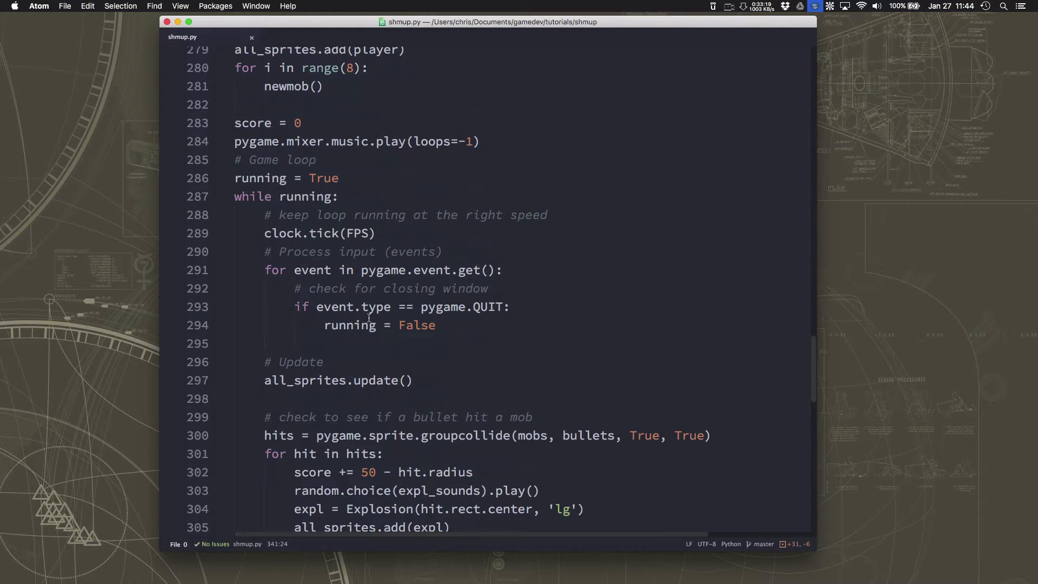
mouse_move(387, 279)
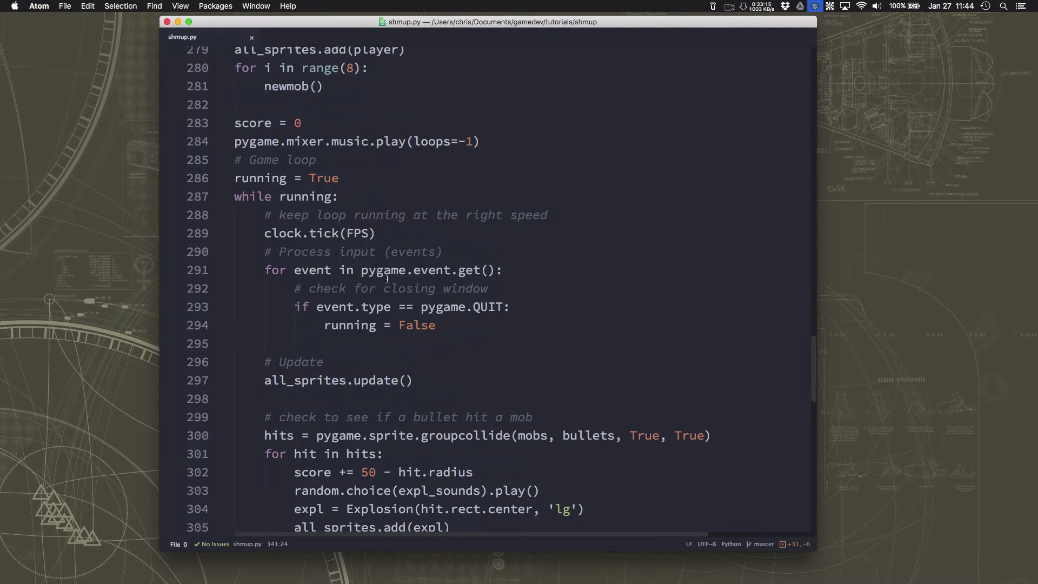
Step: Add 'game_over = True' above 'running = True' in the game loop setup
left_click(316, 159)
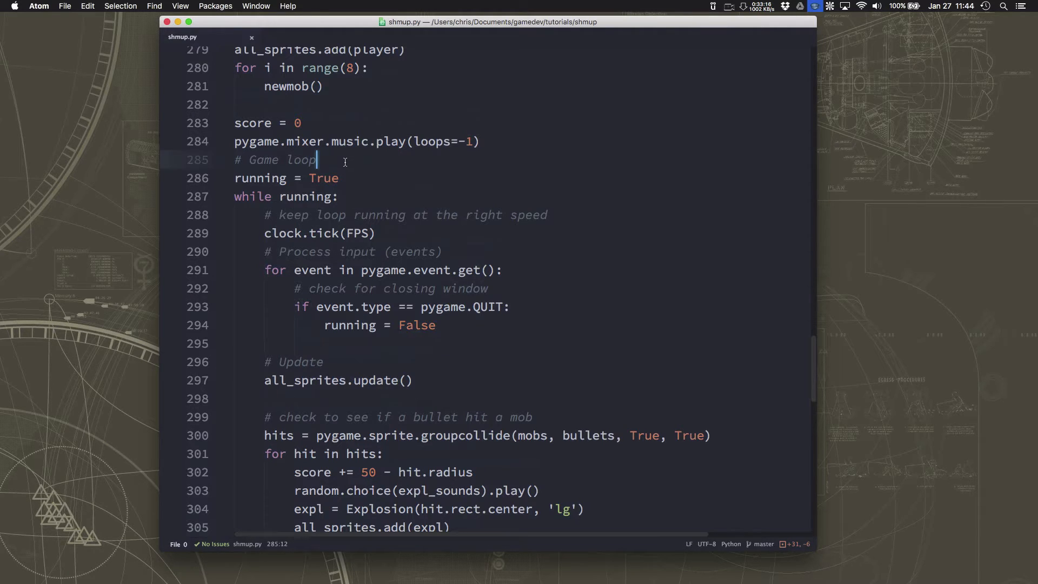
type("game_over = Tru")
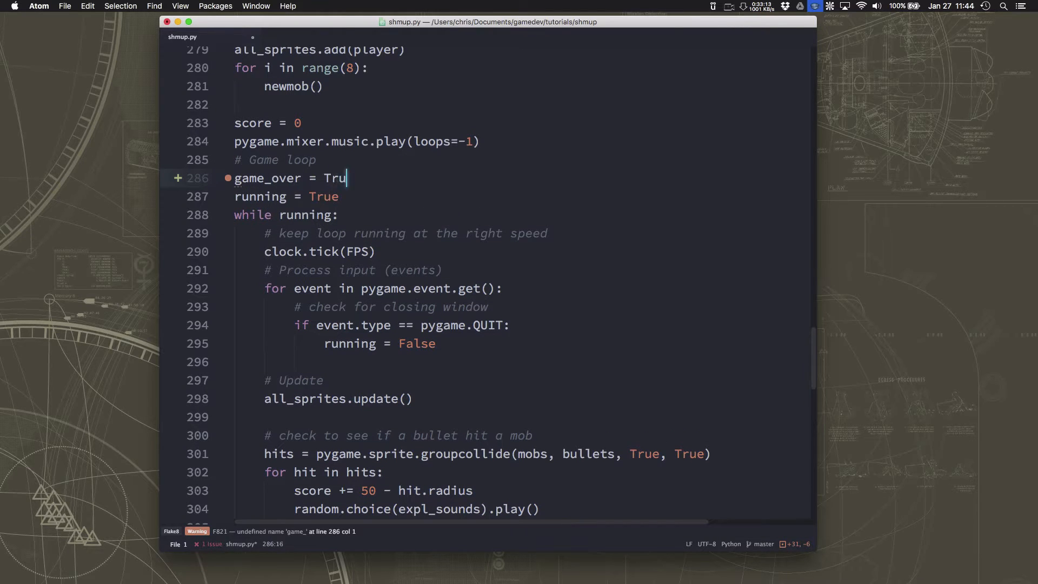
type("e")
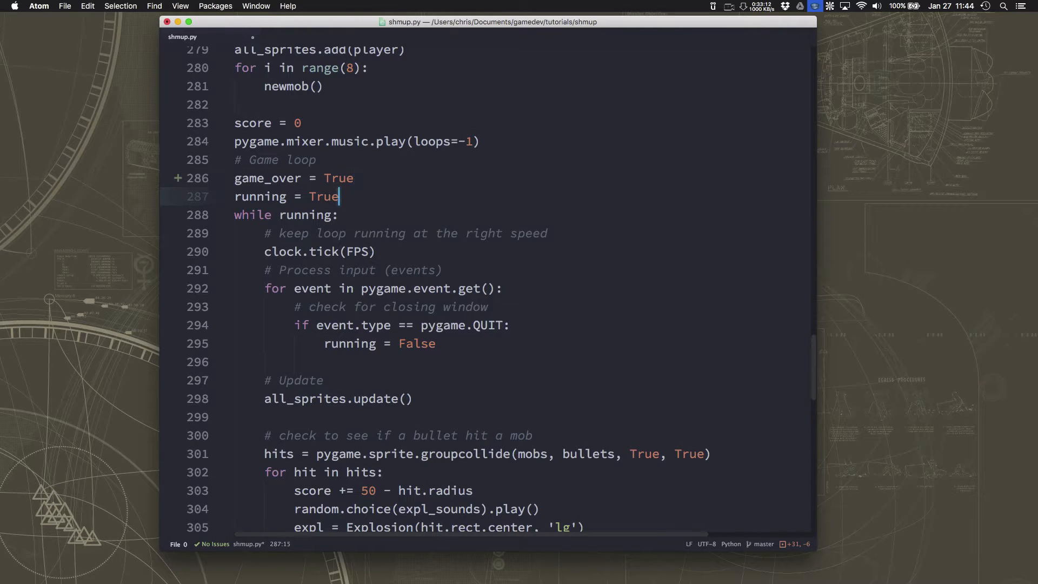
Step: Inside the while loop, call show_go_screen() when game_over, then set game_over to False
left_click(354, 177)
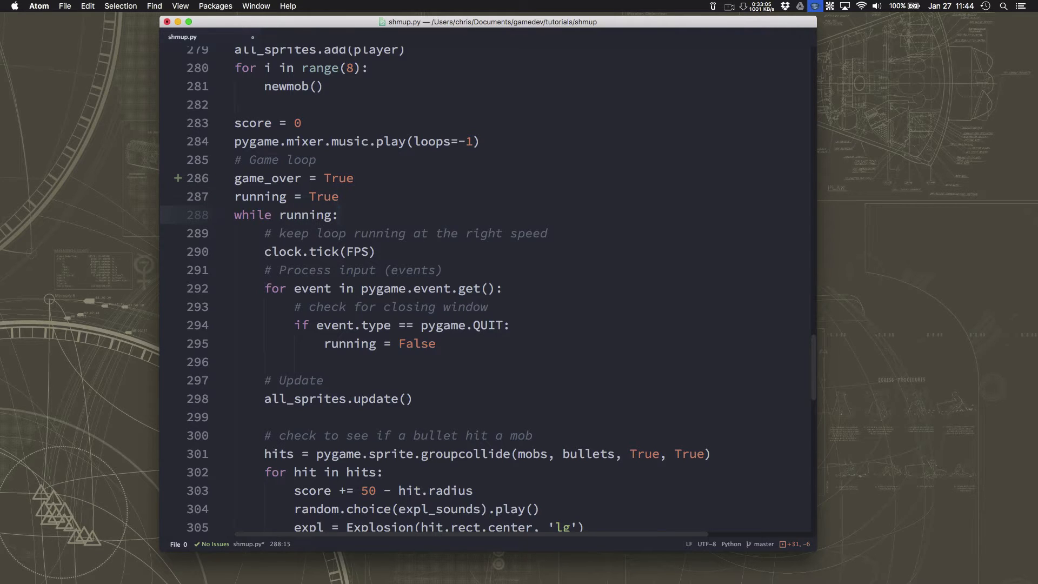
key("enter")
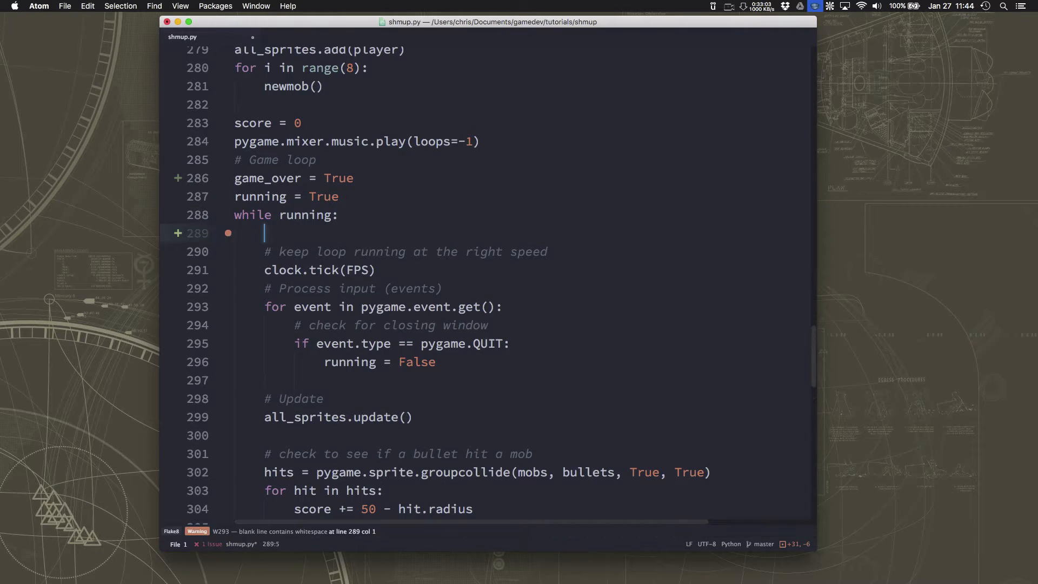
type("if g")
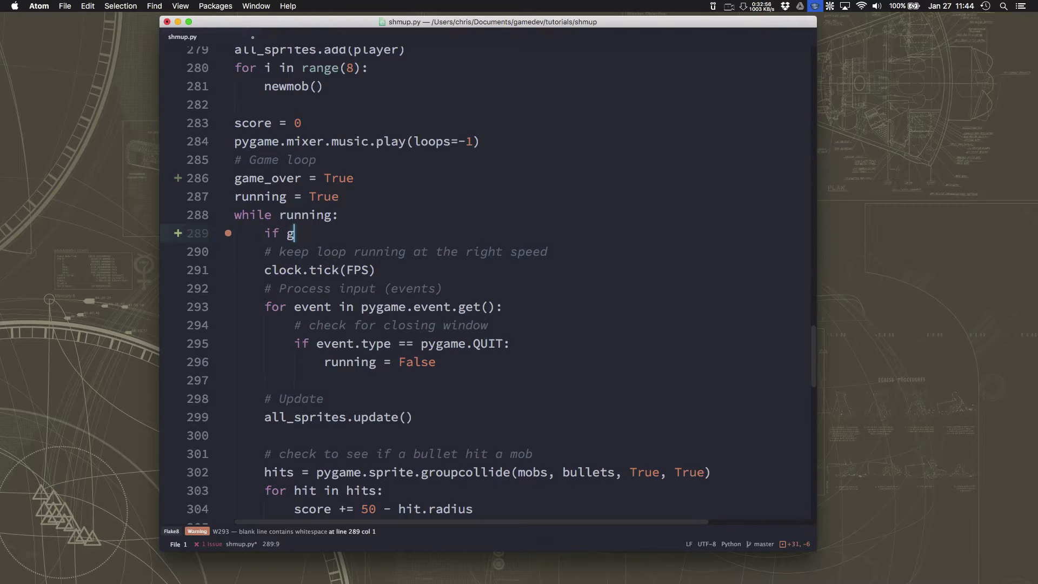
type("ame_over:")
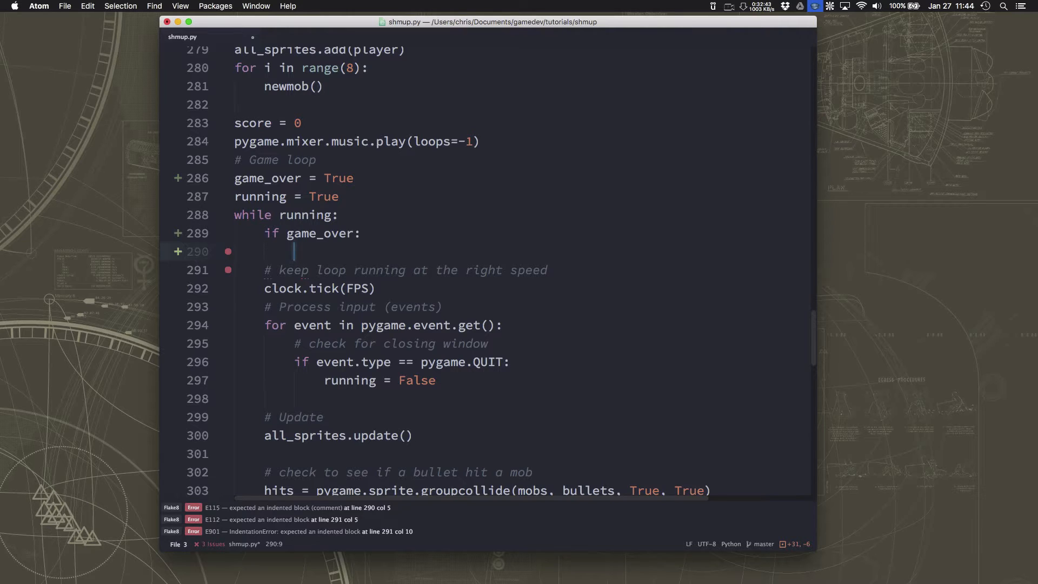
type("s")
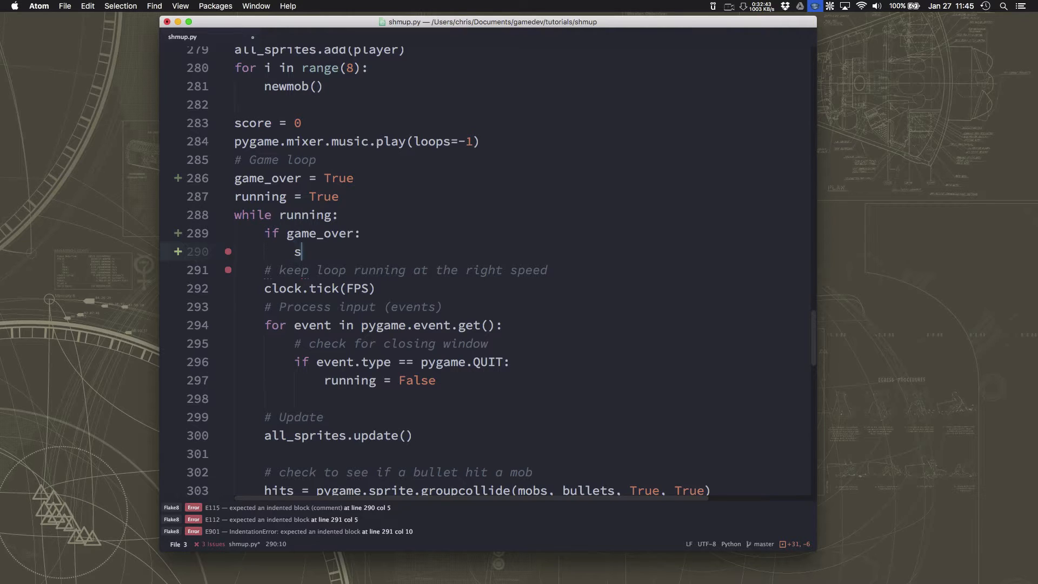
type("how_go_")
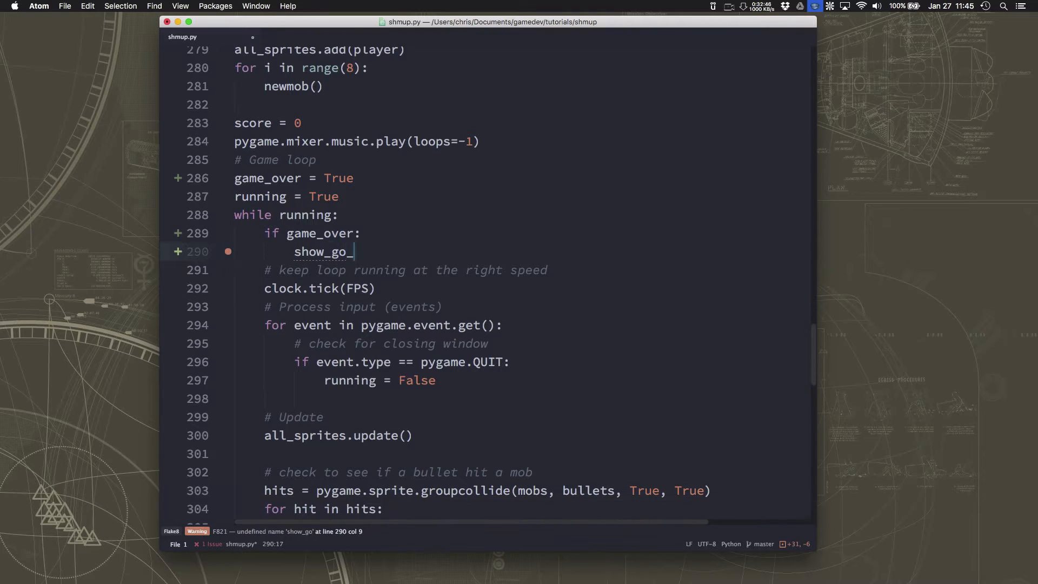
type("sc")
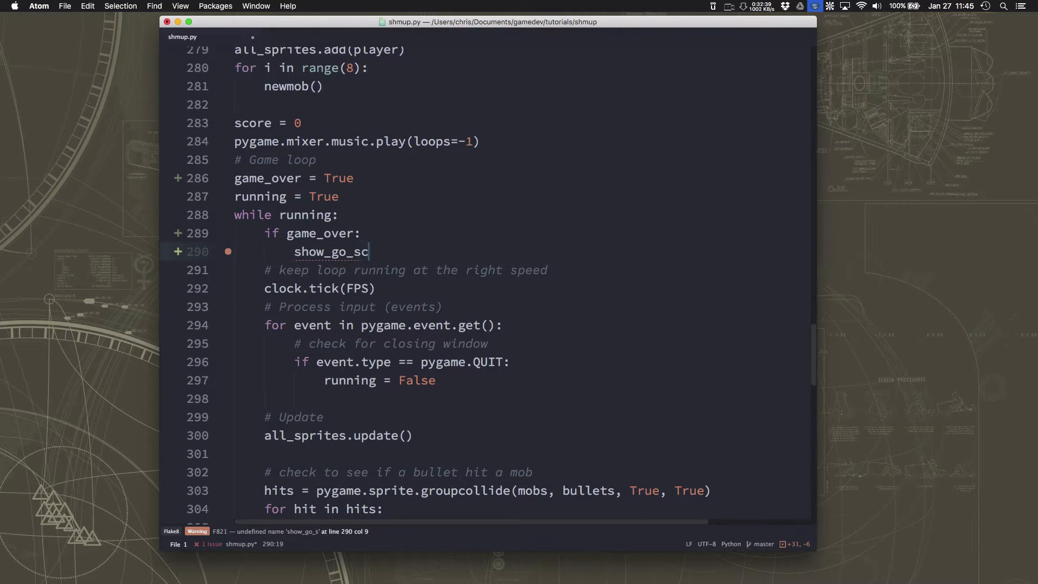
type("reen()")
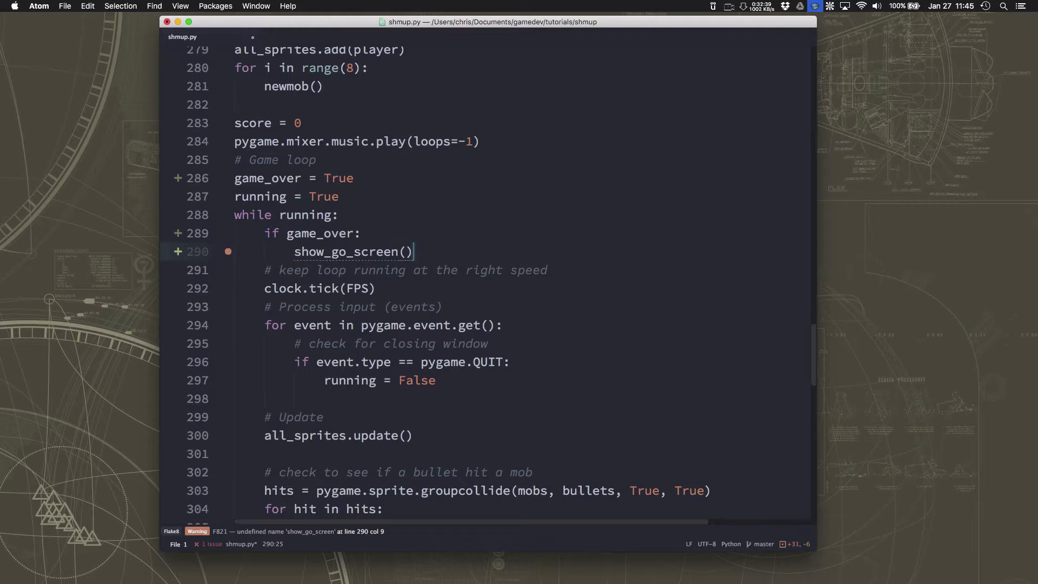
key("Return")
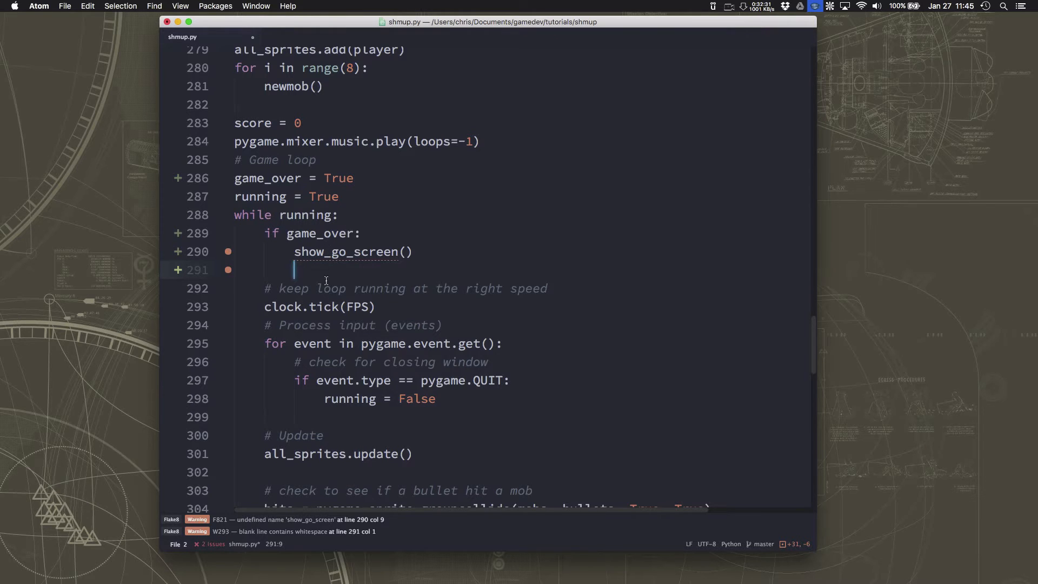
type("game_")
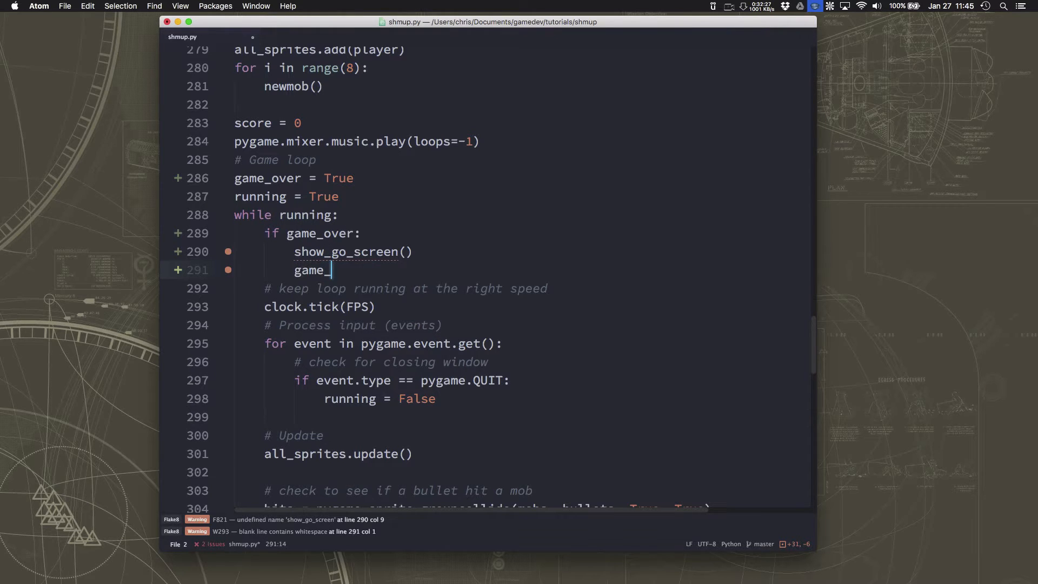
type("over = False")
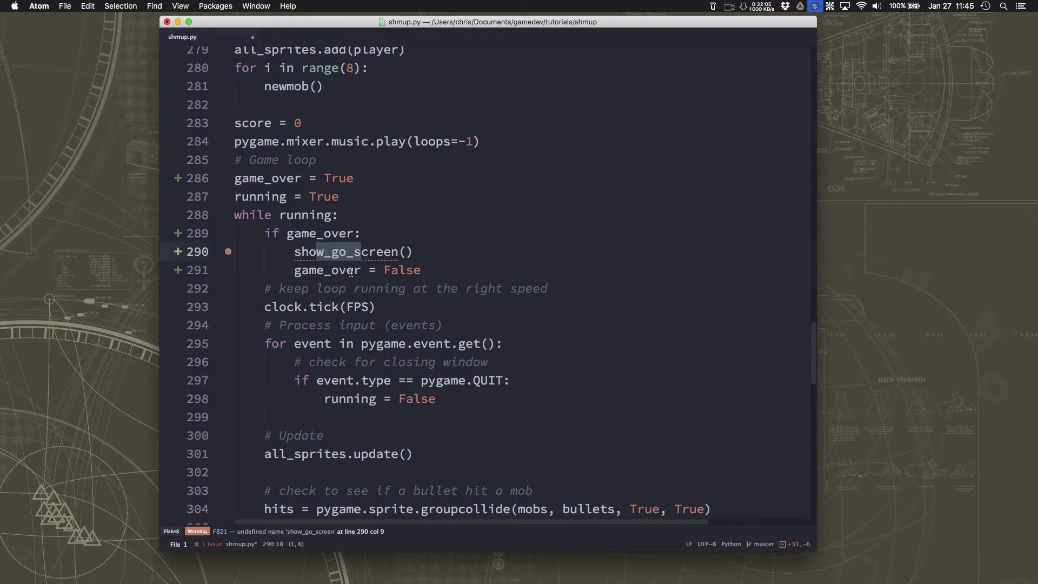
mouse_move(337, 319)
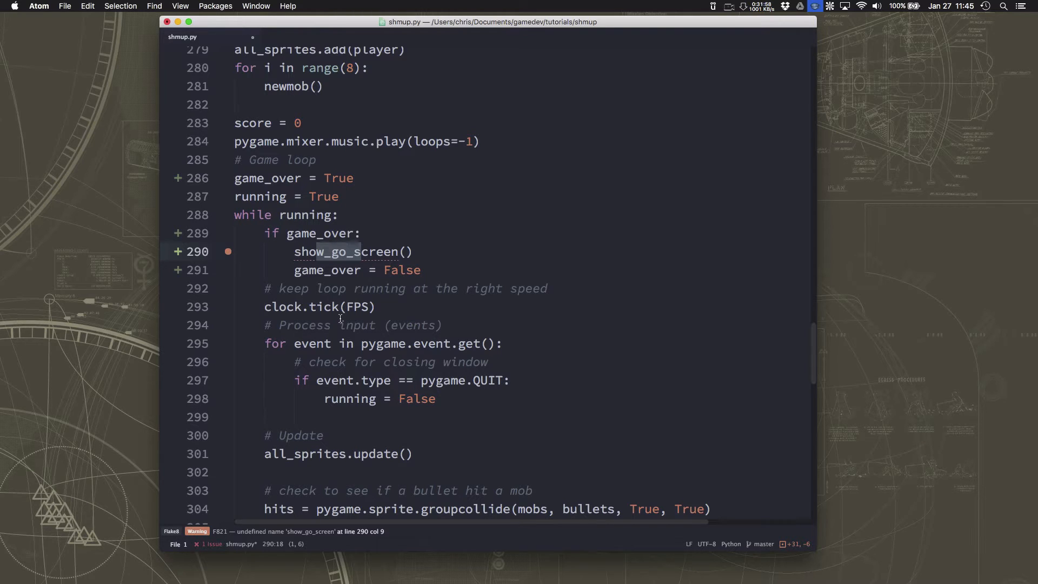
Step: Move sprite groups, player, eight newmob() calls and score = 0 into the game_over block, tidying blank lines
scroll("up", 3)
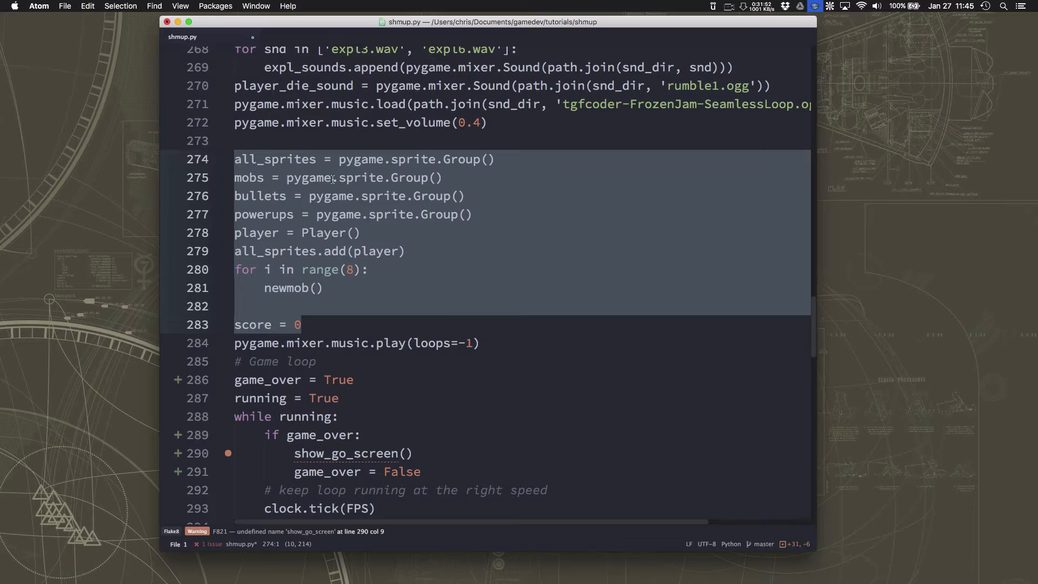
mouse_move(283, 177)
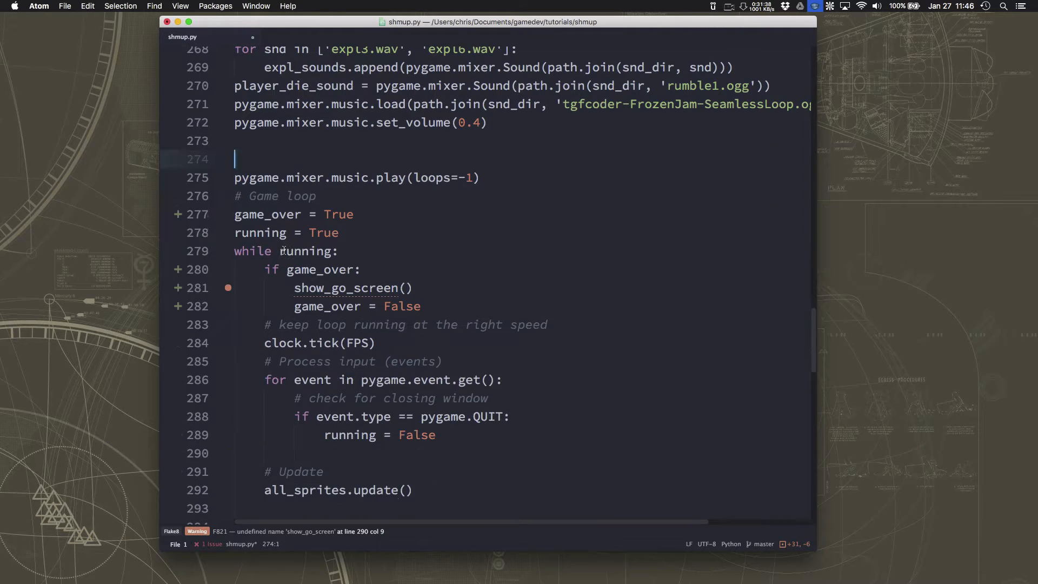
key("backspace")
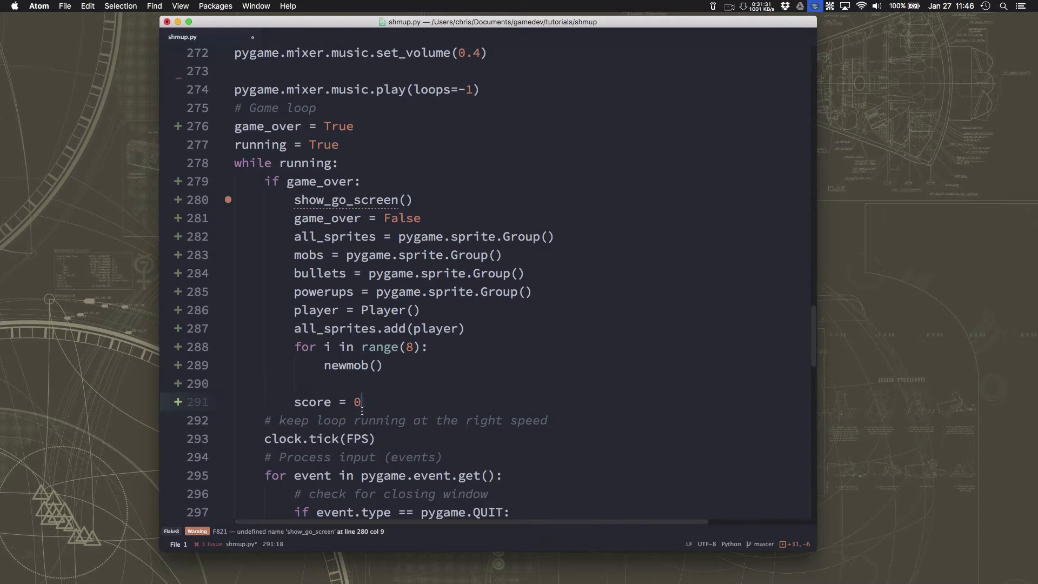
key("Backspace")
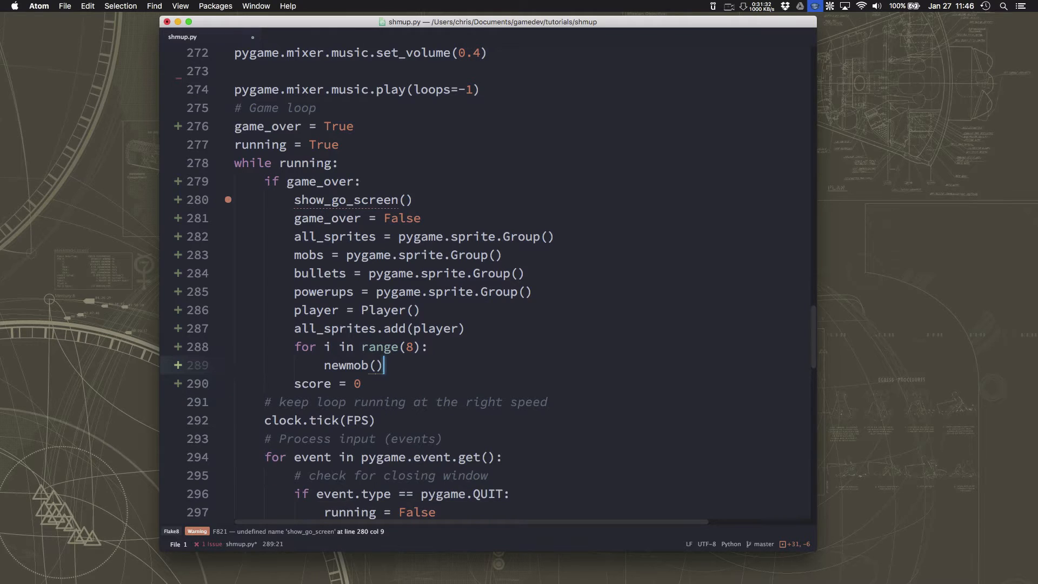
key("enter")
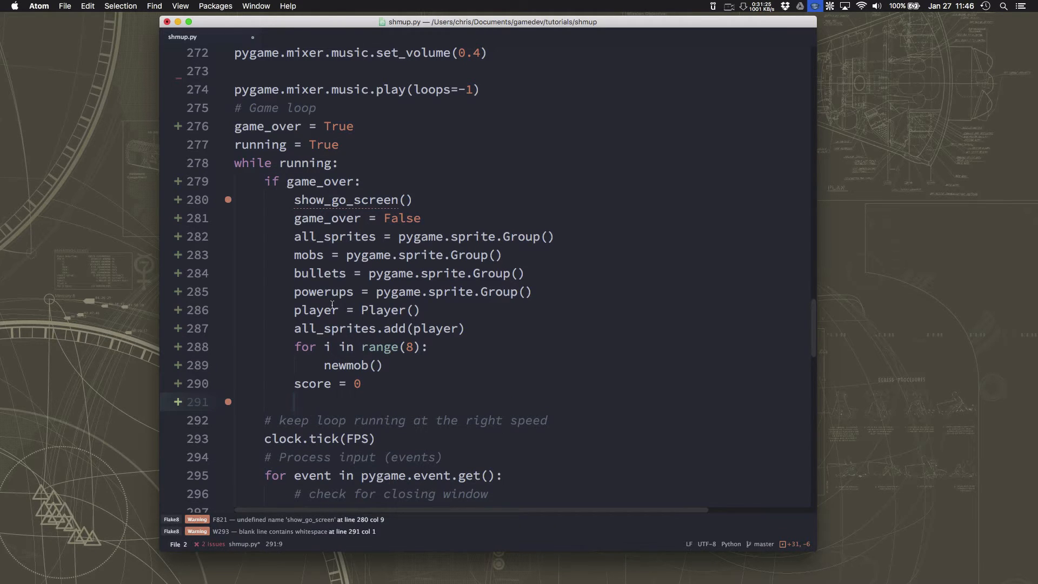
left_click(333, 328)
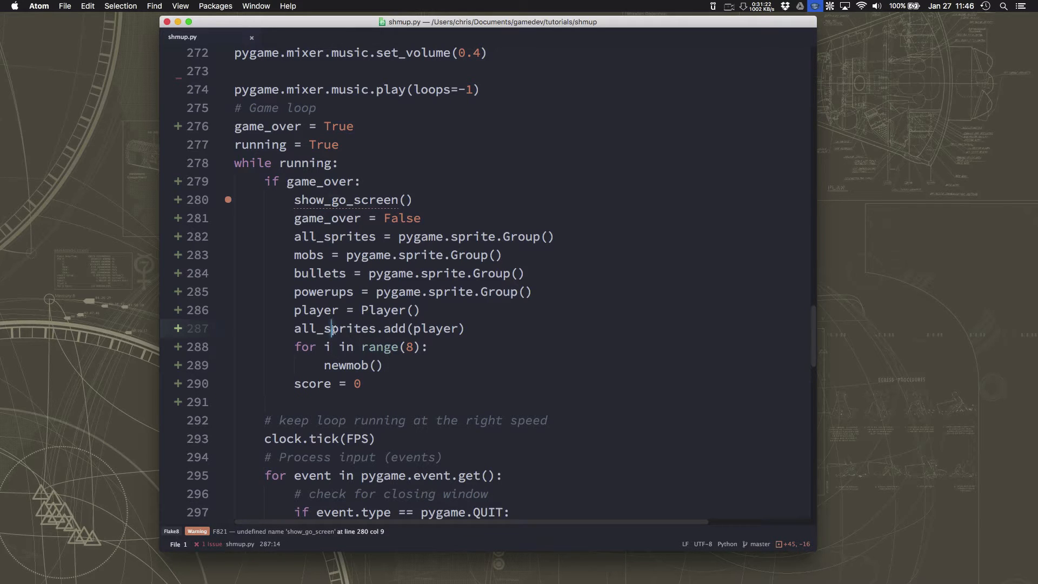
Step: Replace 'running = False' in the player-death check with 'game_over = True'
scroll("down", 3)
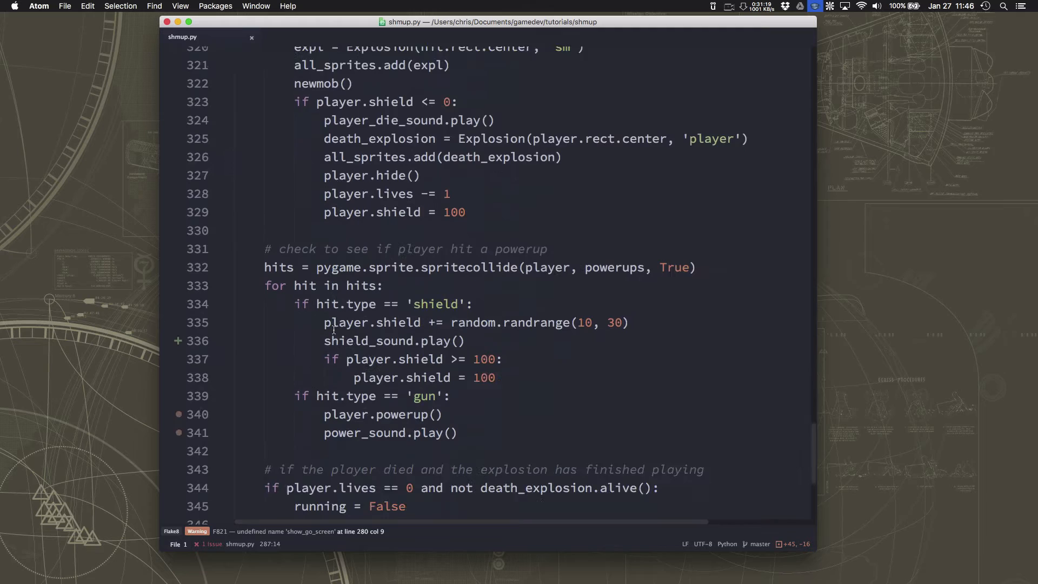
scroll("down", 3)
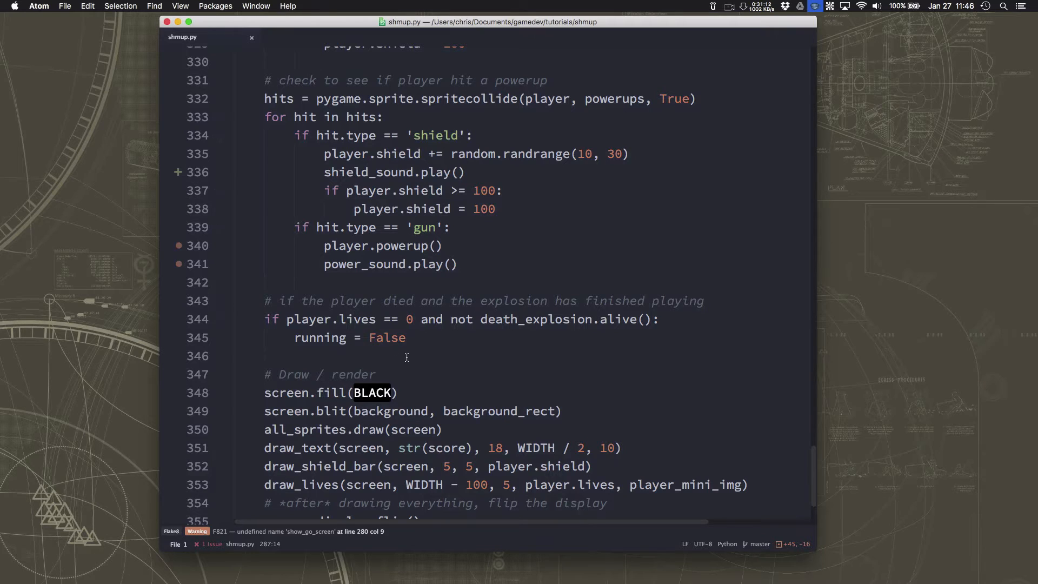
type("gam")
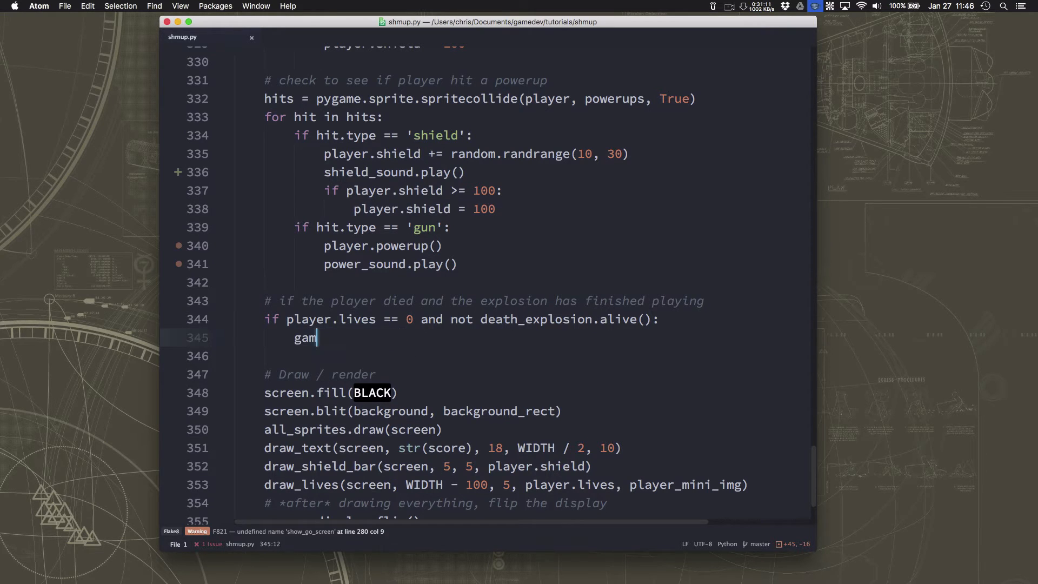
type("e_over = True")
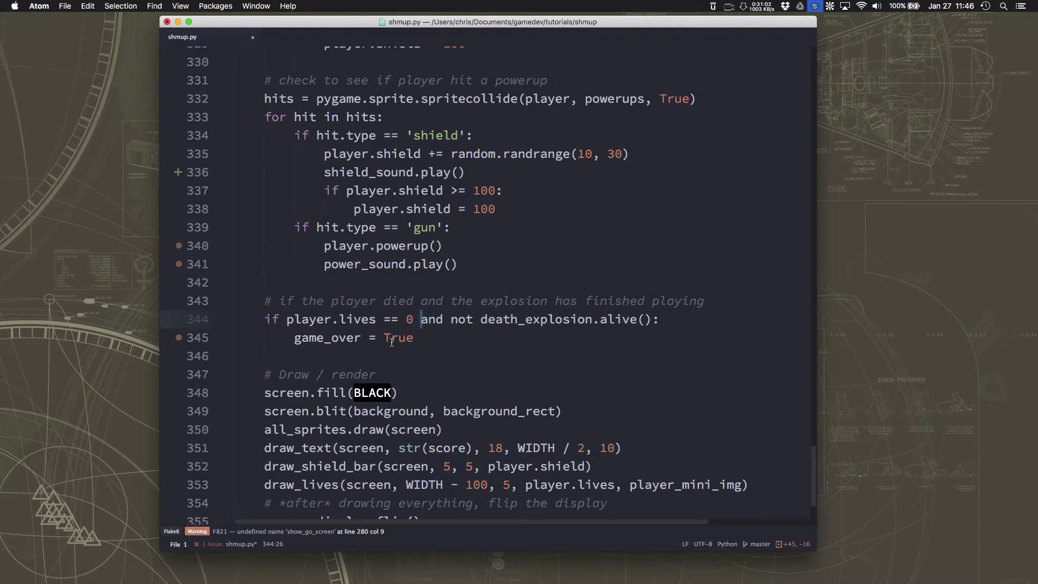
scroll("up", 3)
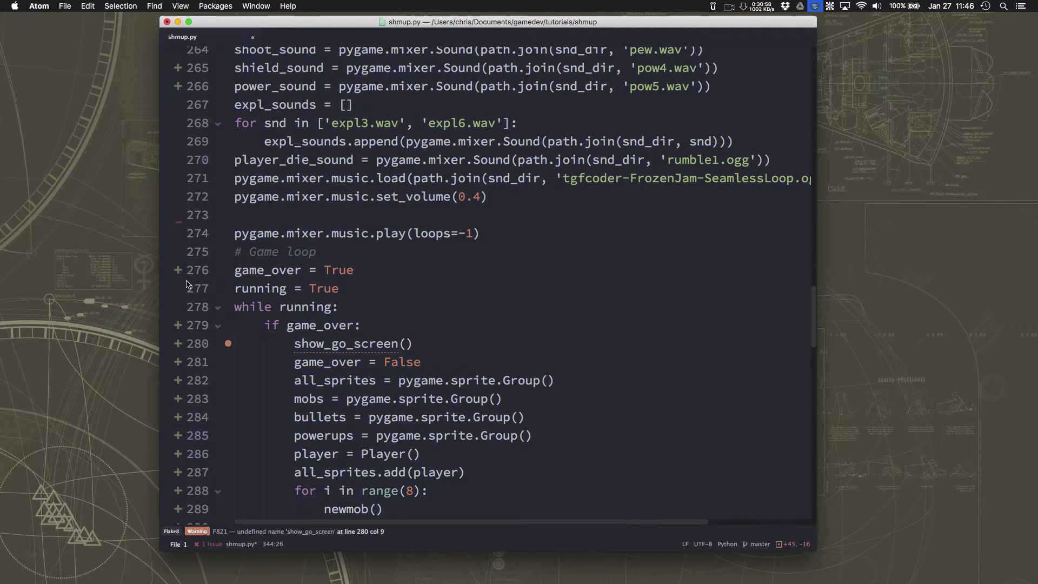
mouse_move(375, 431)
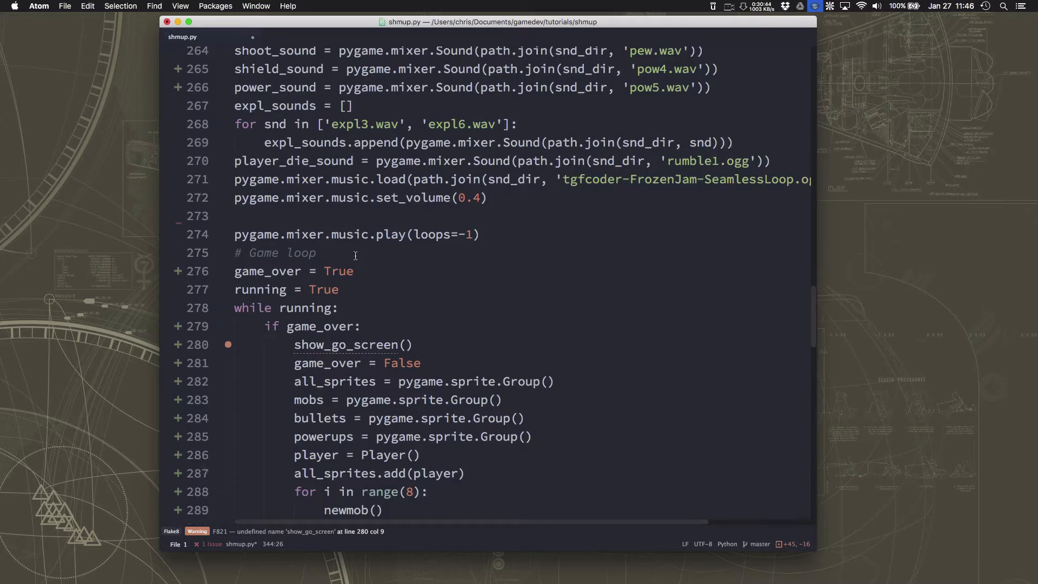
Step: Define show_go_screen() below the Explosion class
scroll("up", 3)
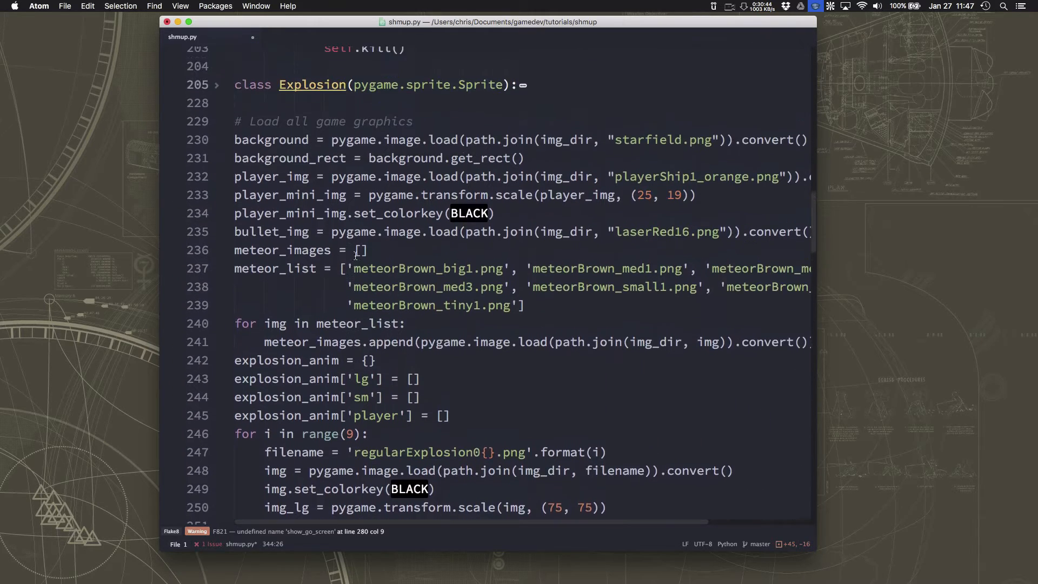
scroll("up", 3)
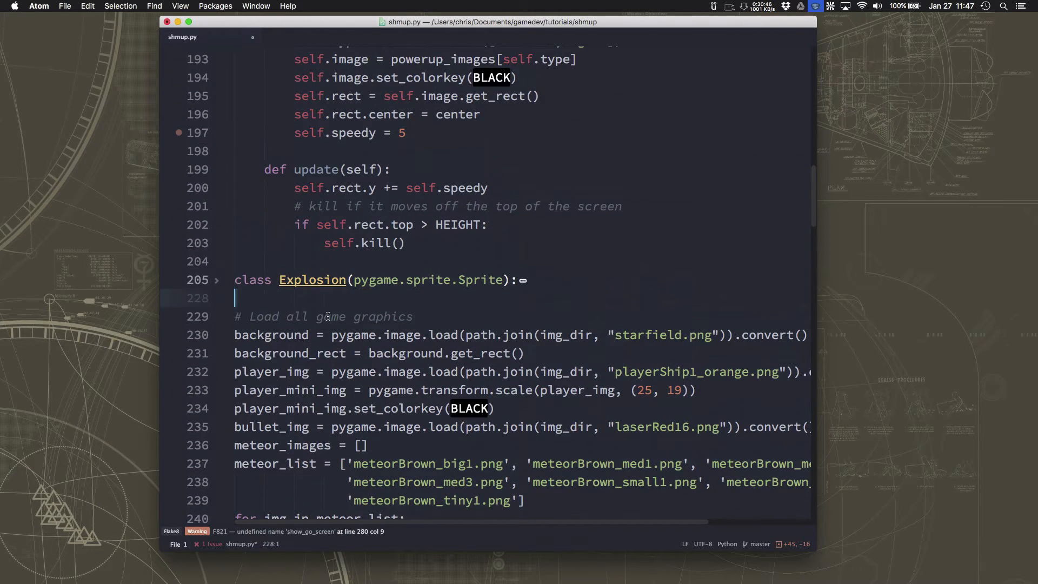
type("def g")
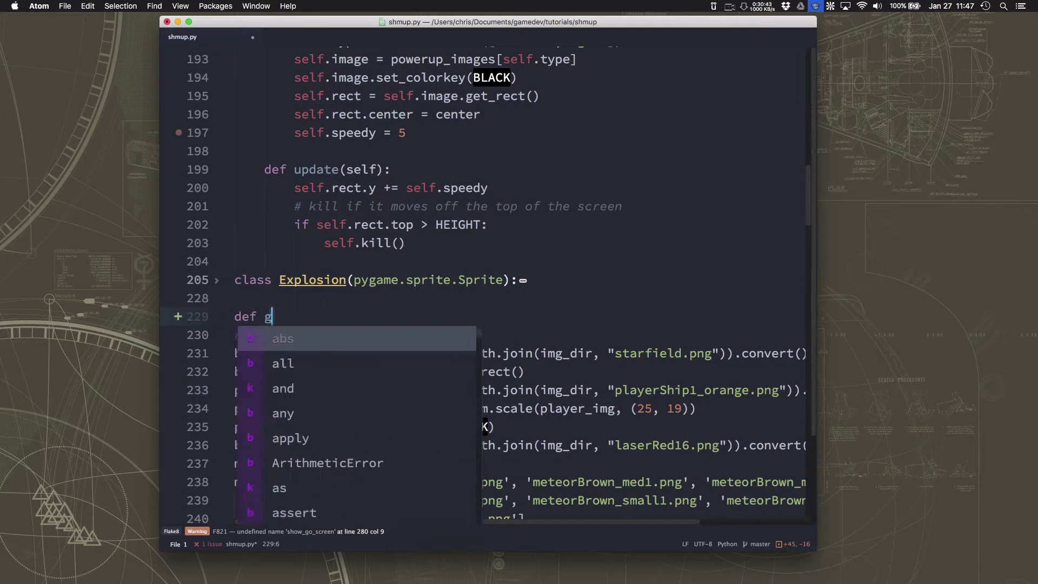
type("show_go_screen():")
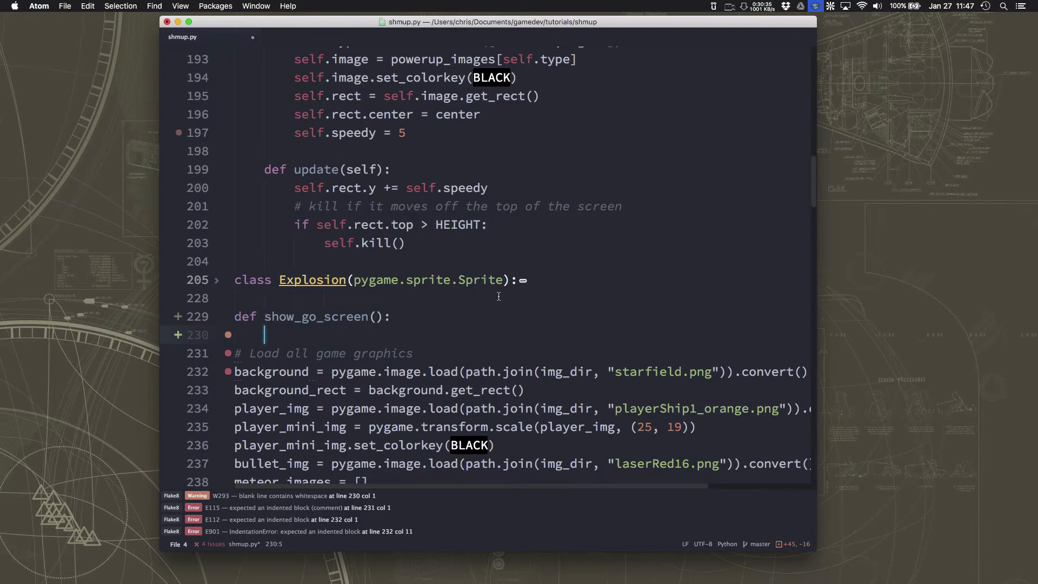
Step: Draw "SHMUP!" at size 64 at WIDTH / 2, HEIGHT / 4 using draw_text
type("dra")
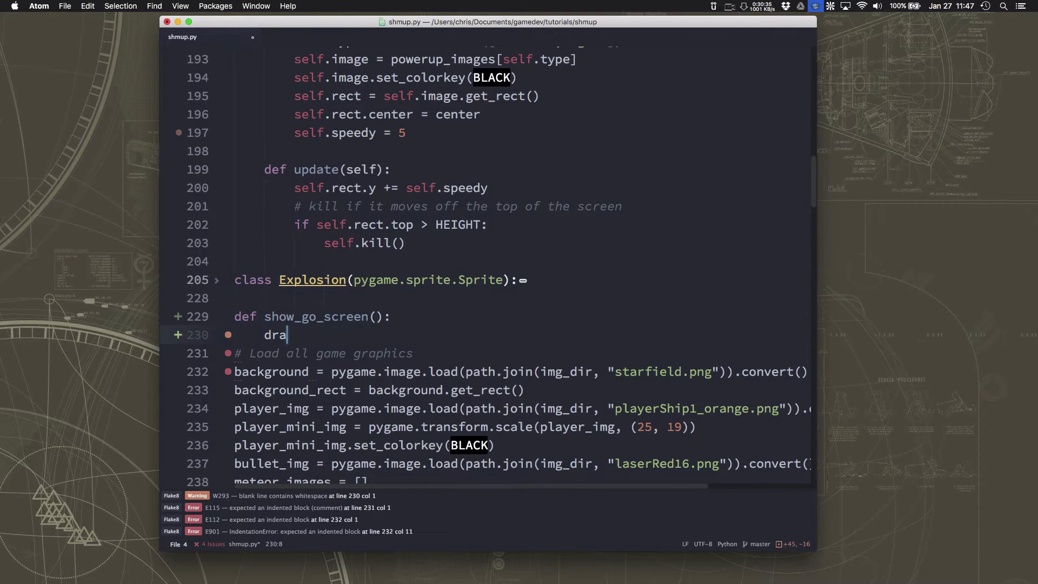
type("w_text(s, text, size, x, y)")
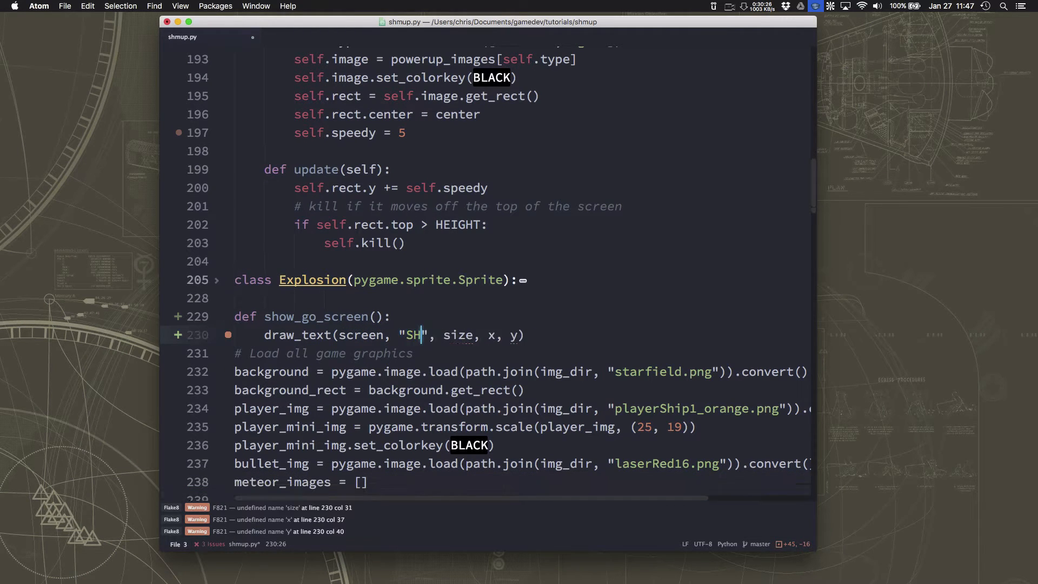
type("MUP!")
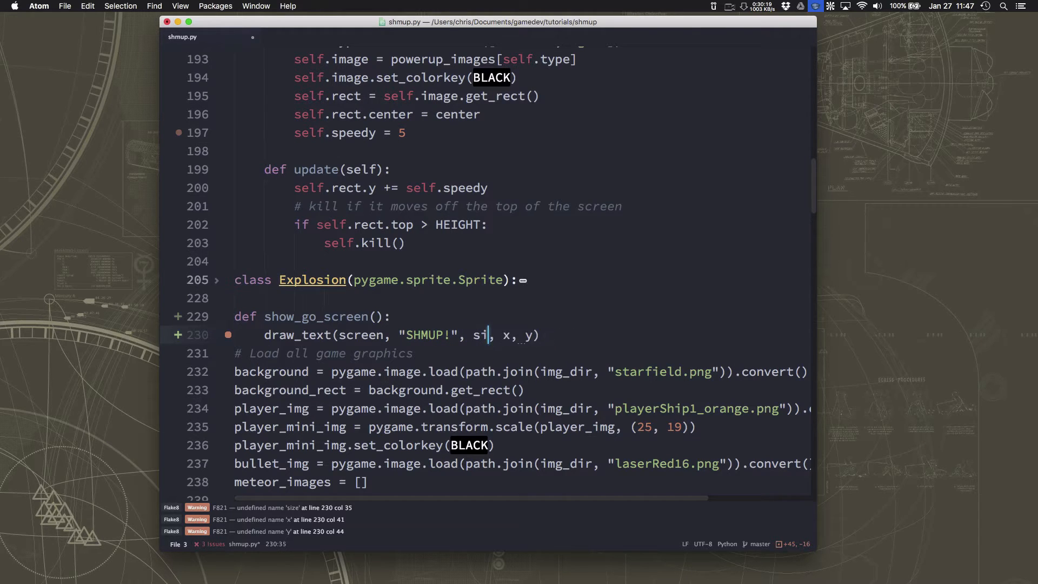
type("64")
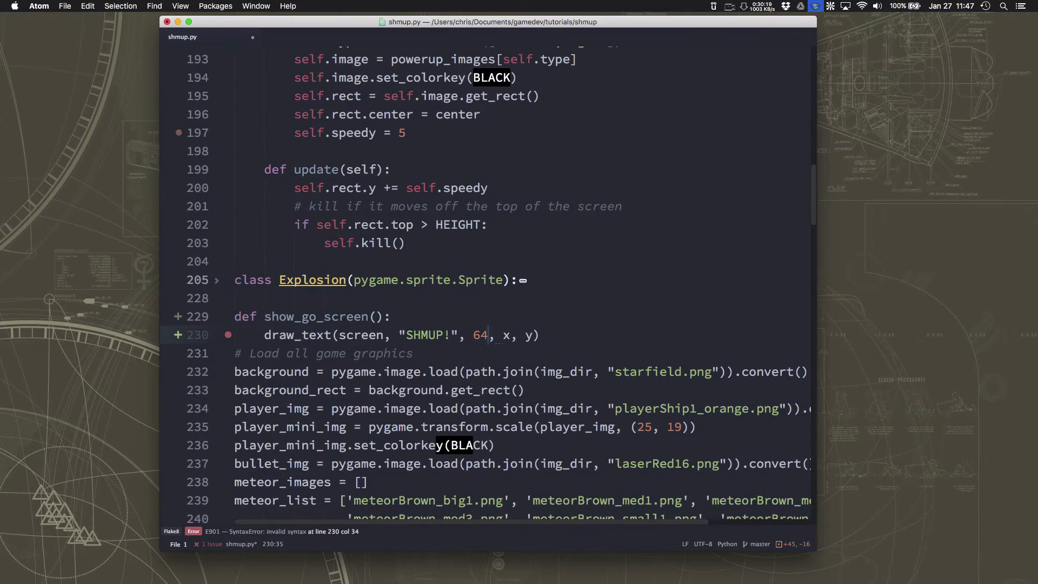
type("WID")
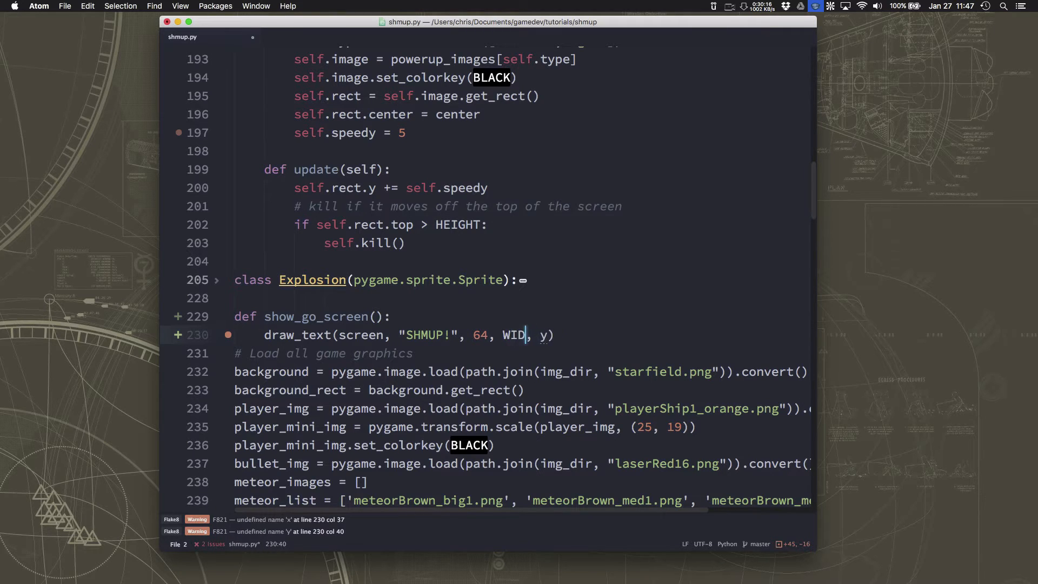
type("TH/2")
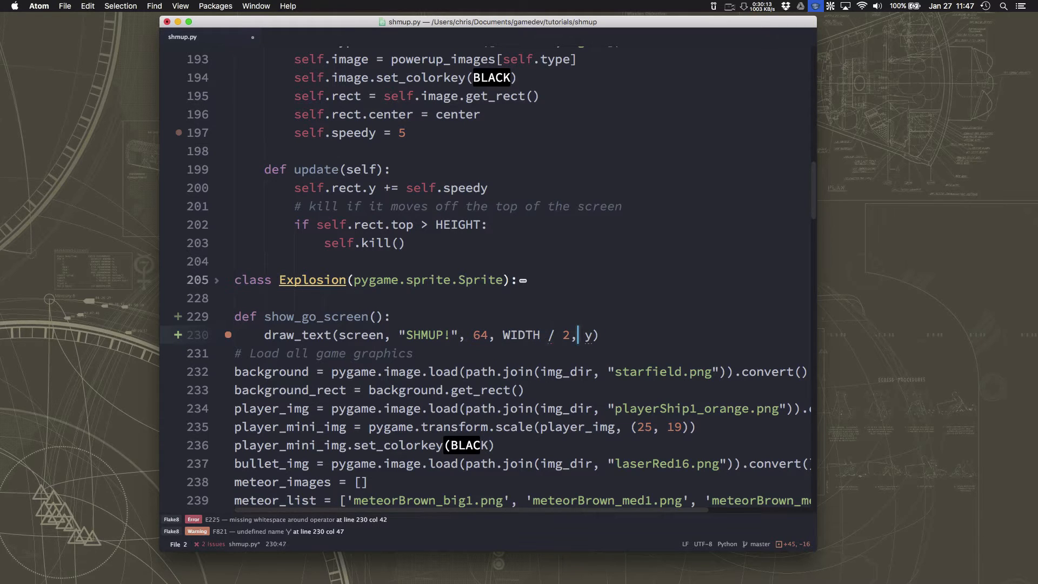
key("backspace")
type("HEIGHT / ")
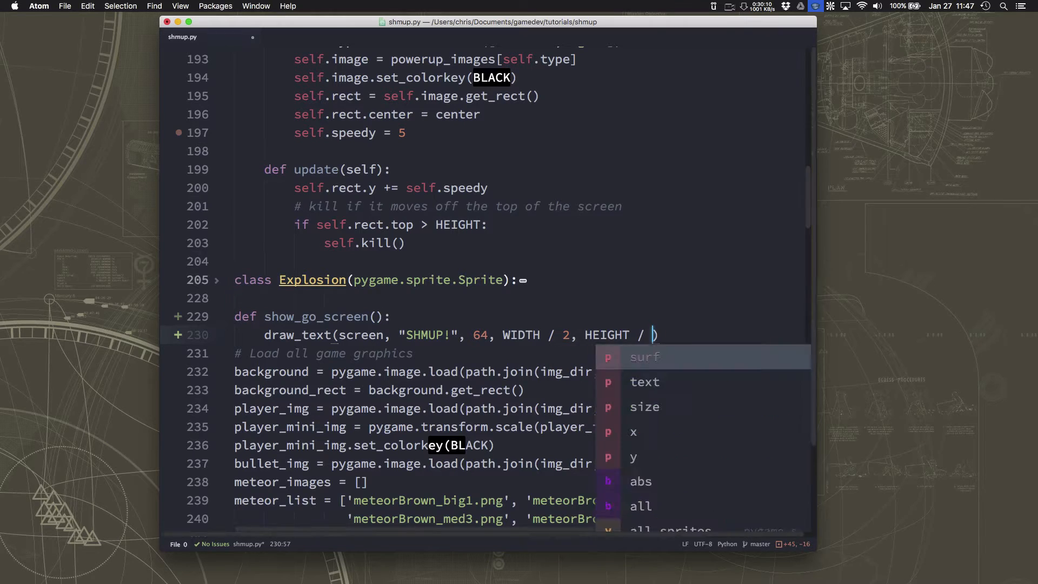
type("4")
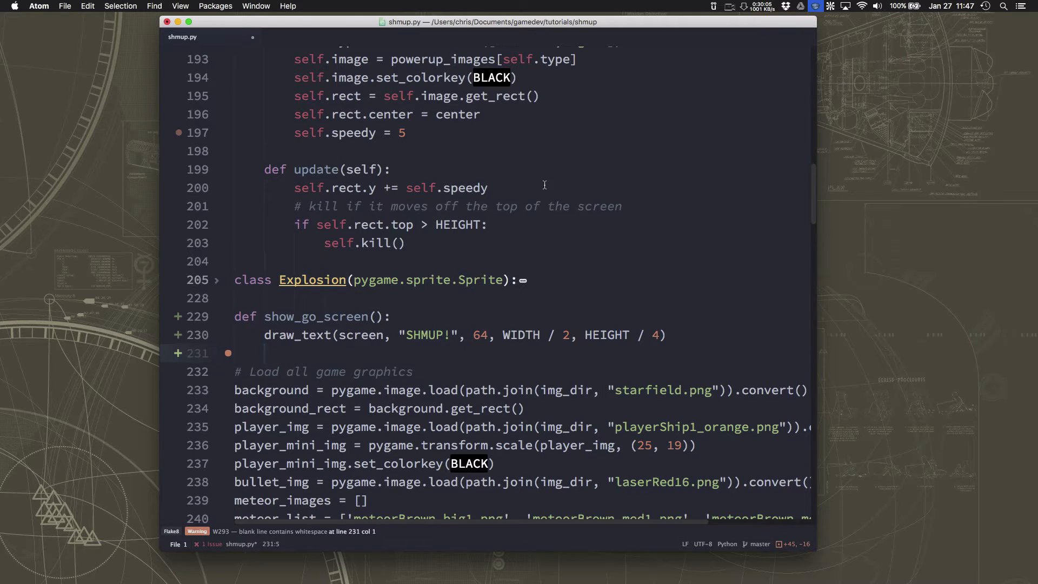
Step: Draw "Arrow keys move, Space to fire" at size 22, centred at mid-screen
type("draw_text")
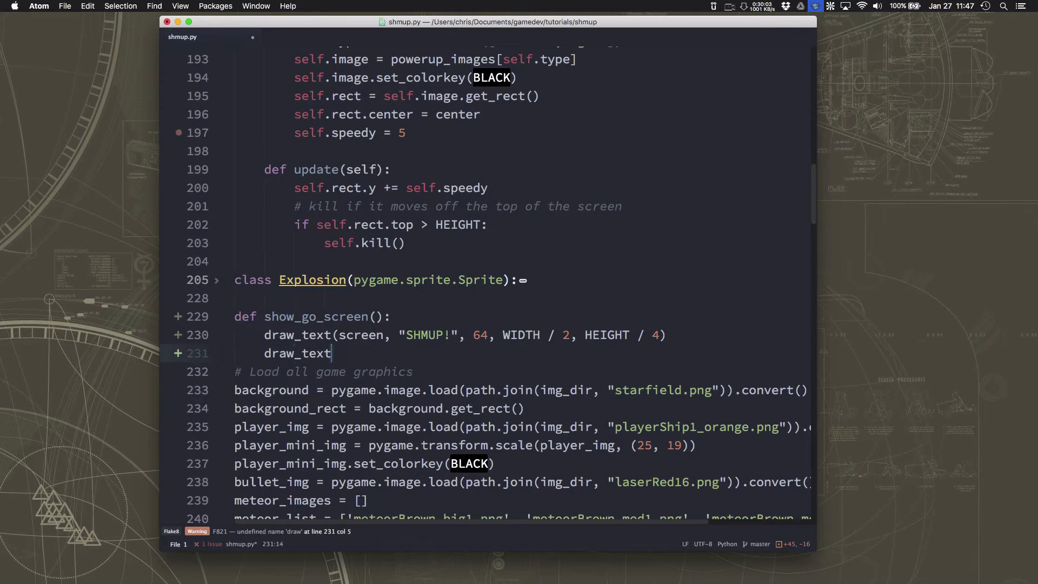
type("(screen, text, size, x, y)")
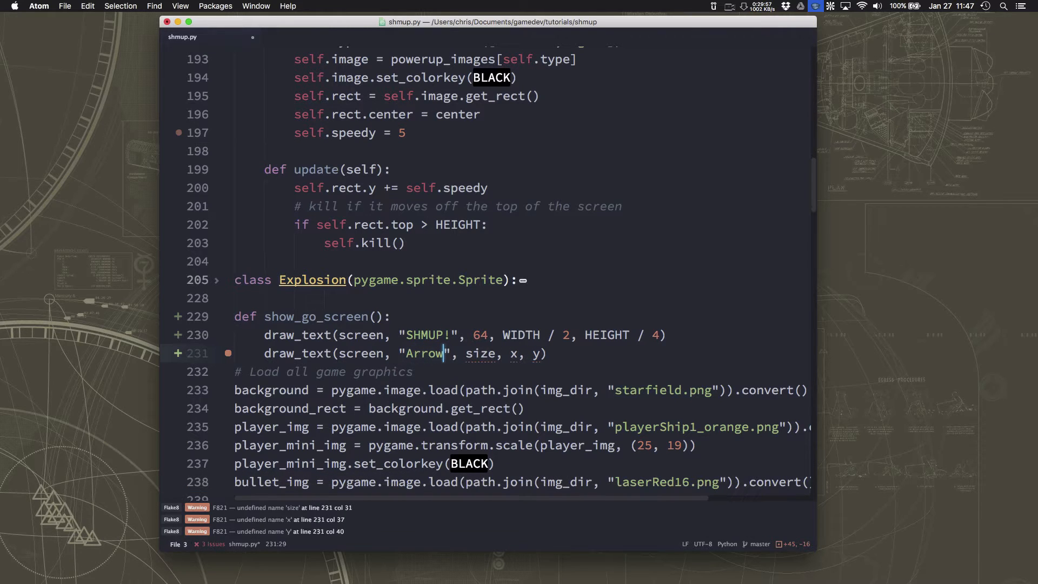
type("keys")
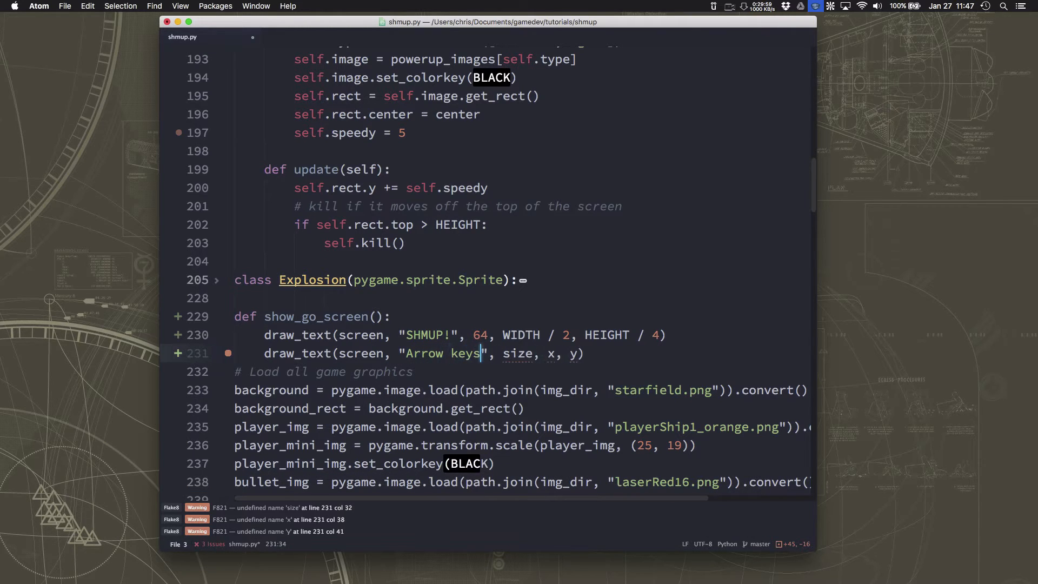
type("mo")
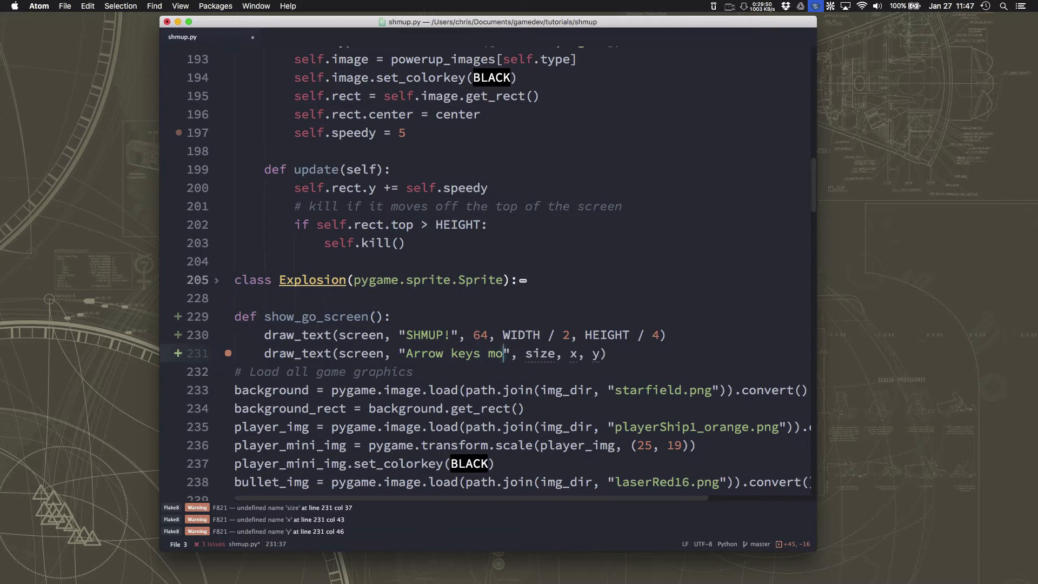
type("ve, Space to fire")
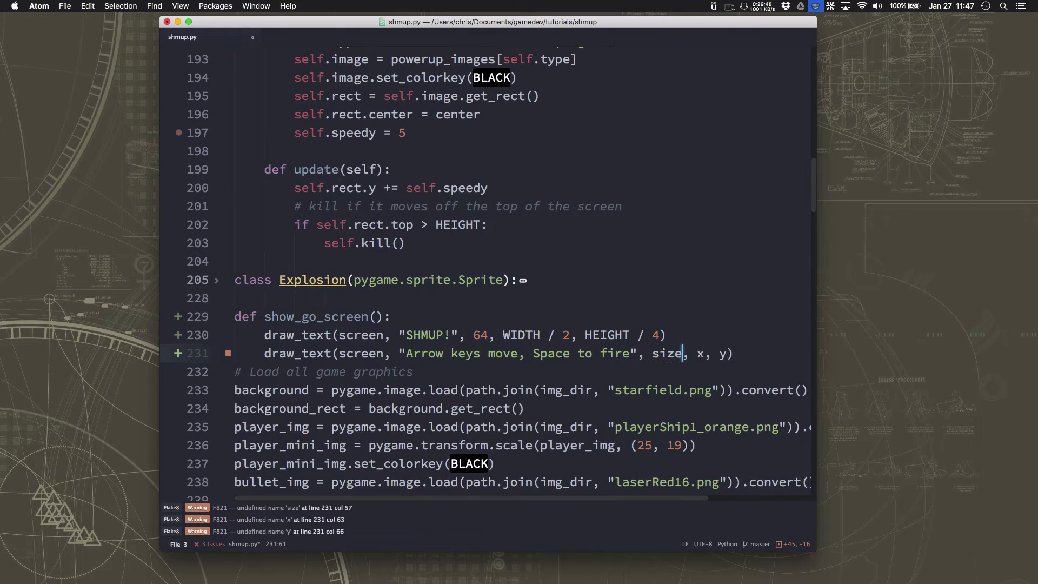
key("backspace")
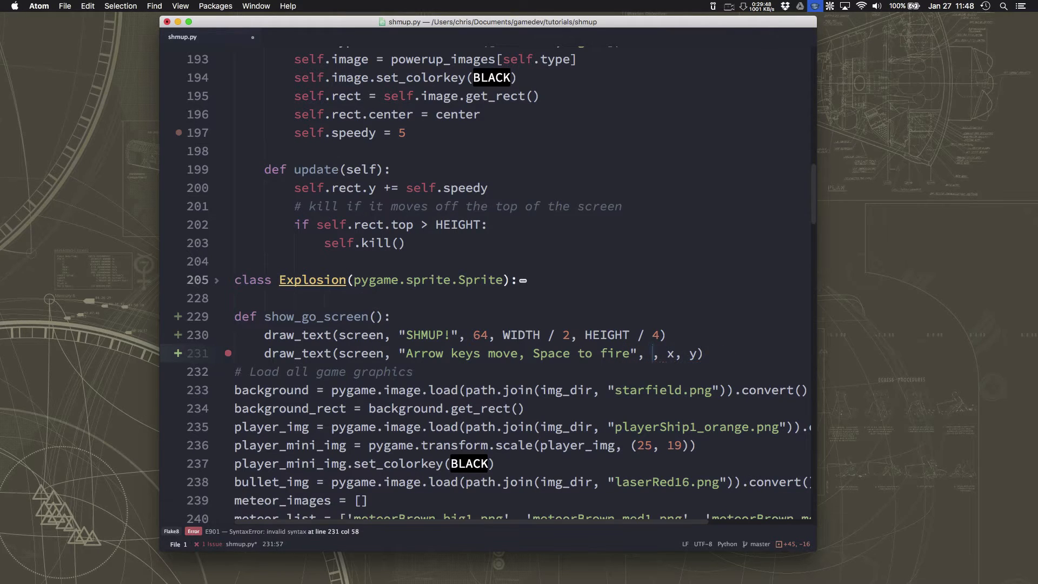
type("22")
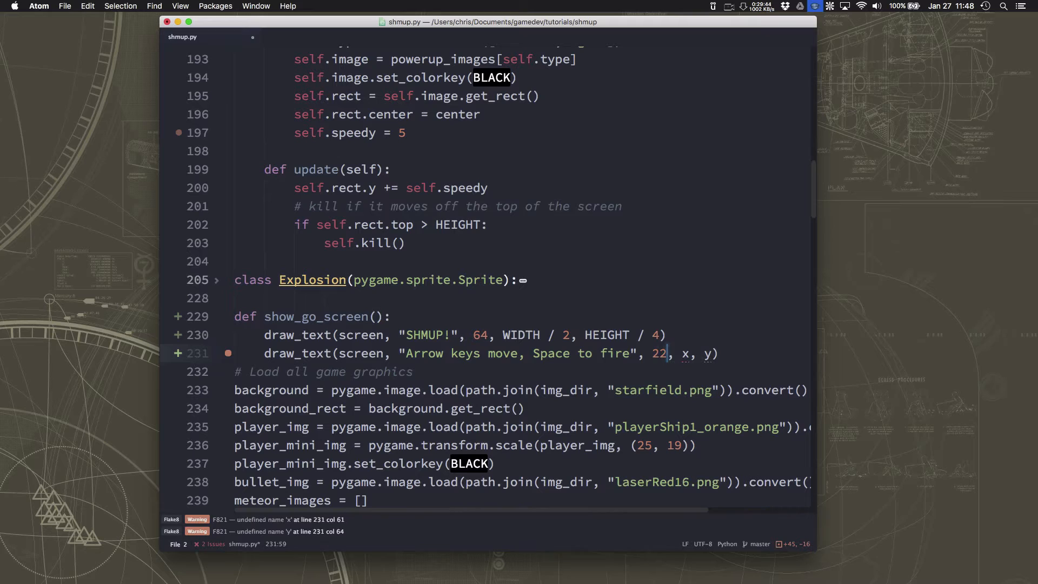
type("WIDTH / 2")
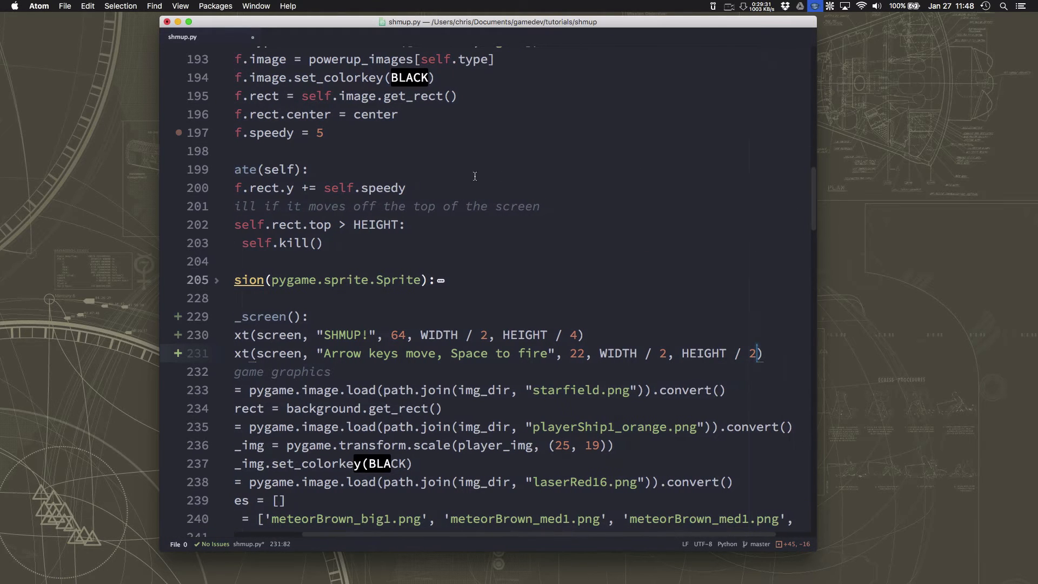
left_click(599, 353)
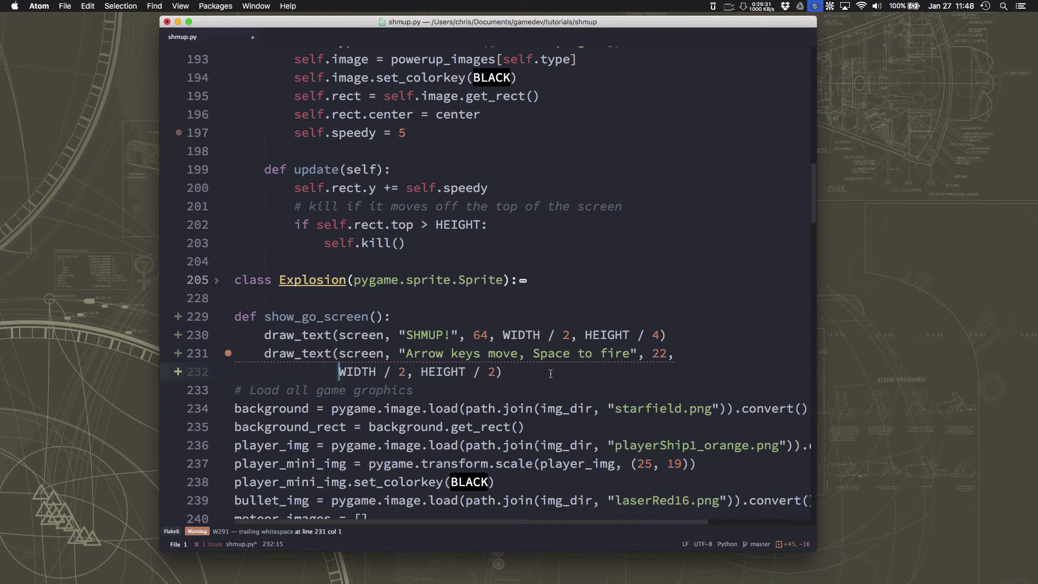
left_click(502, 371)
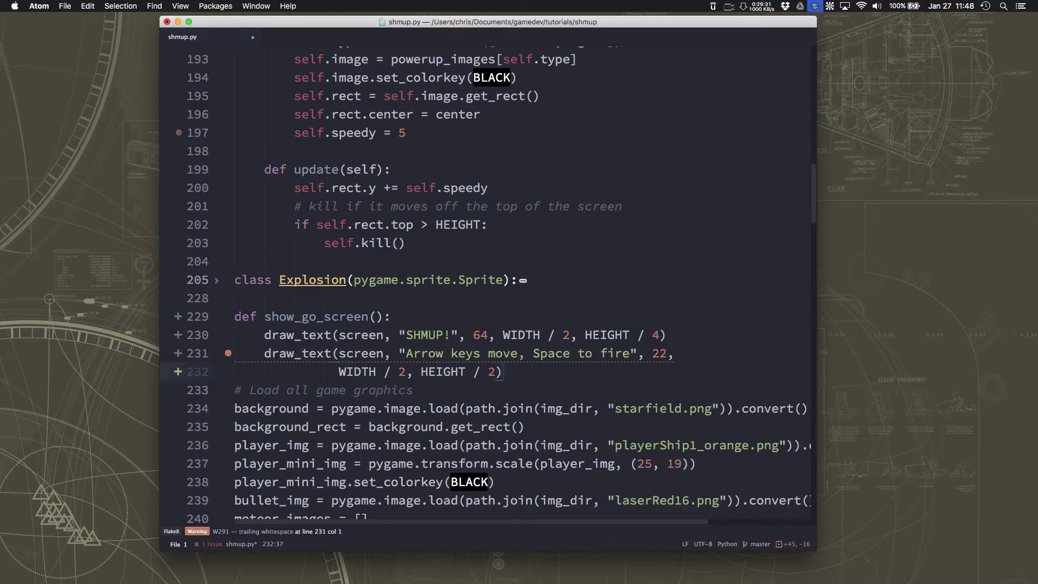
type("dr")
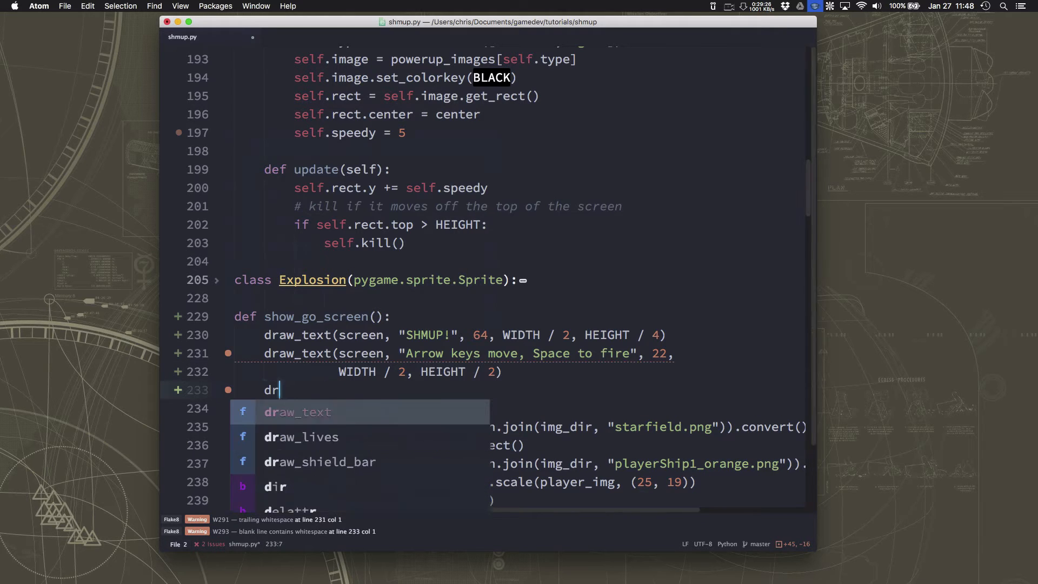
Step: Draw "Press a key to begin" at size 18 at WIDTH / 2, HEIGHT * 3 / 4
type("aw_")
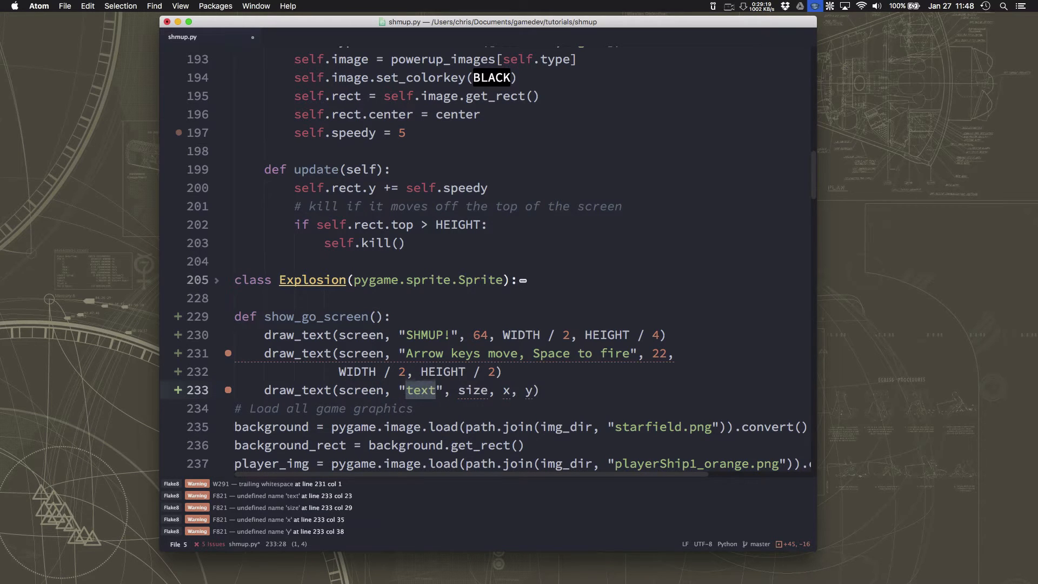
type("Press a key to")
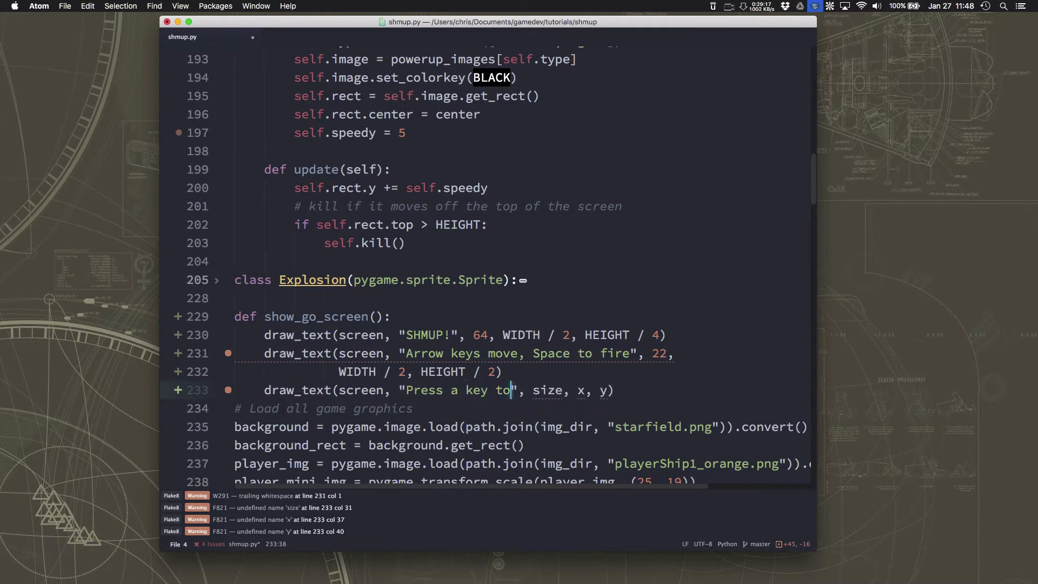
type("begin")
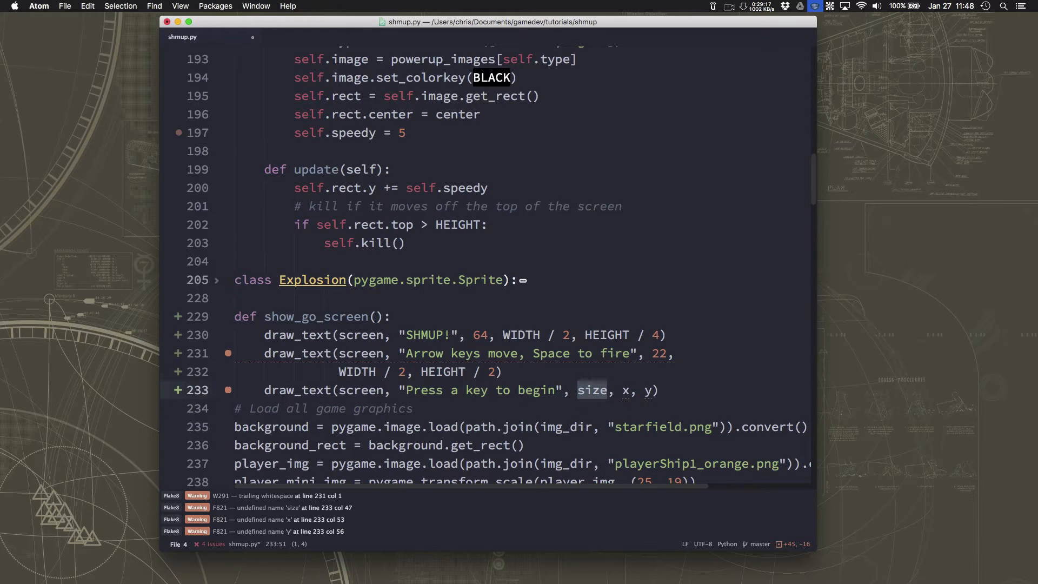
type("18")
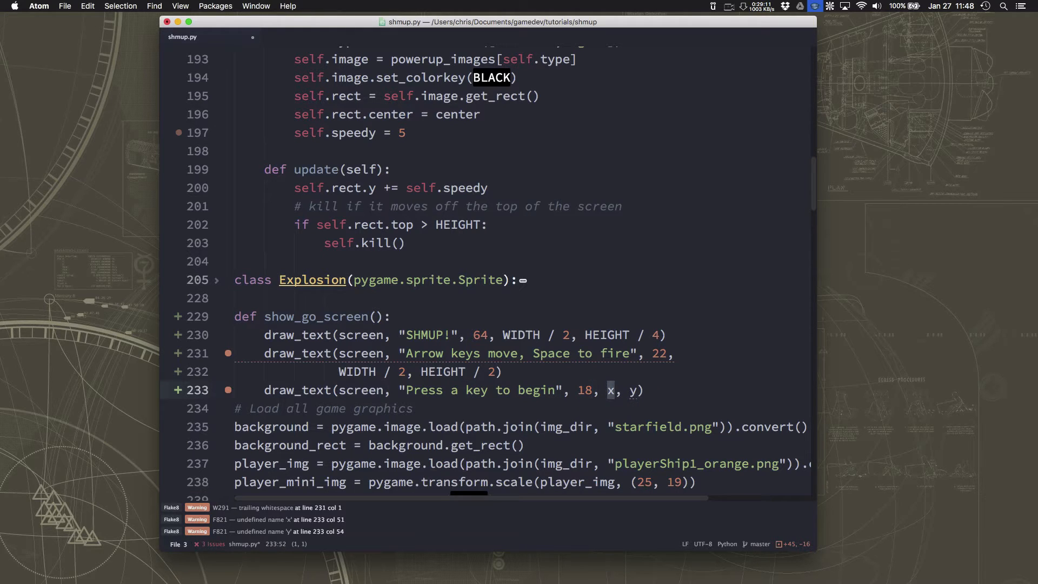
type("WIDTH / 2")
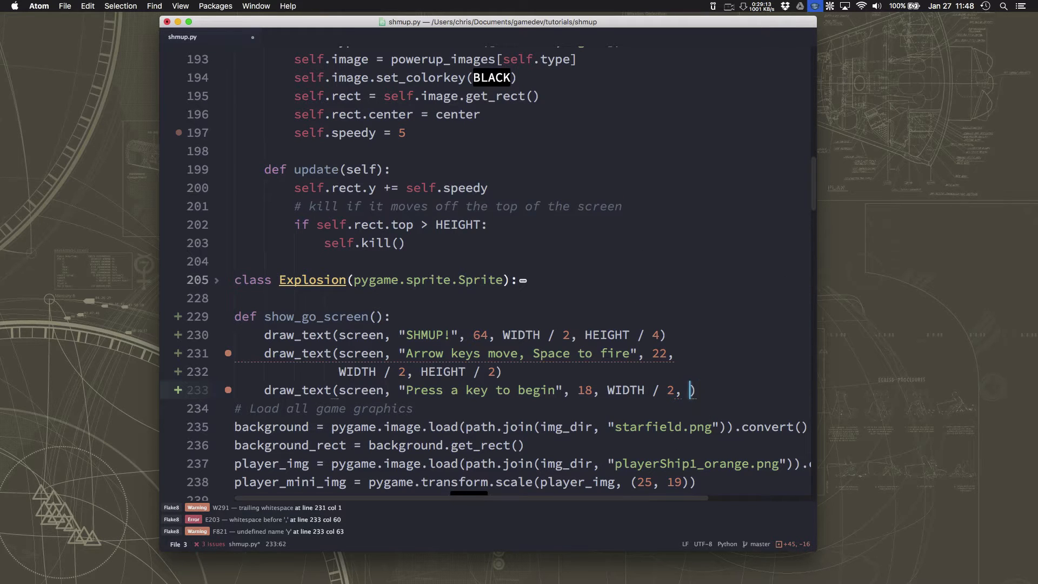
type("HEIGHT *")
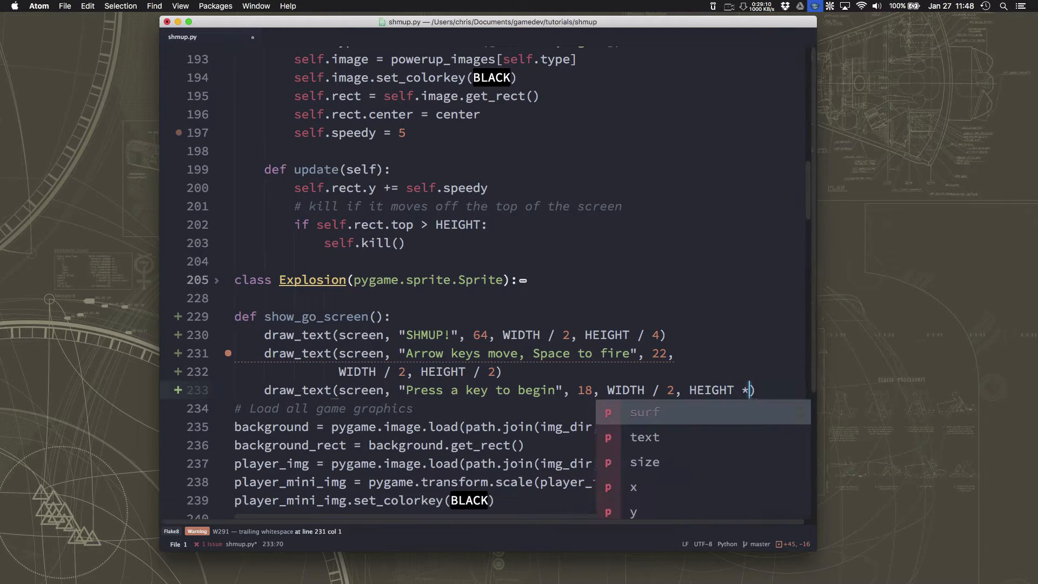
type("3 /")
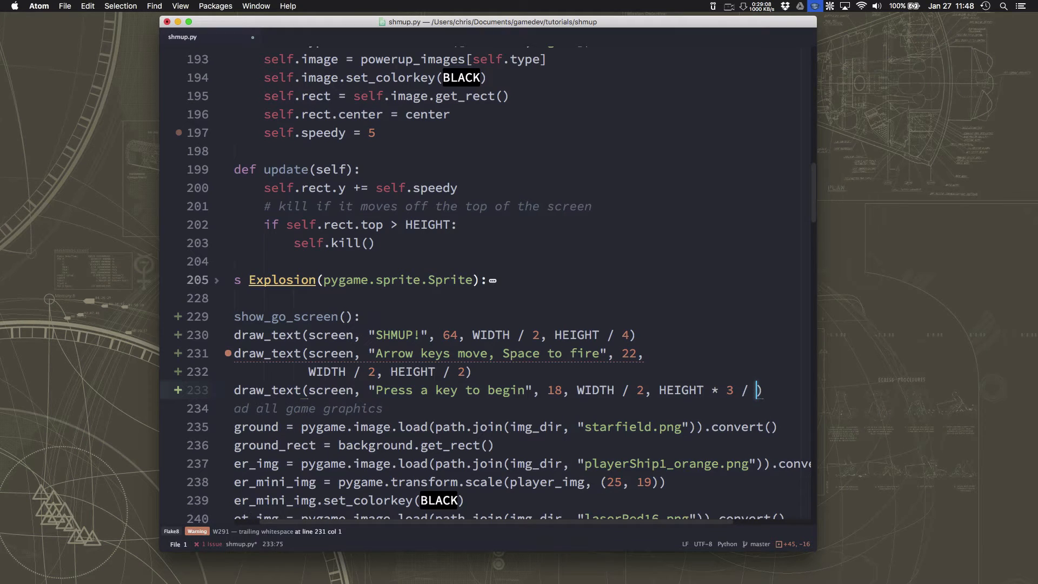
type("4")
key("enter")
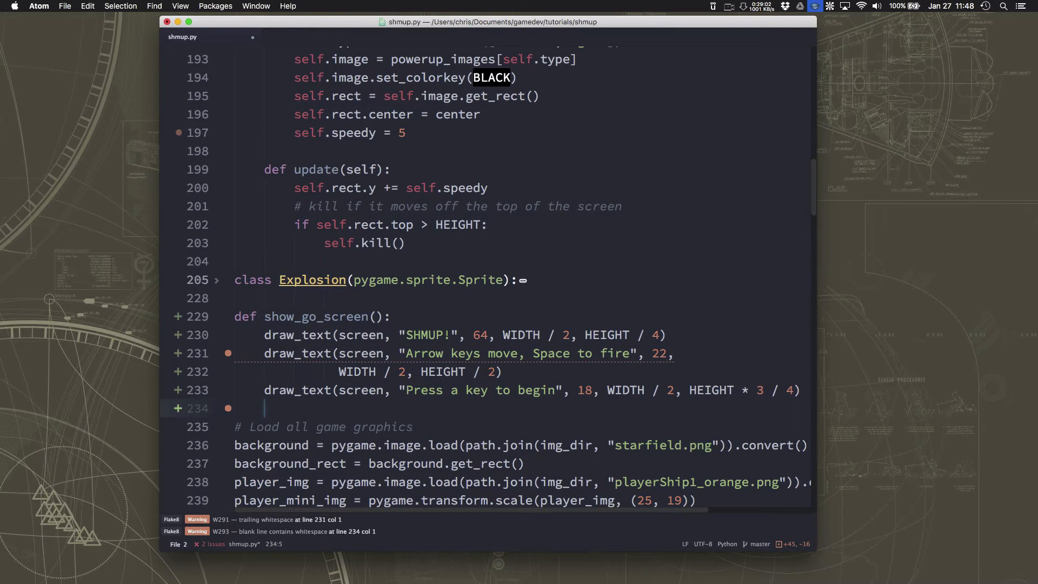
type("pygame.dis")
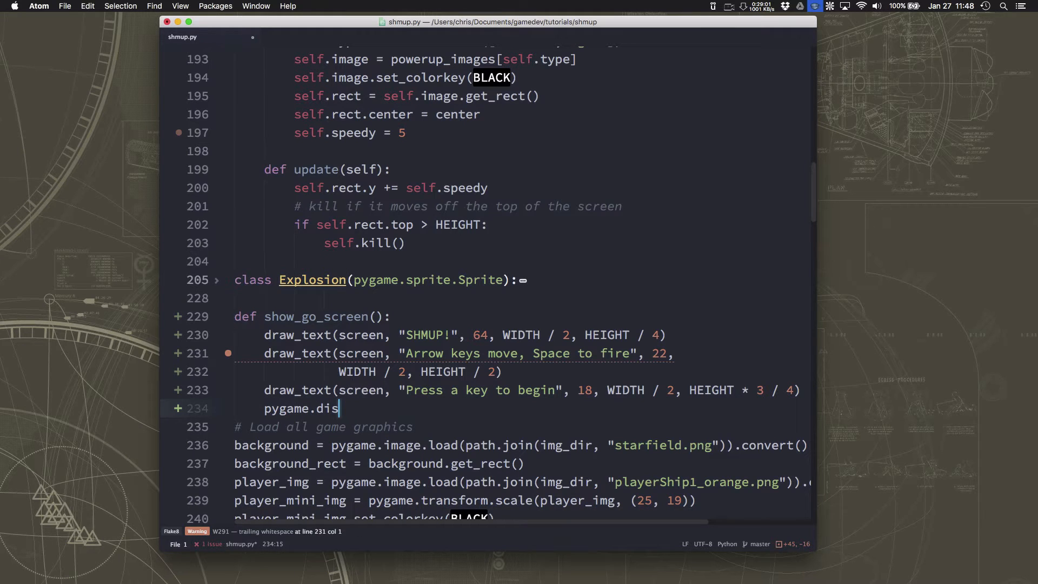
Step: Add pygame.display.flip() and set waiting = True
type("play.flip(")
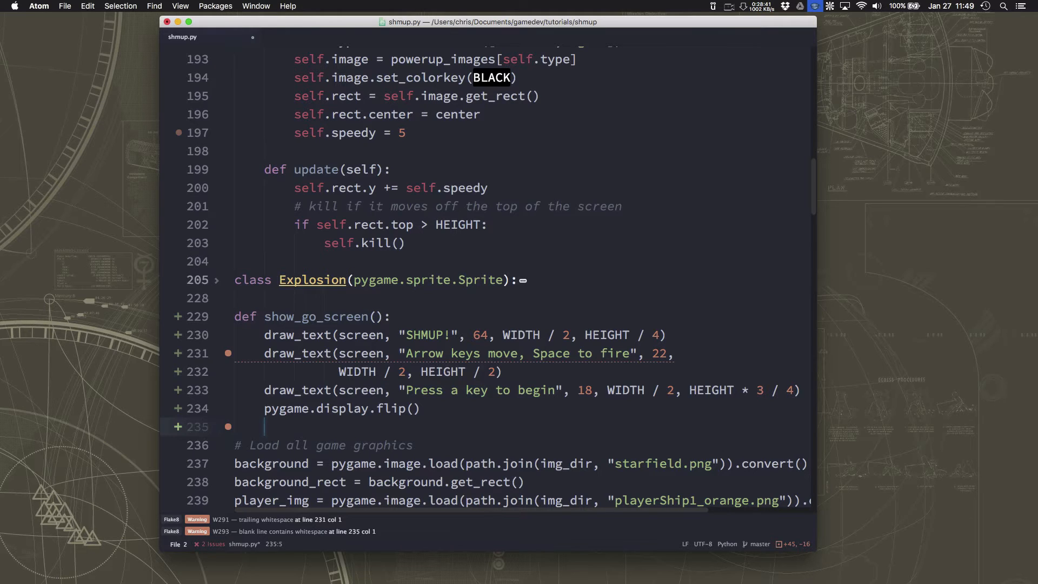
type("wai")
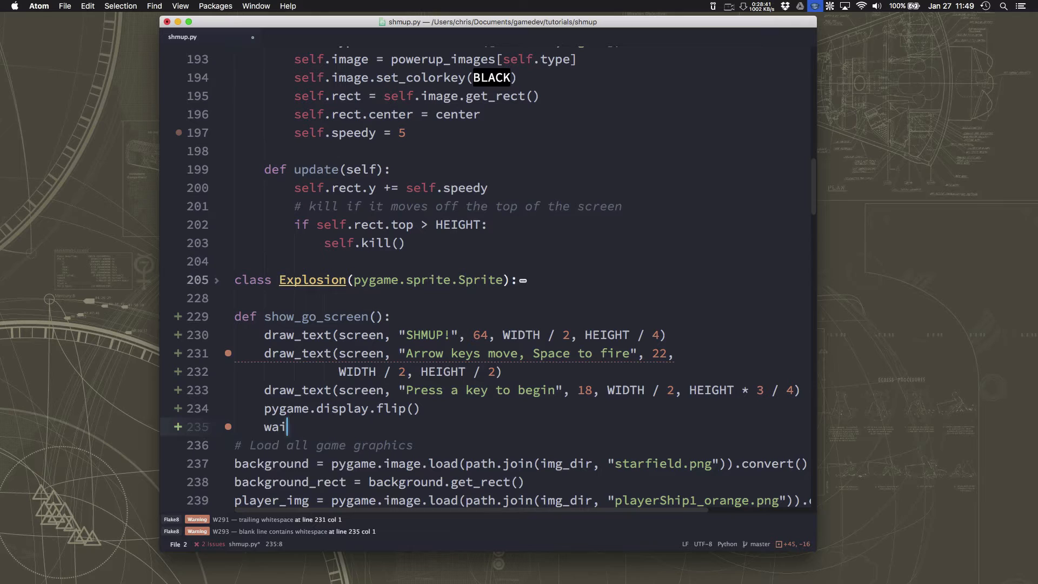
type("ting = T")
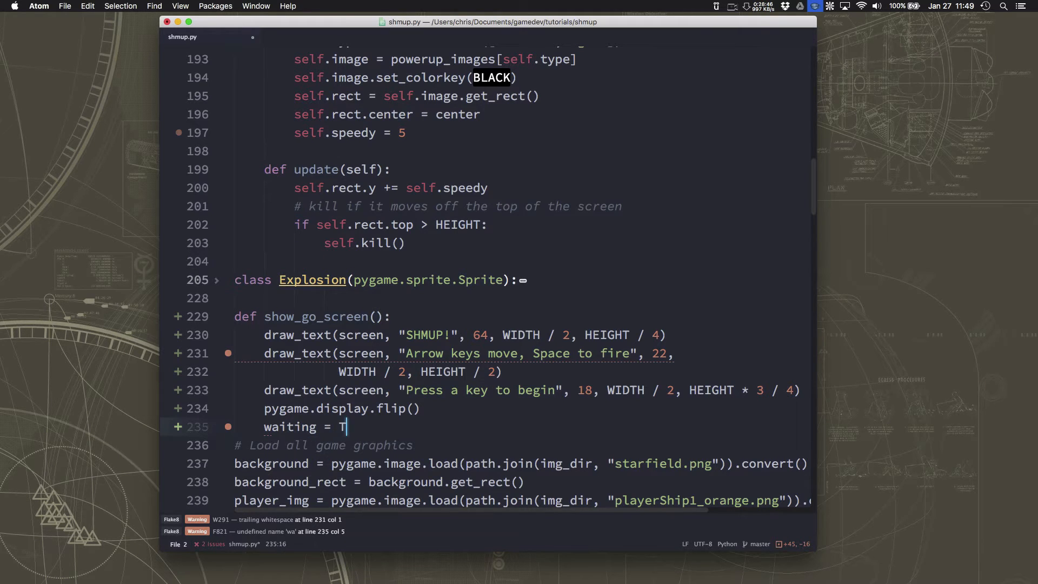
type("rue")
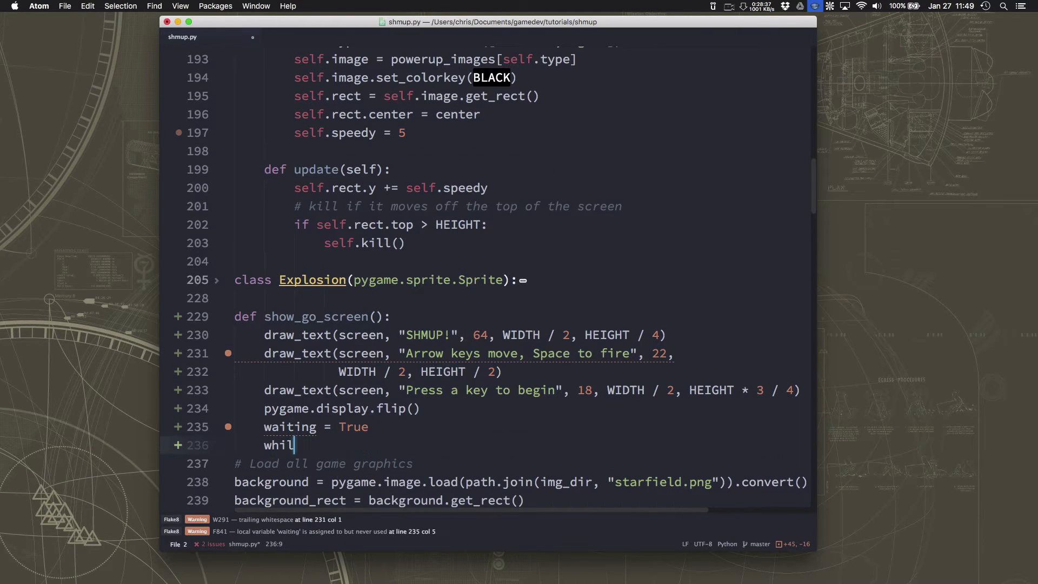
Step: Loop while waiting, calling clock.tick(FPS) and iterating over pygame.event.get()
type("e waiti")
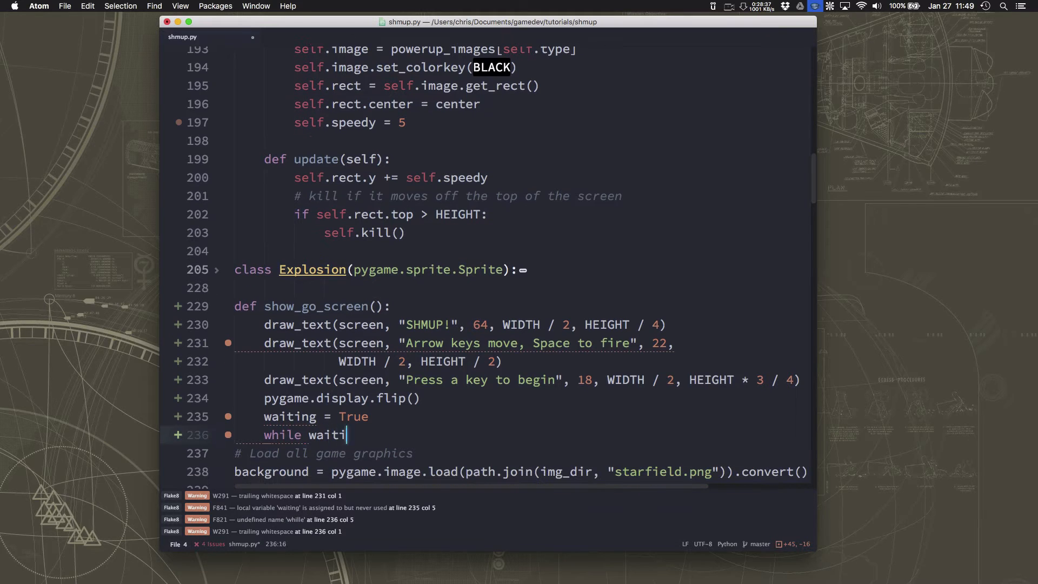
type("ng:")
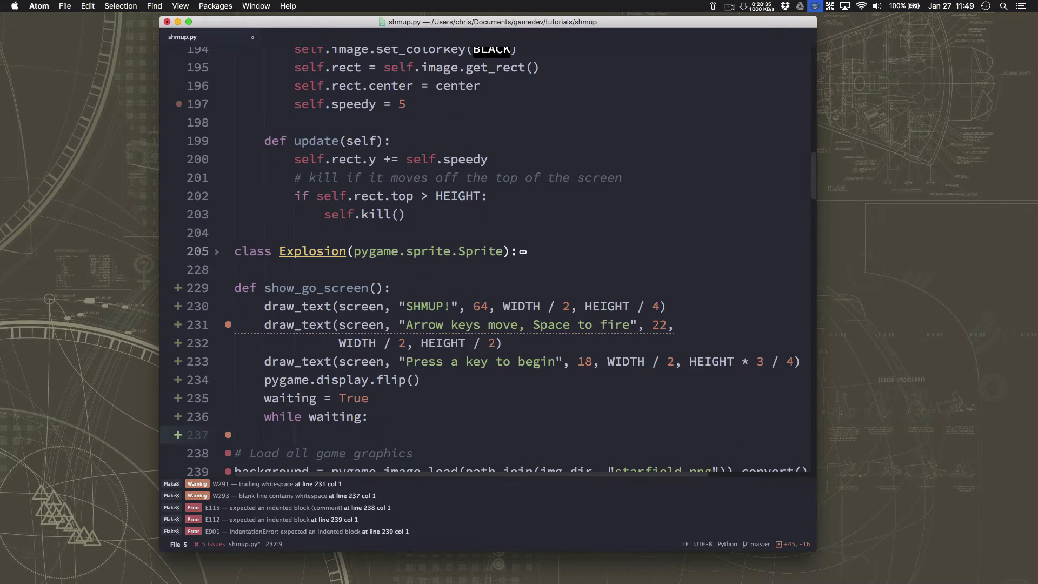
type("clockti")
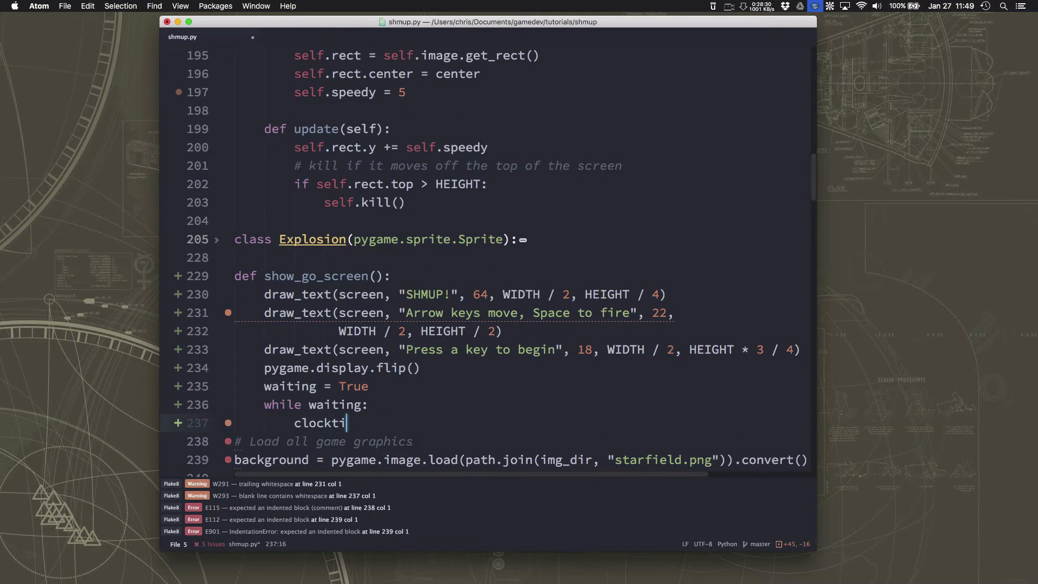
type(".ci")
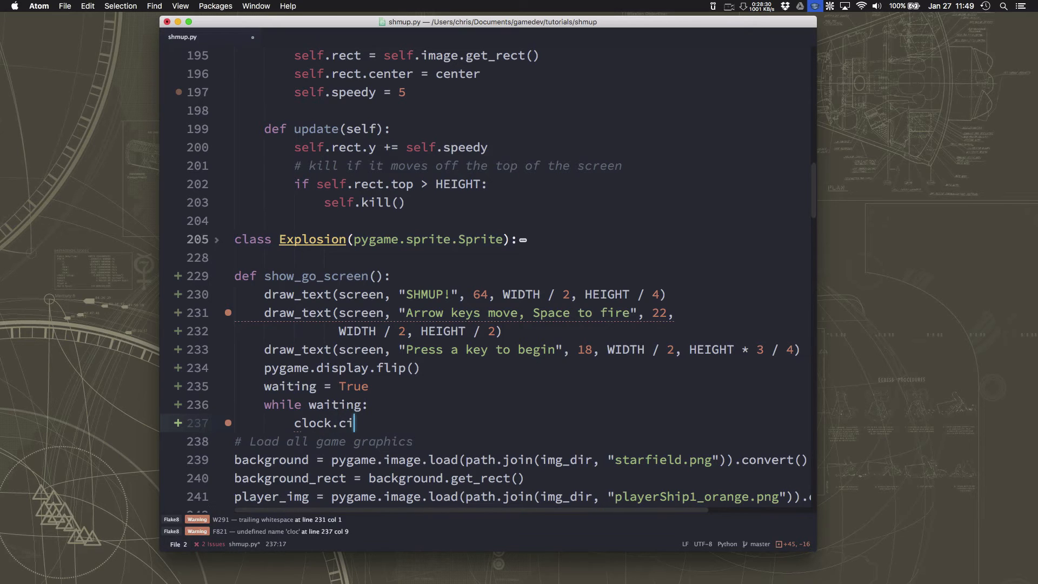
type("ck(FPS")
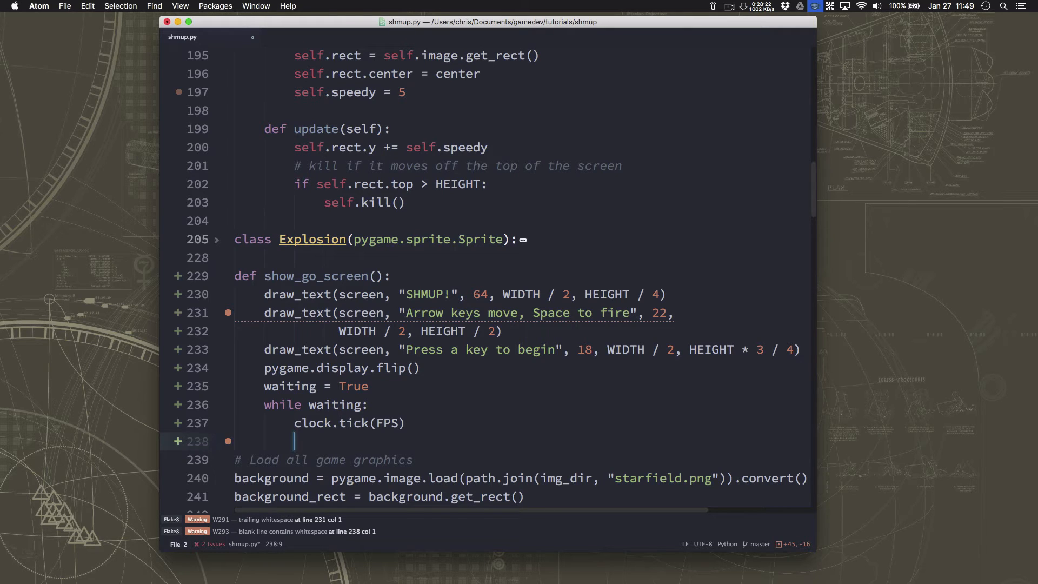
type("for event")
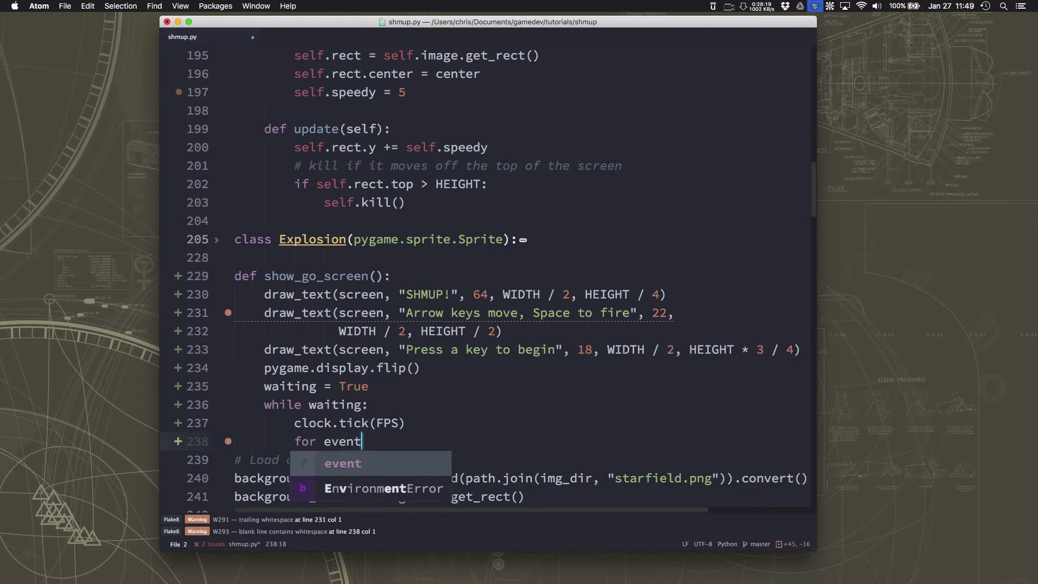
type("in pygame.")
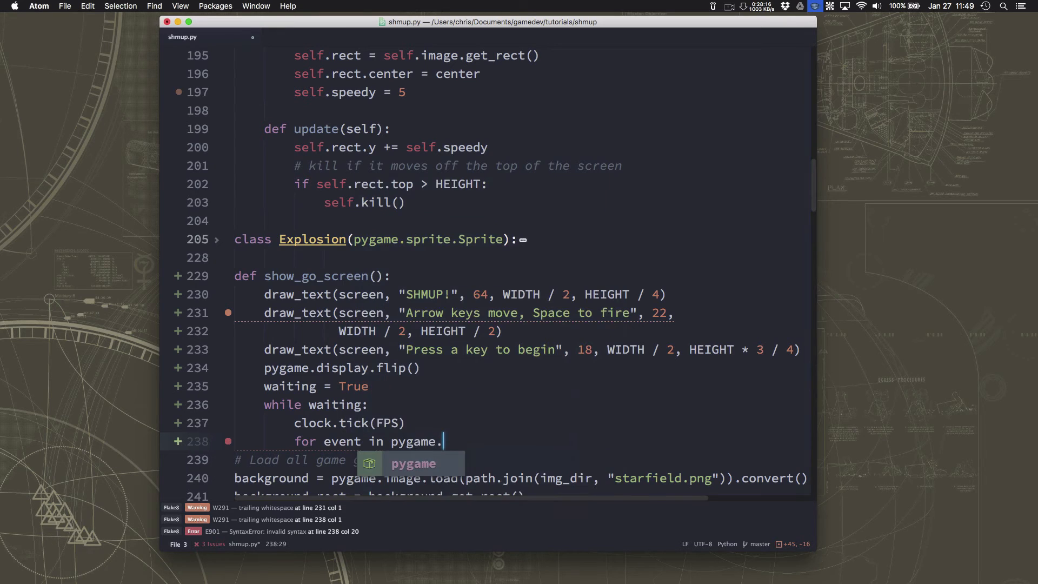
type("event.get():")
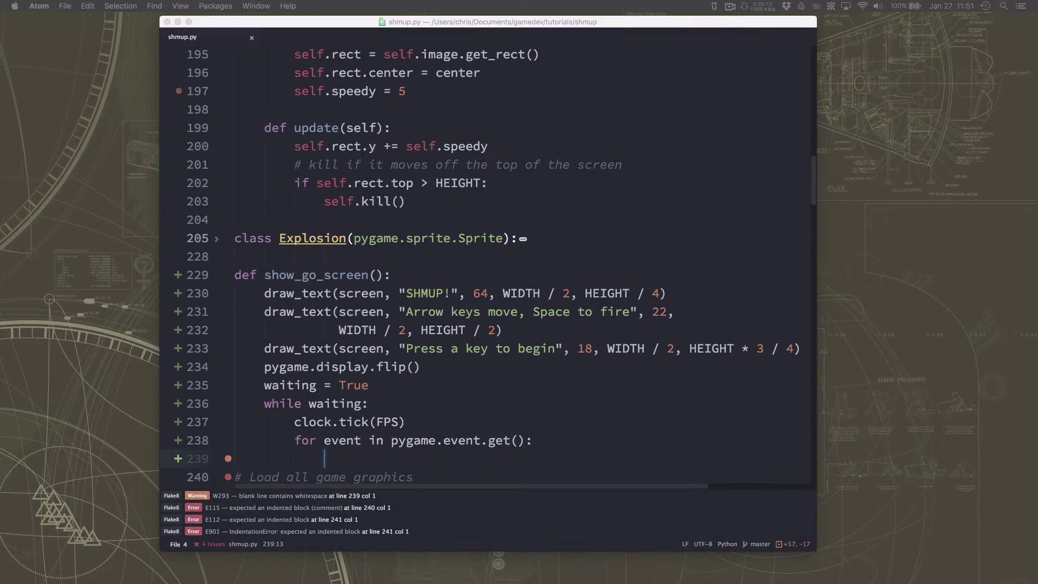
mouse_move(470, 390)
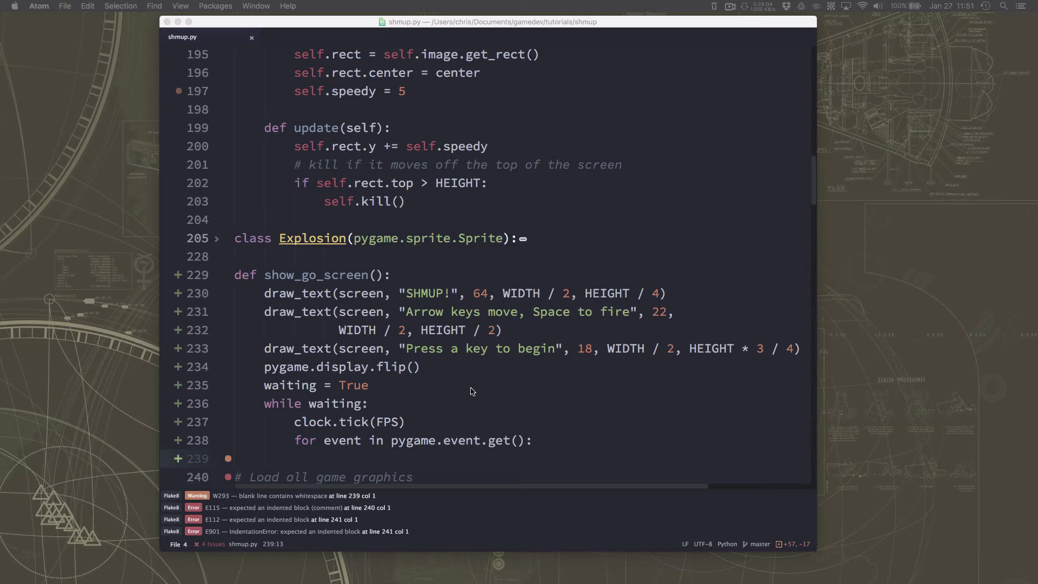
mouse_move(152, 13)
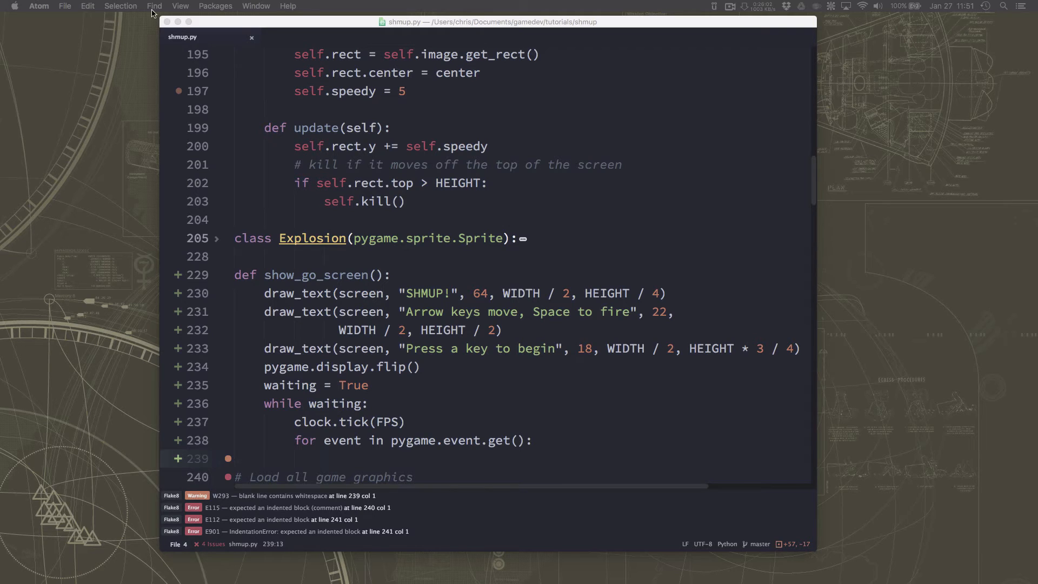
mouse_move(256, 184)
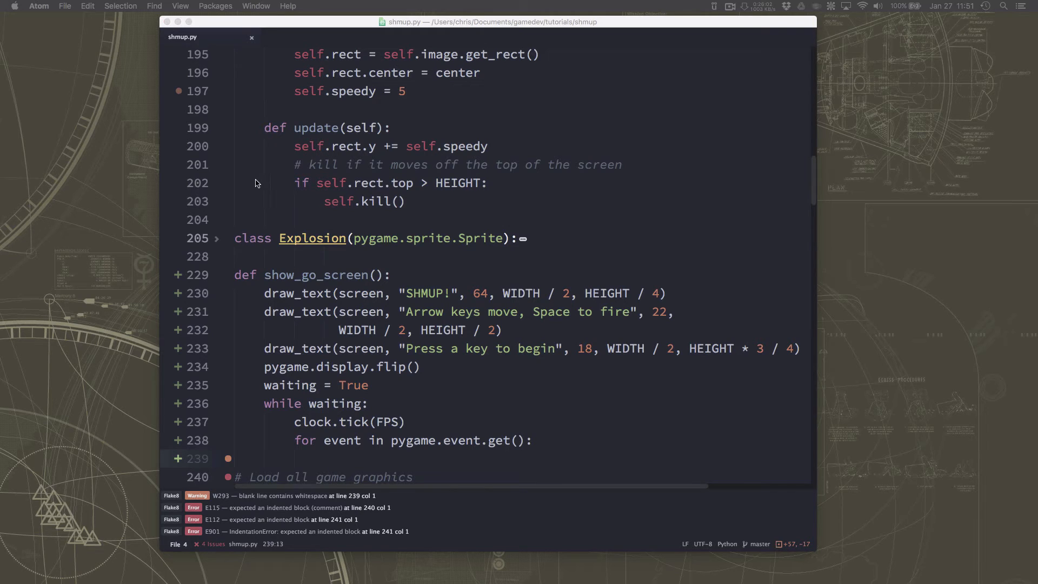
mouse_move(398, 398)
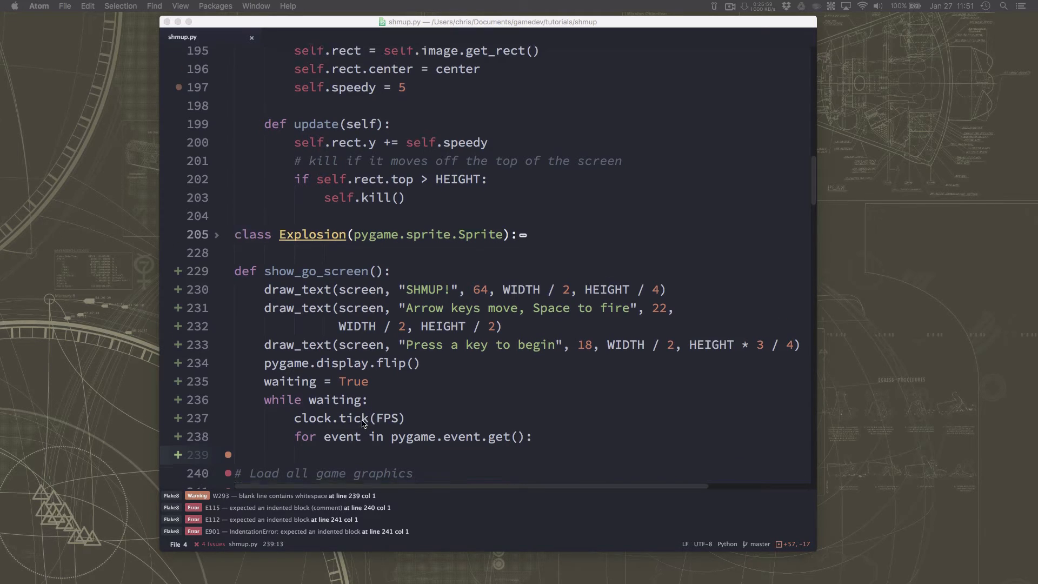
Step: Make the event loop call pygame.quit() on a pygame.QUIT event
scroll("down", 3)
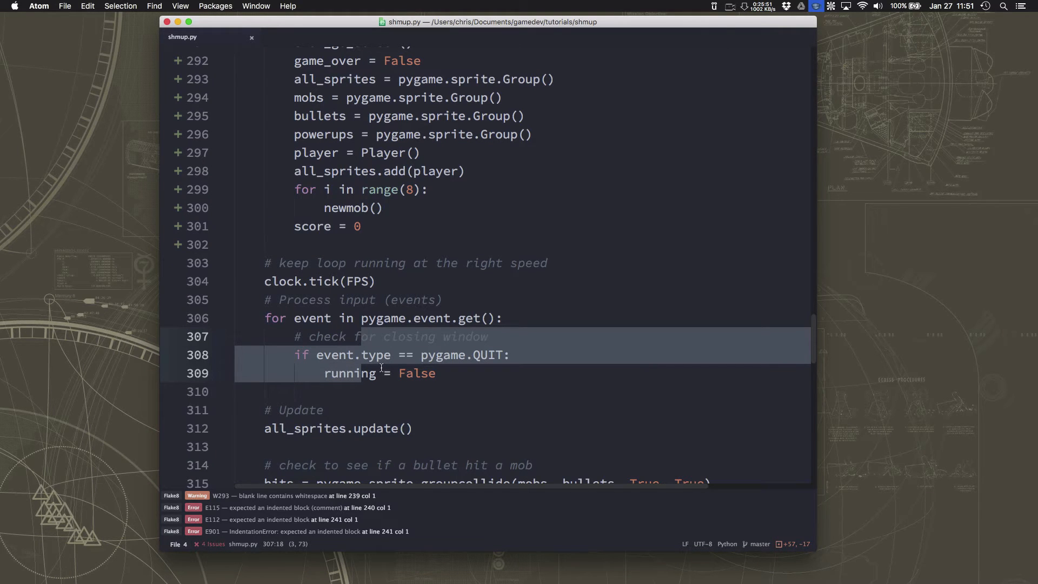
scroll("up", 3)
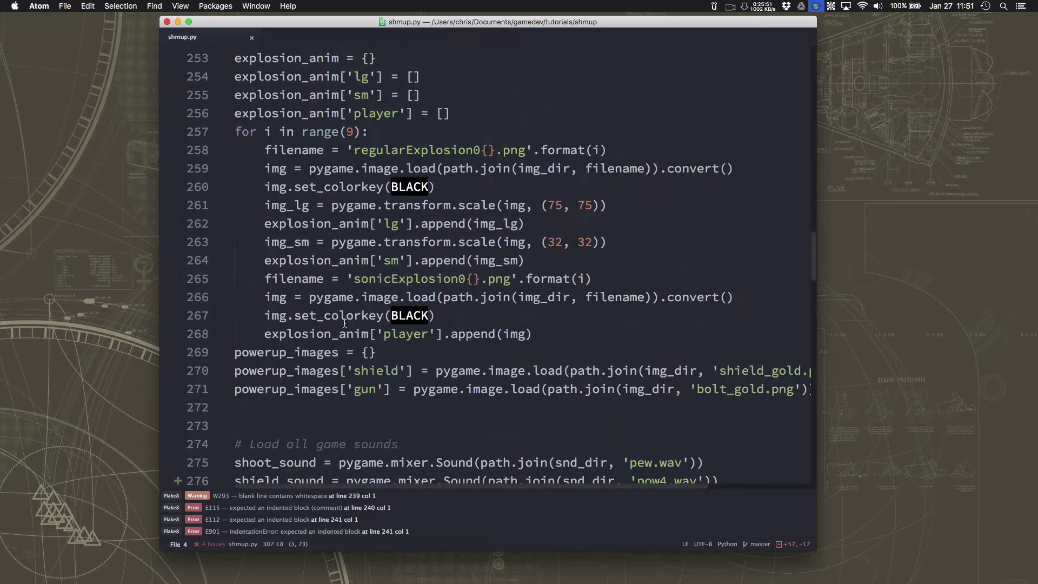
scroll("up", 3)
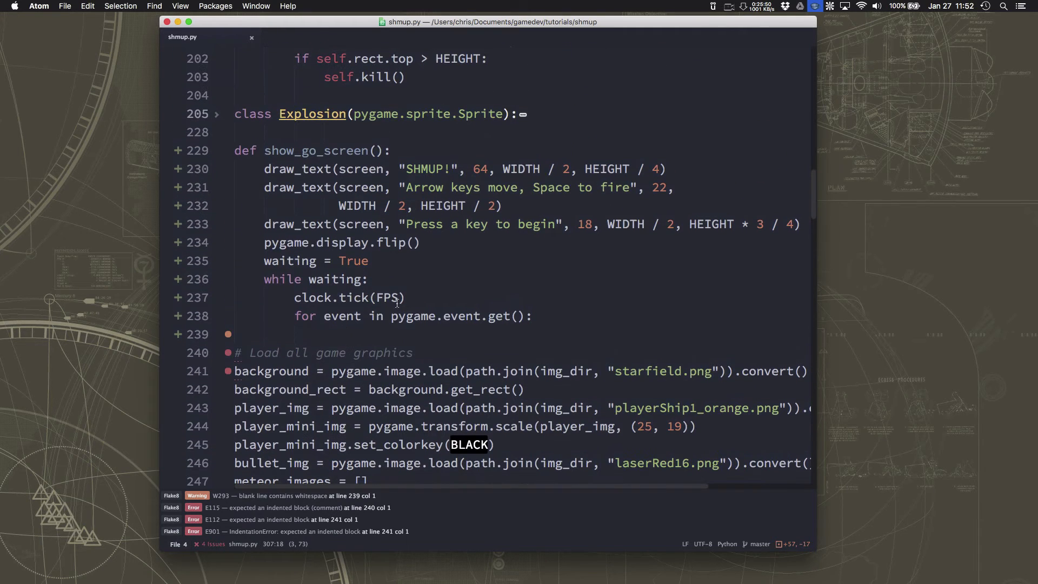
left_click(324, 334)
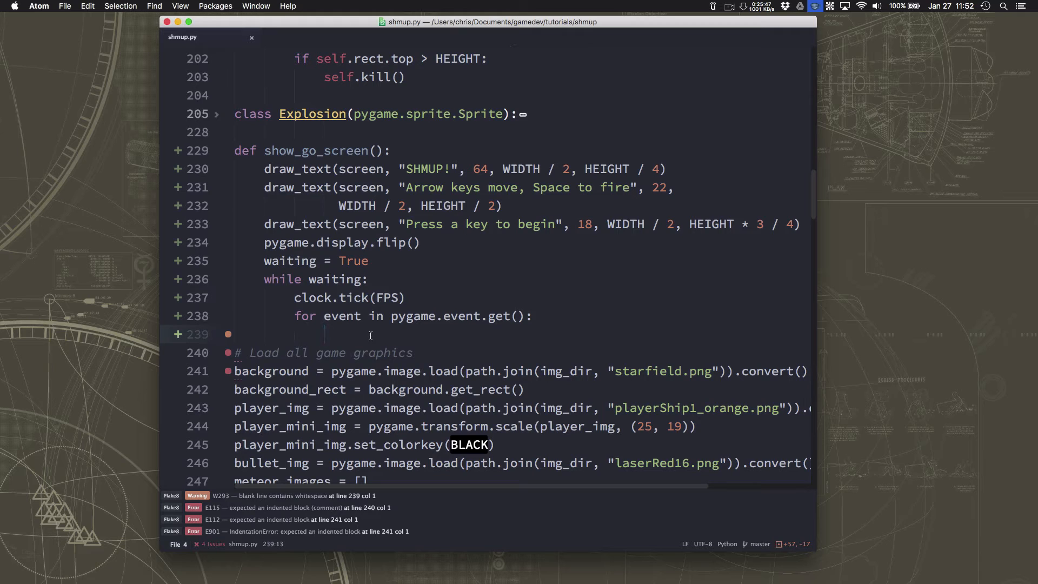
type("if ev")
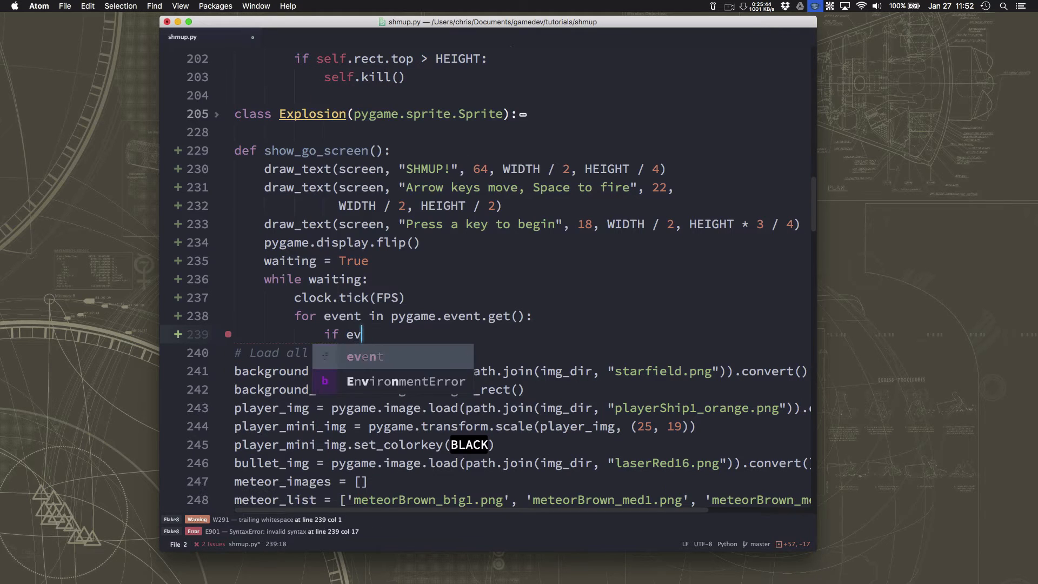
type("ent")
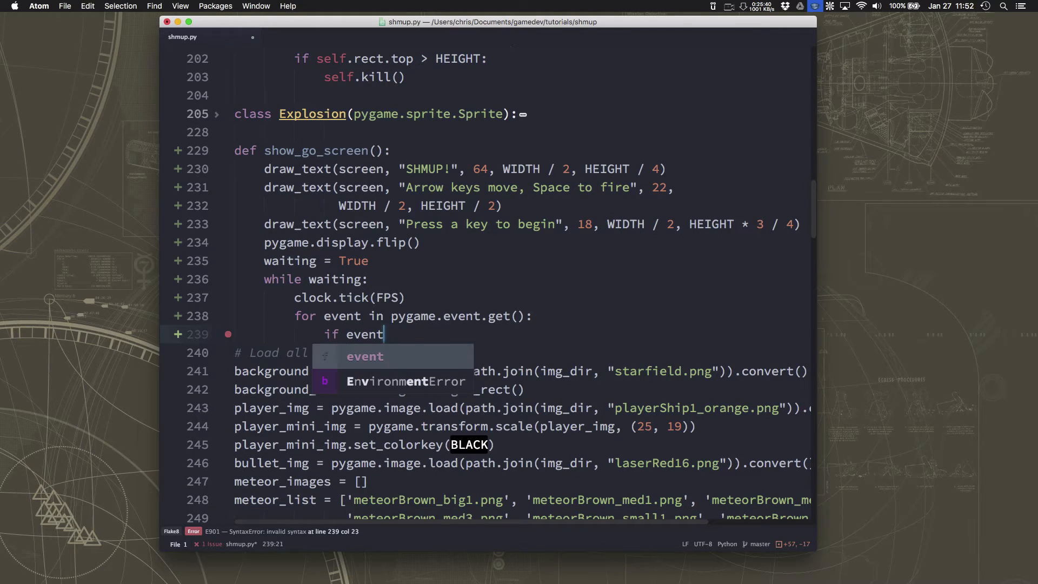
type(".type ==")
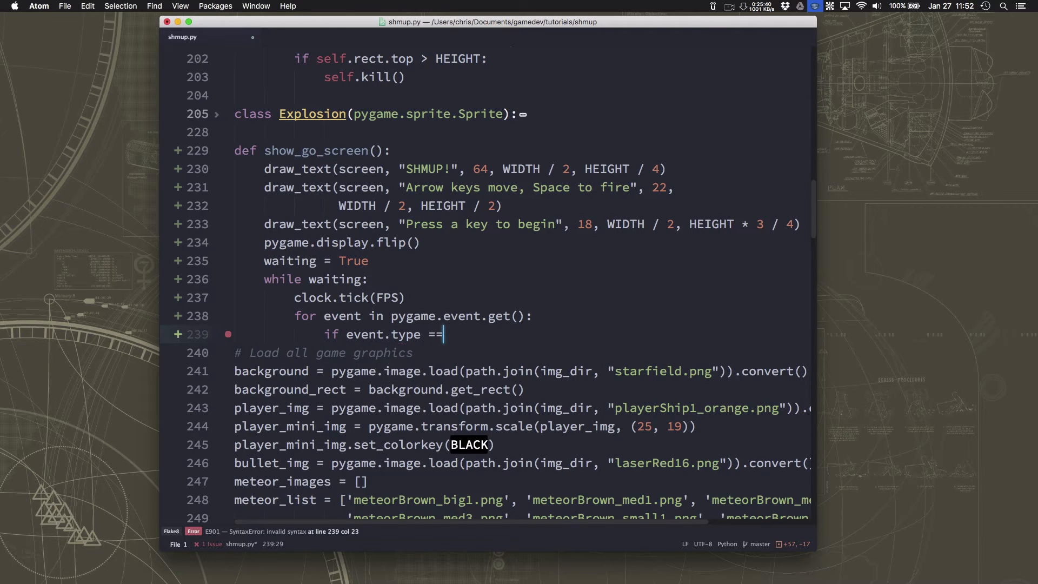
type("pygame.QUIT:")
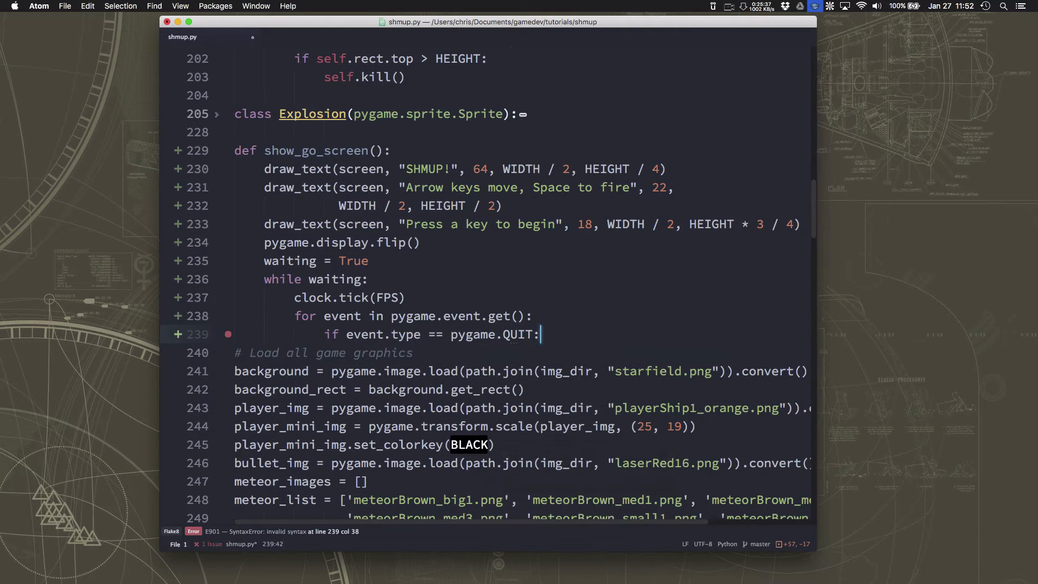
type("pygame.")
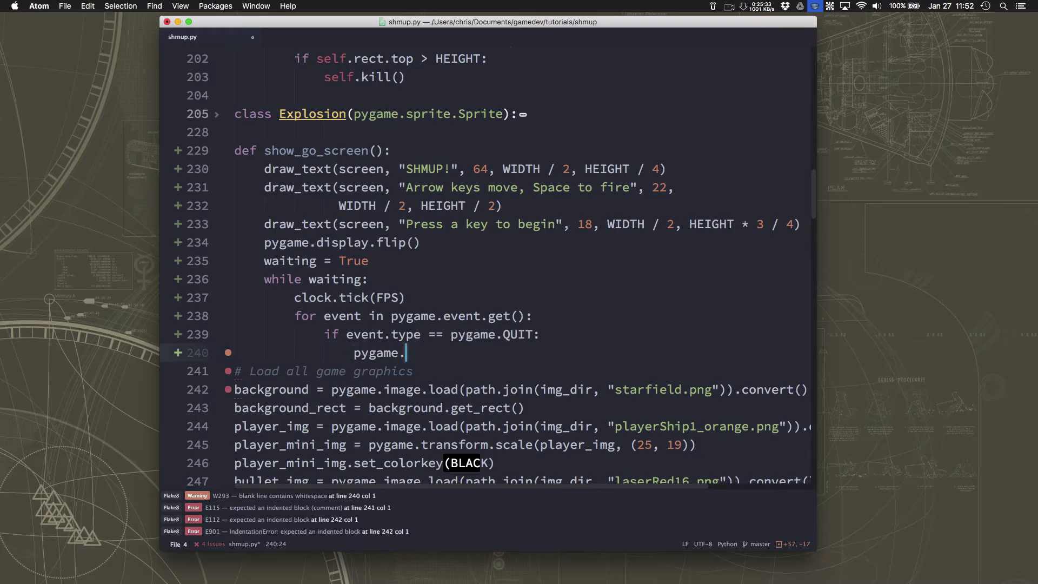
type("quit()")
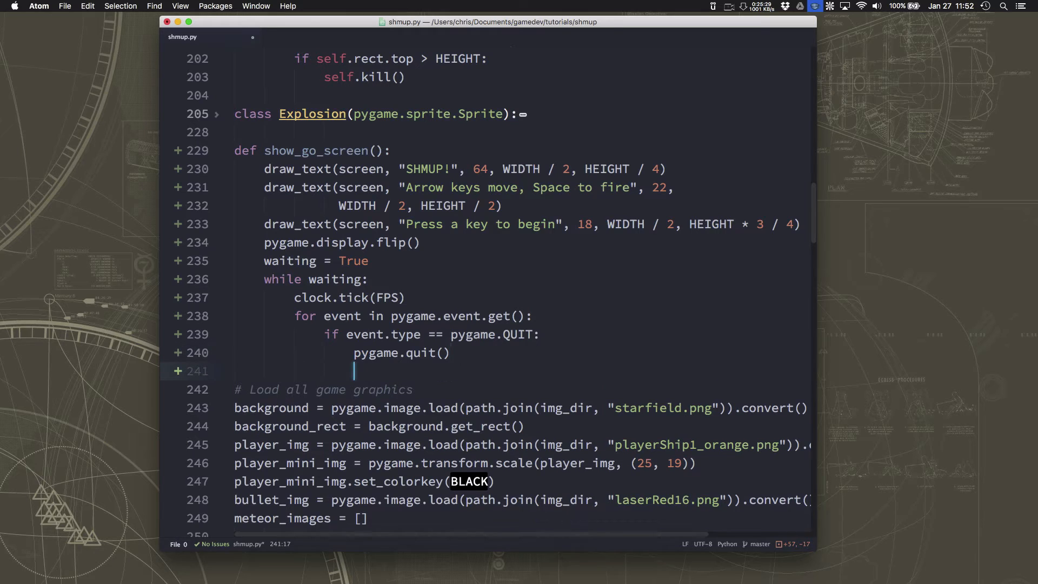
Step: Begin an 'if event.type == pygame.KEYDOWN' check in the event loop
type("if event.")
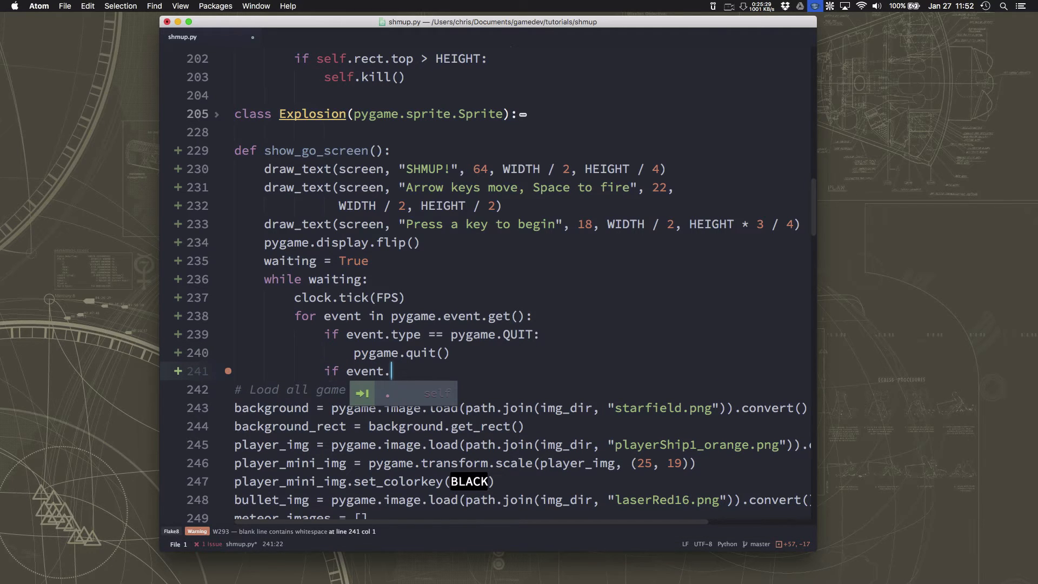
type("type == pygam.e")
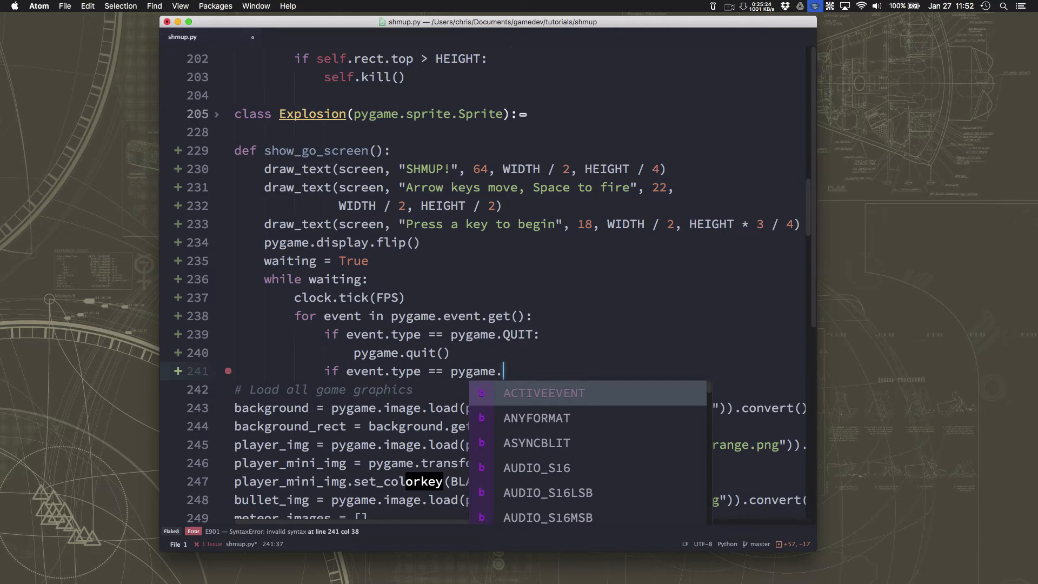
type("KEYDOW")
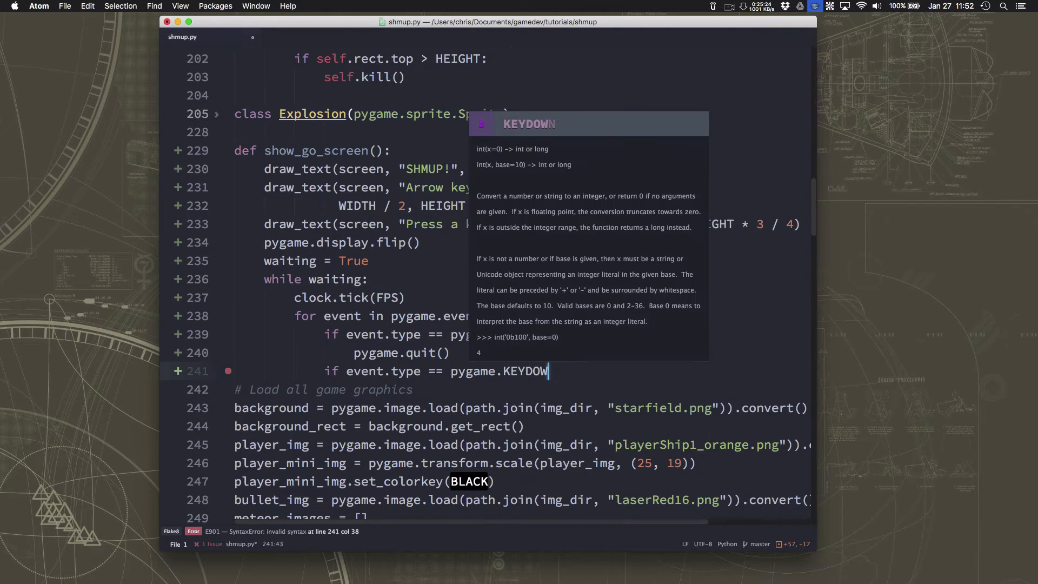
type("N")
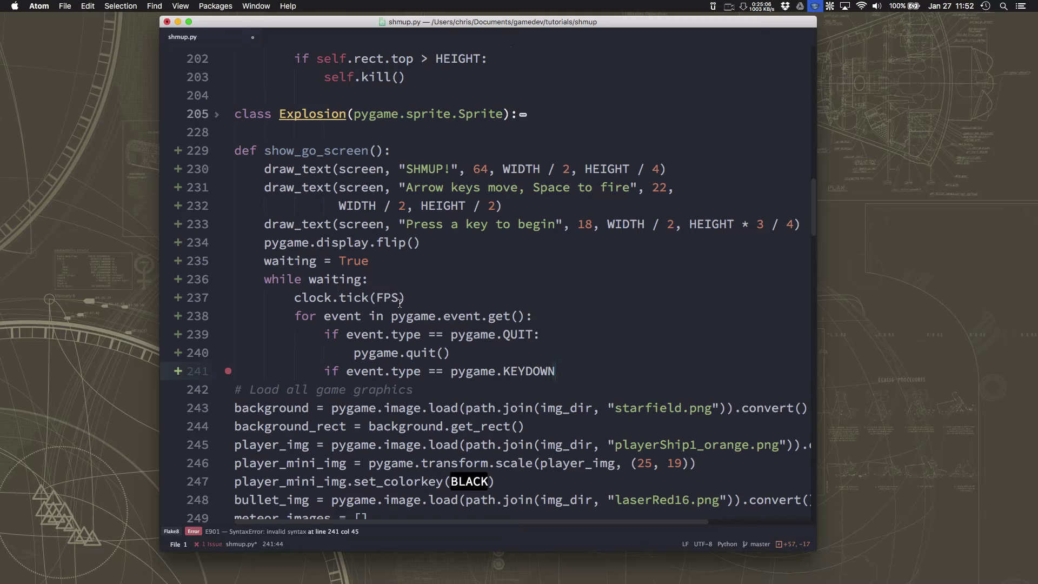
left_click(557, 371)
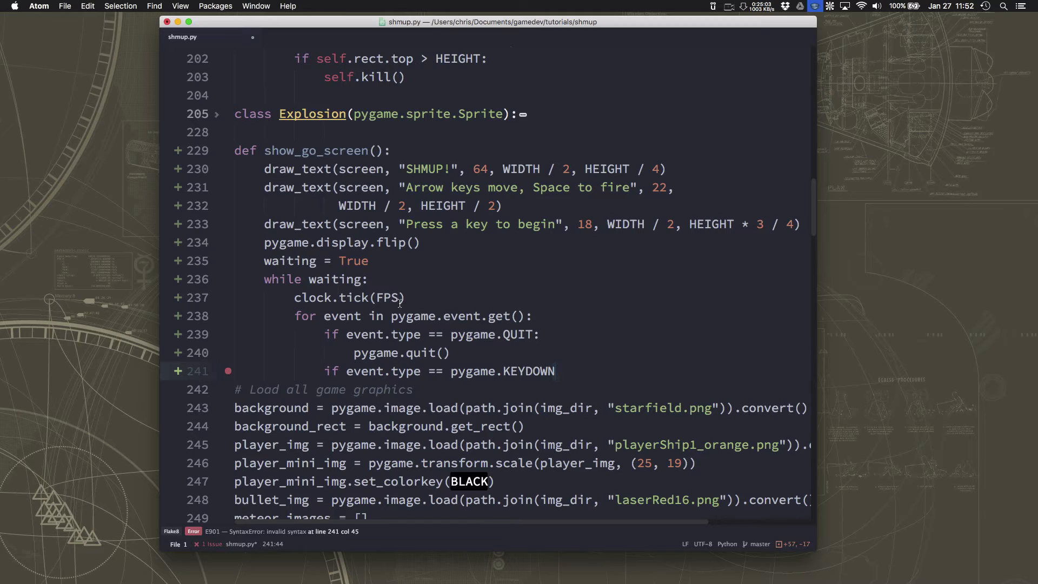
left_click(556, 371)
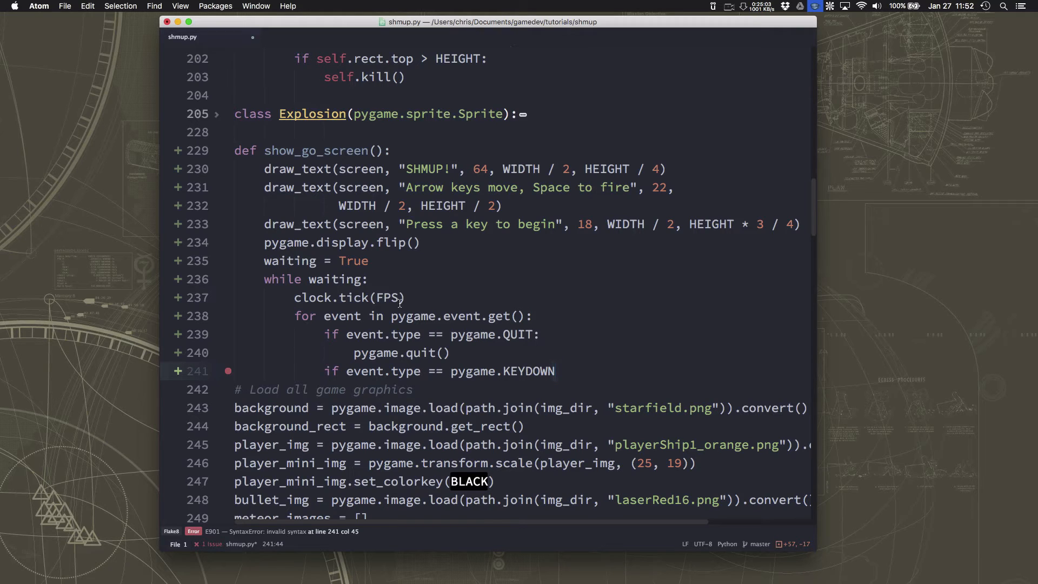
left_click(555, 371)
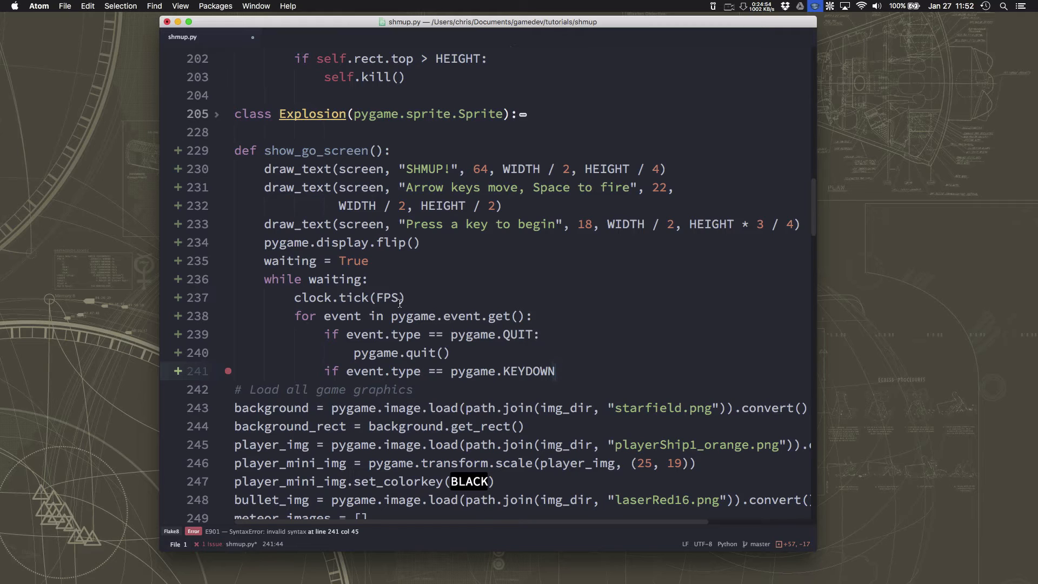
left_click(556, 371)
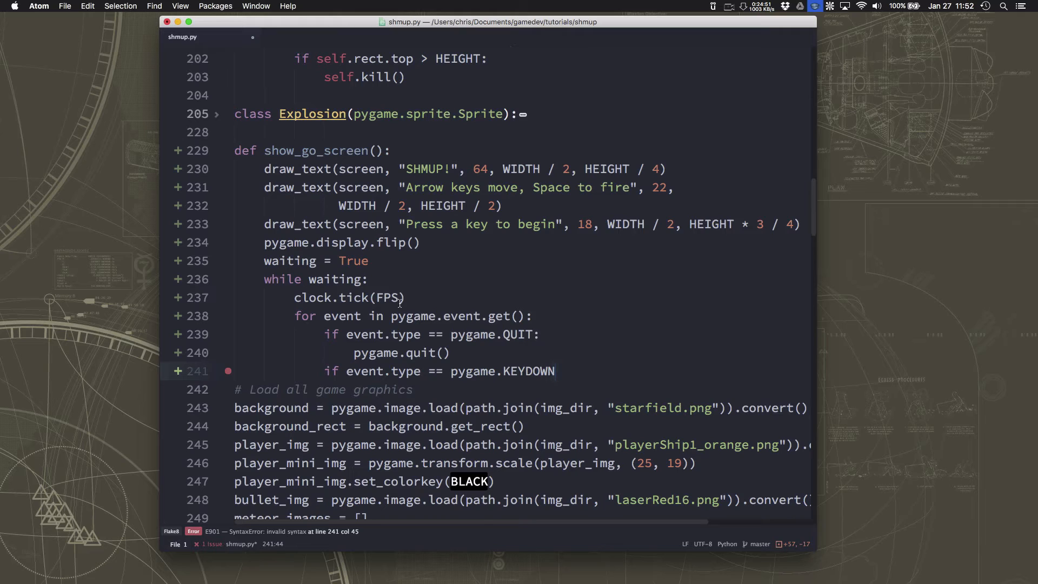
left_click(555, 371)
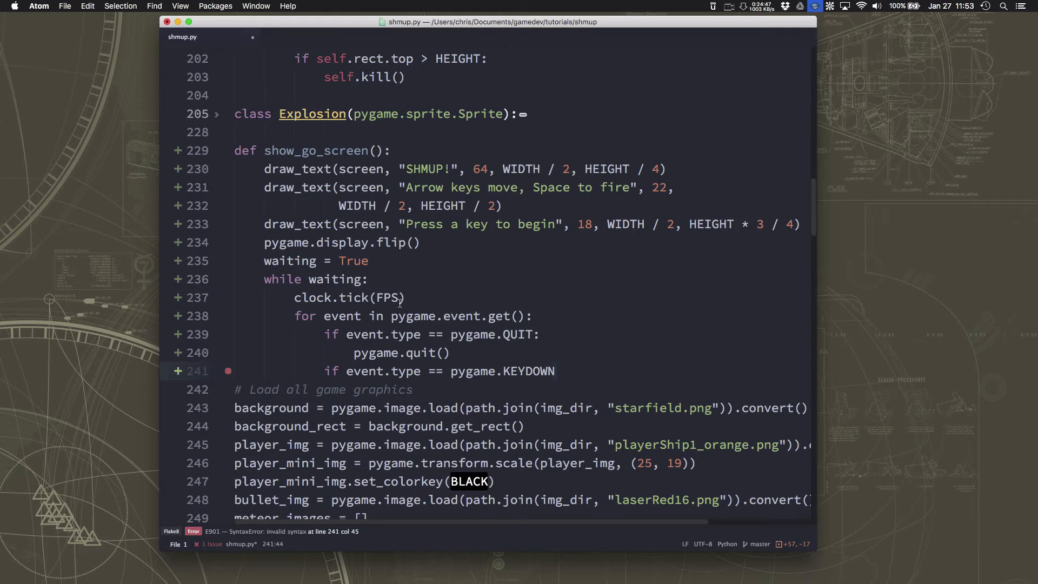
left_click(555, 371)
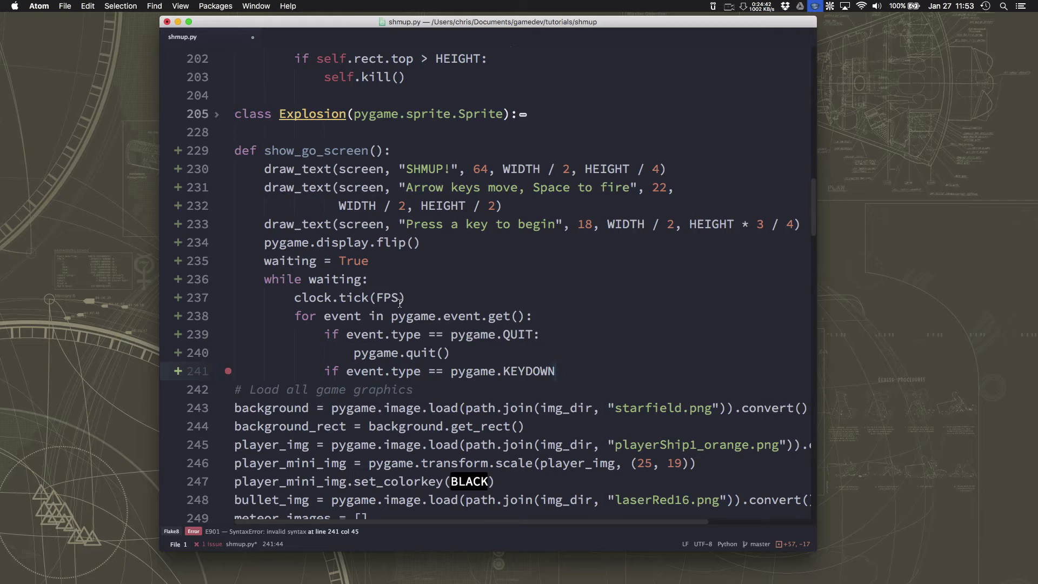
Step: Switch the key check to pygame.KEYUP and set waiting = False inside it
type("KEYUP")
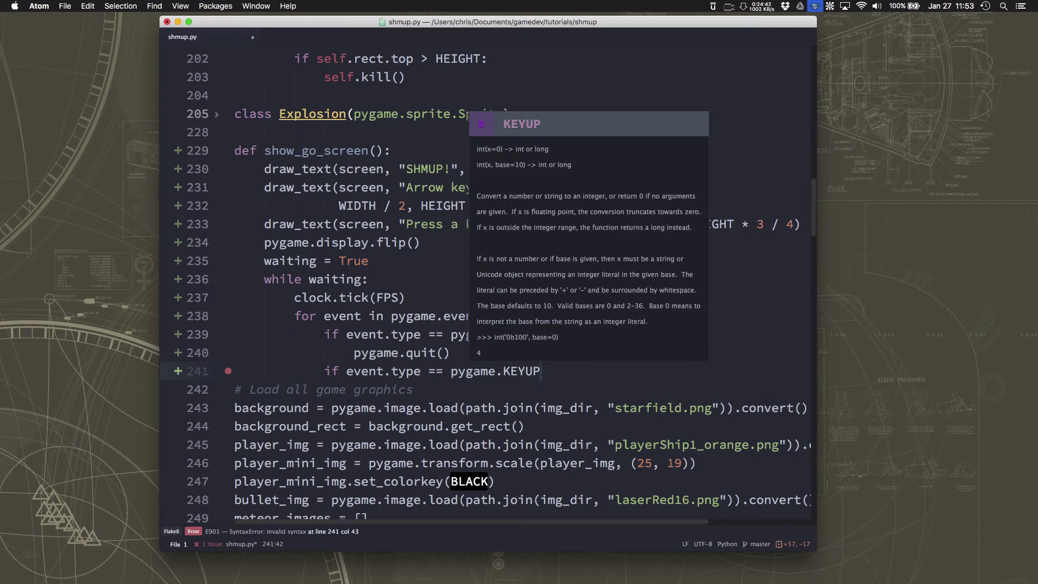
type(":")
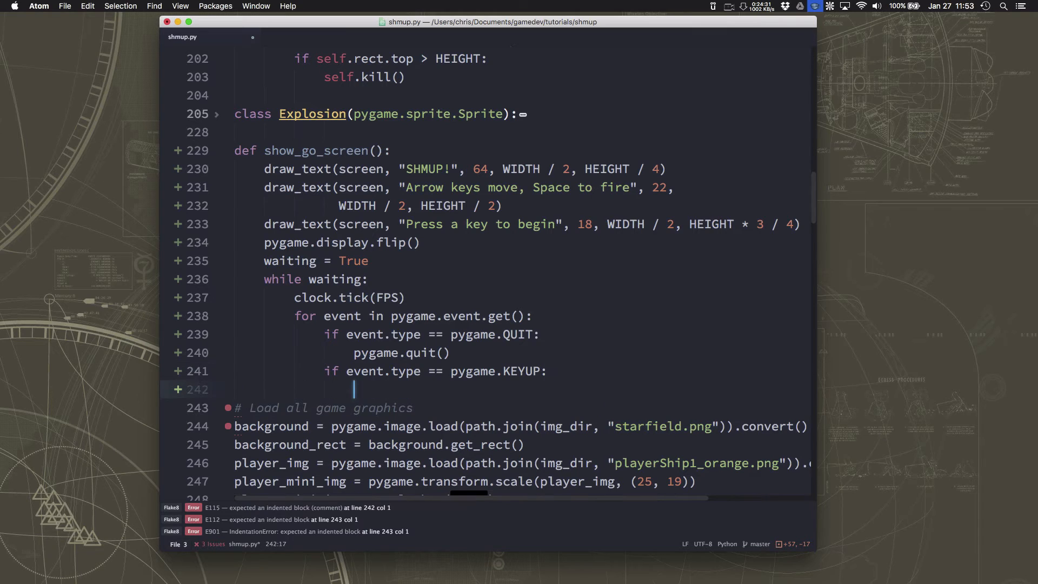
type("waiting = Fa")
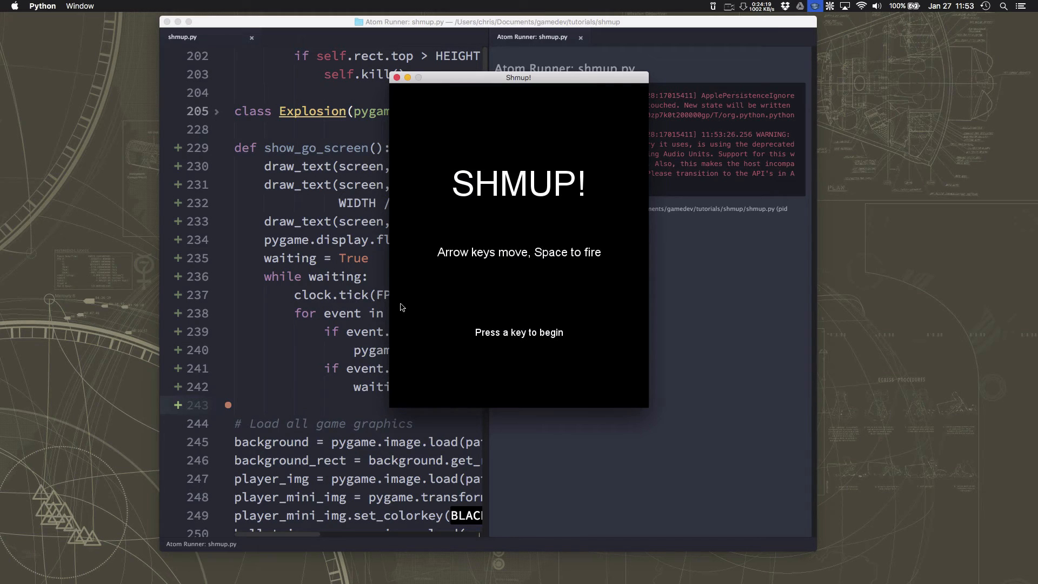
Step: Start play from the SHMUP! title screen, then quit so the script exits with code 0
key("space")
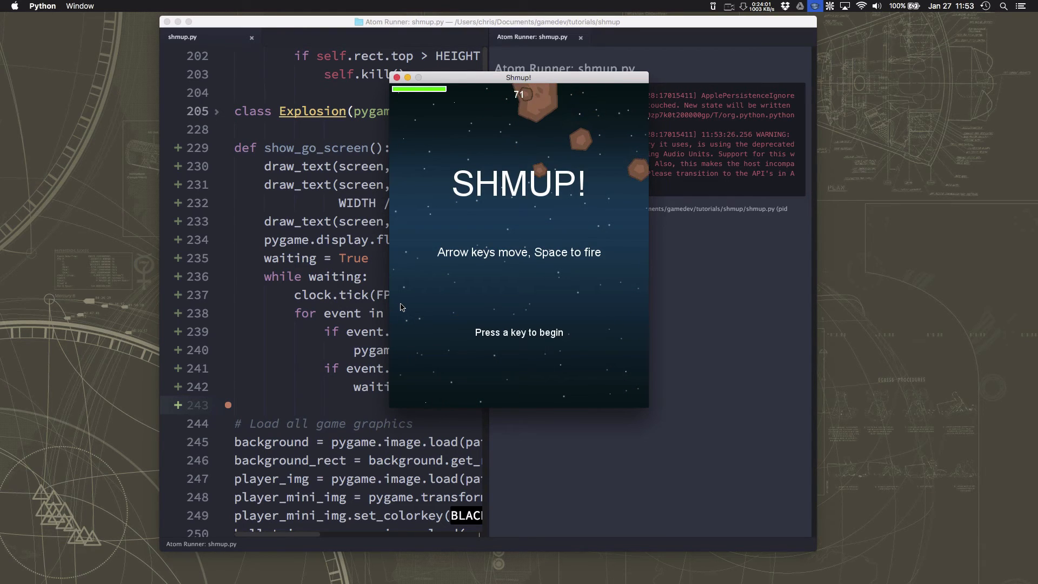
mouse_move(535, 194)
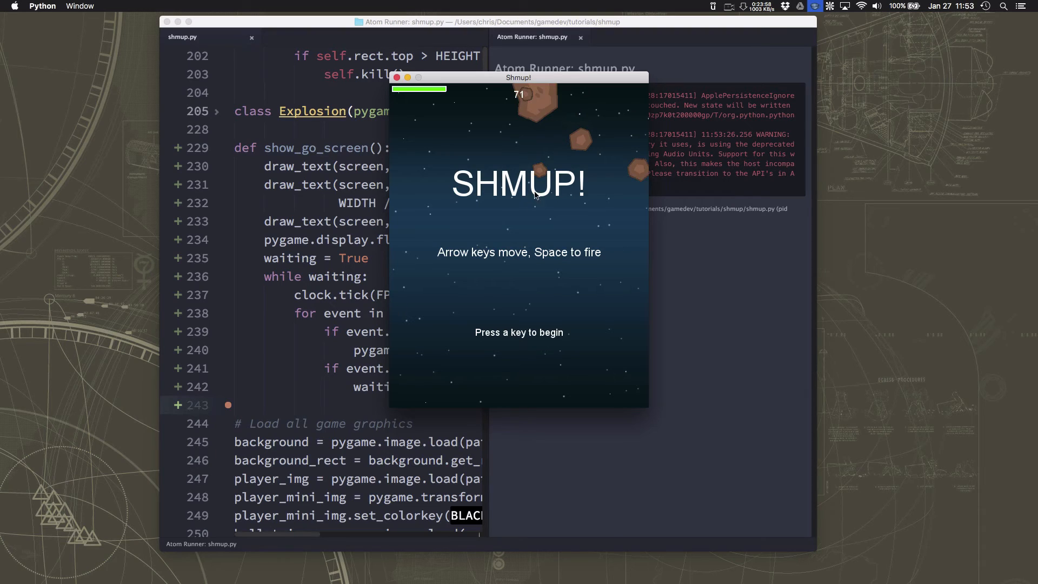
mouse_move(496, 321)
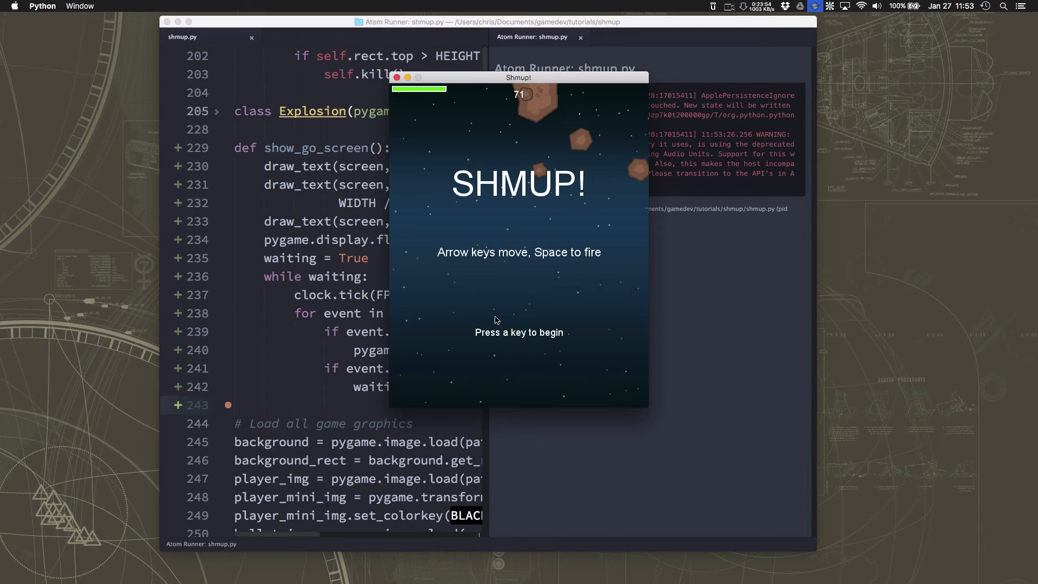
mouse_move(541, 157)
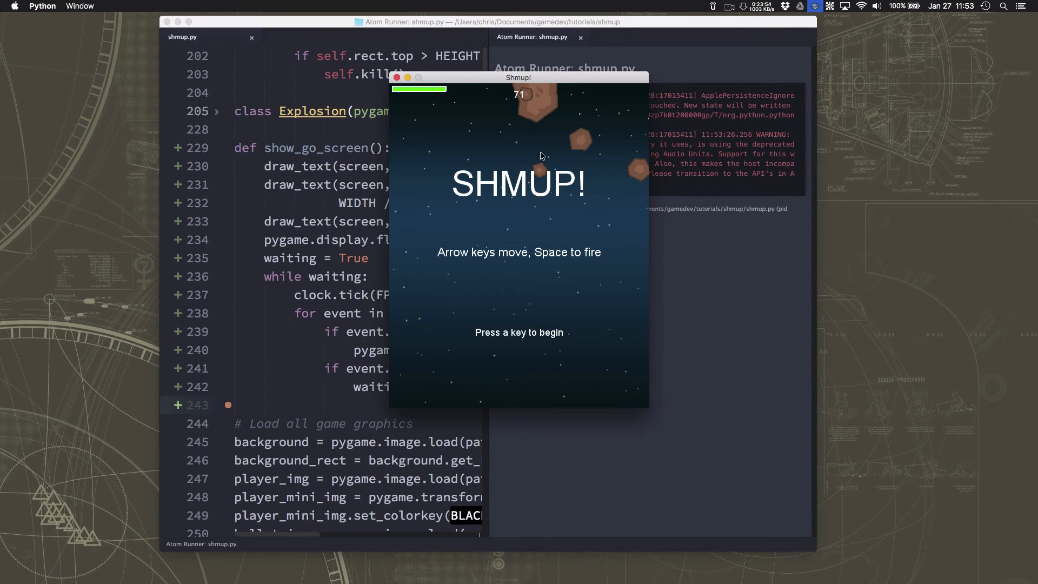
mouse_move(483, 190)
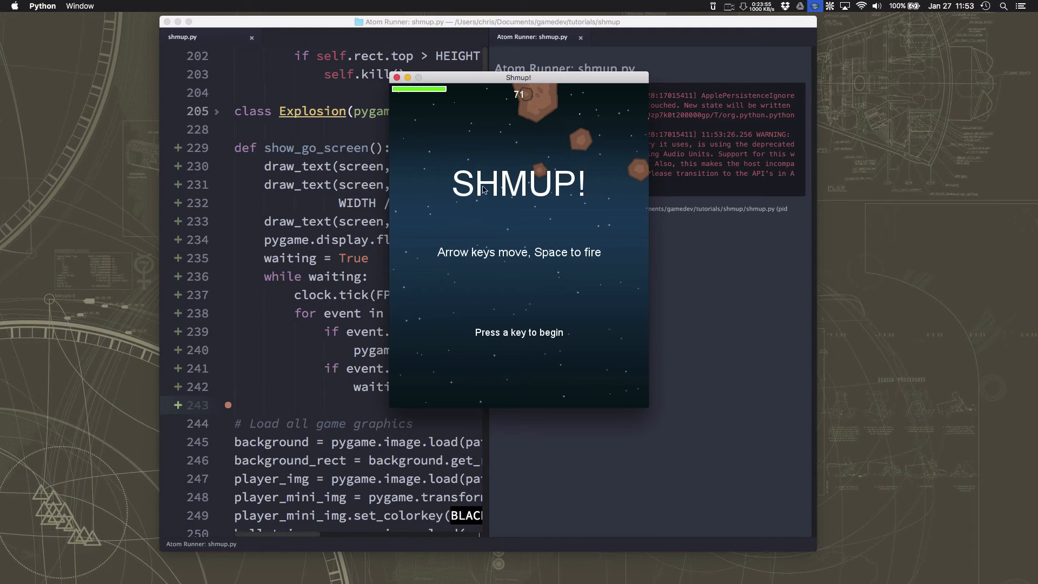
mouse_move(505, 197)
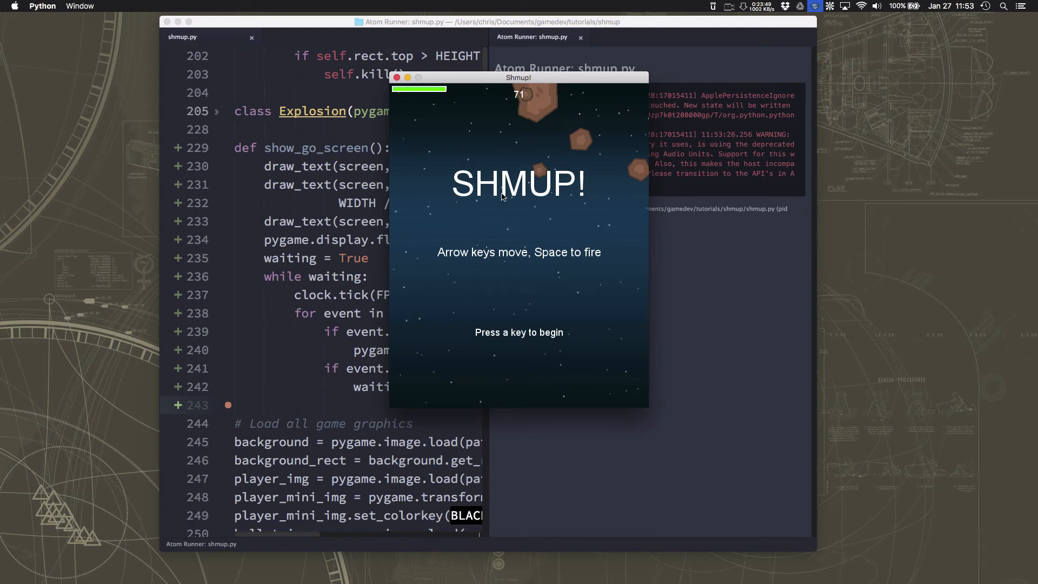
mouse_move(548, 164)
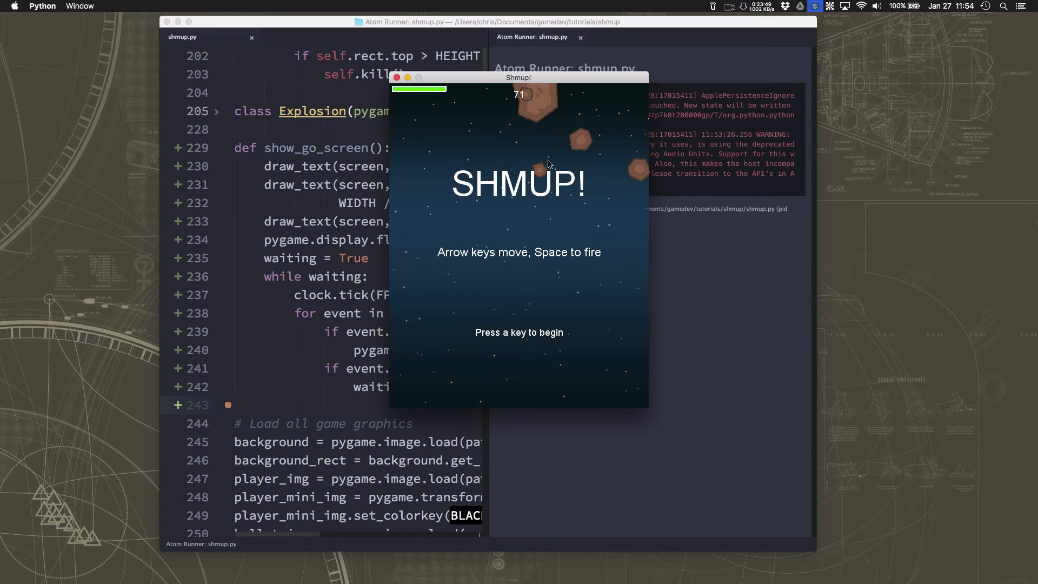
key("space")
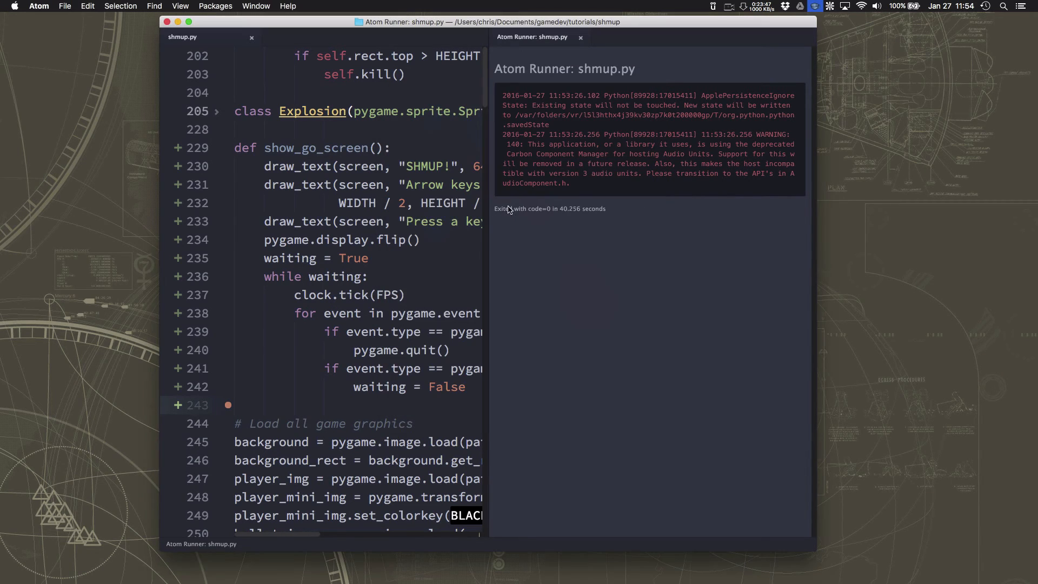
Step: Close the run output and scroll to show_go_screen() to open a blank line at line 230
left_click(581, 37)
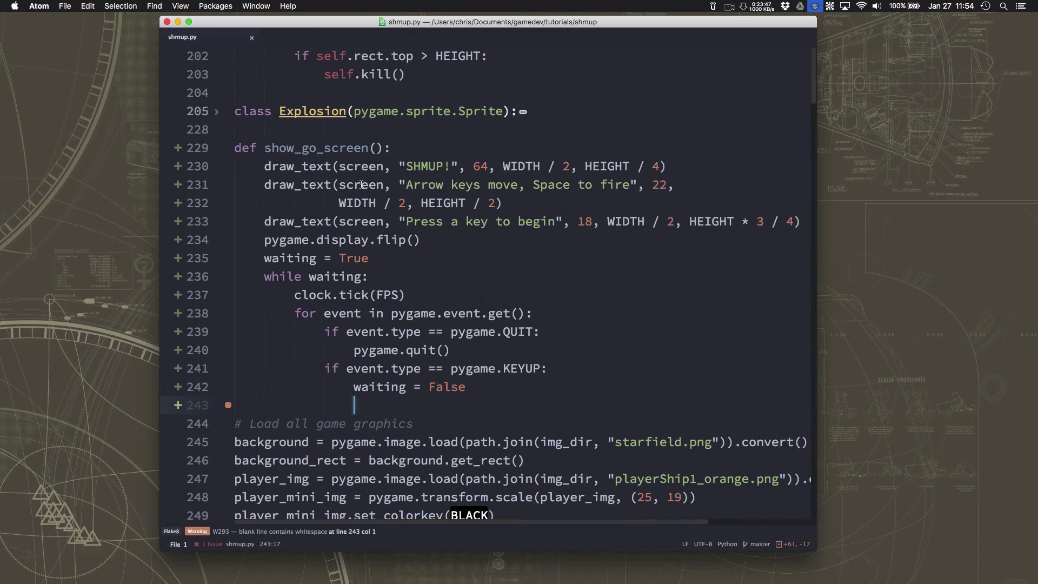
scroll("down", 3)
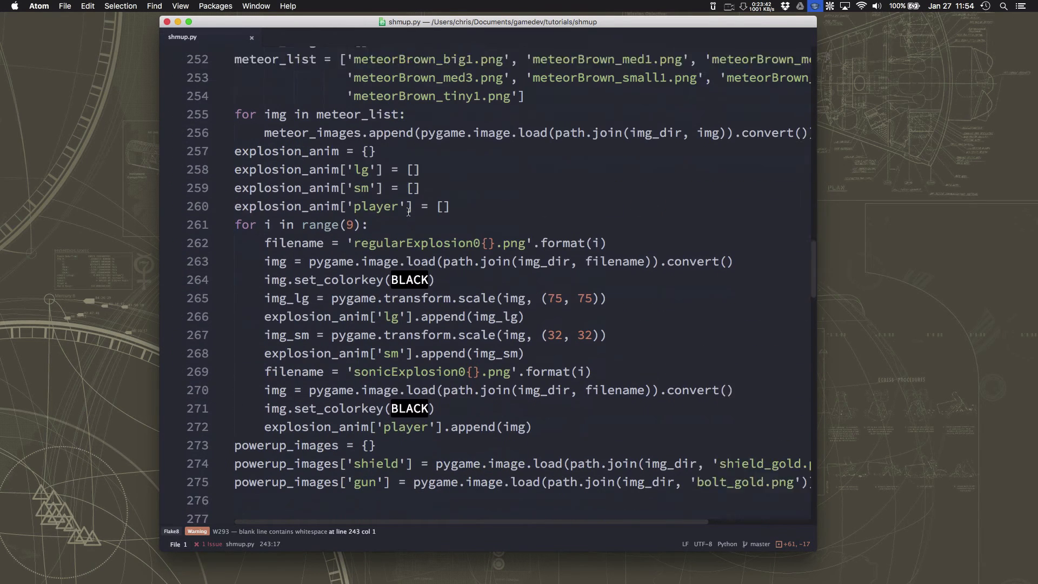
scroll("down", 3)
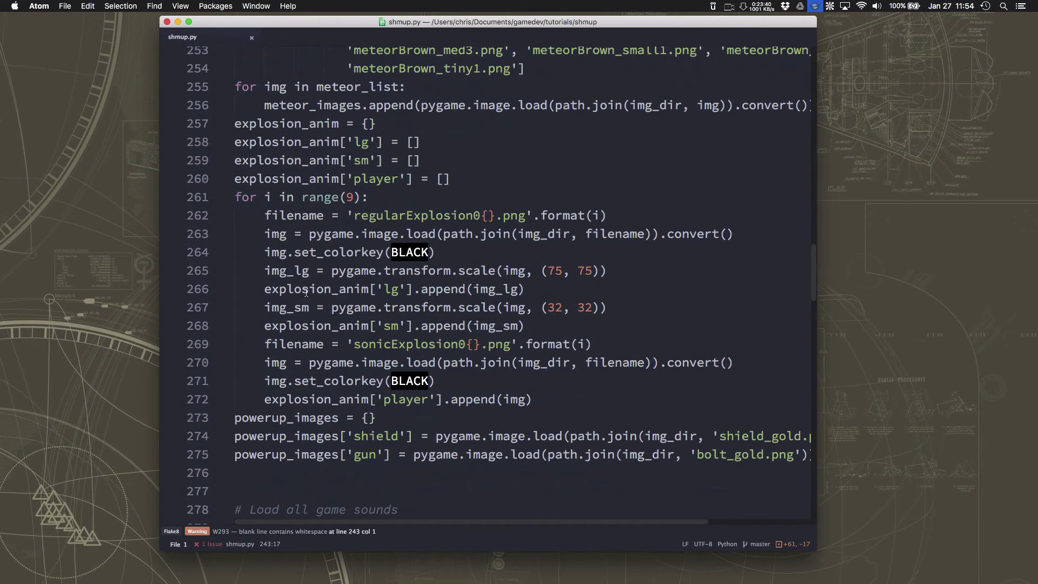
scroll("down", 3)
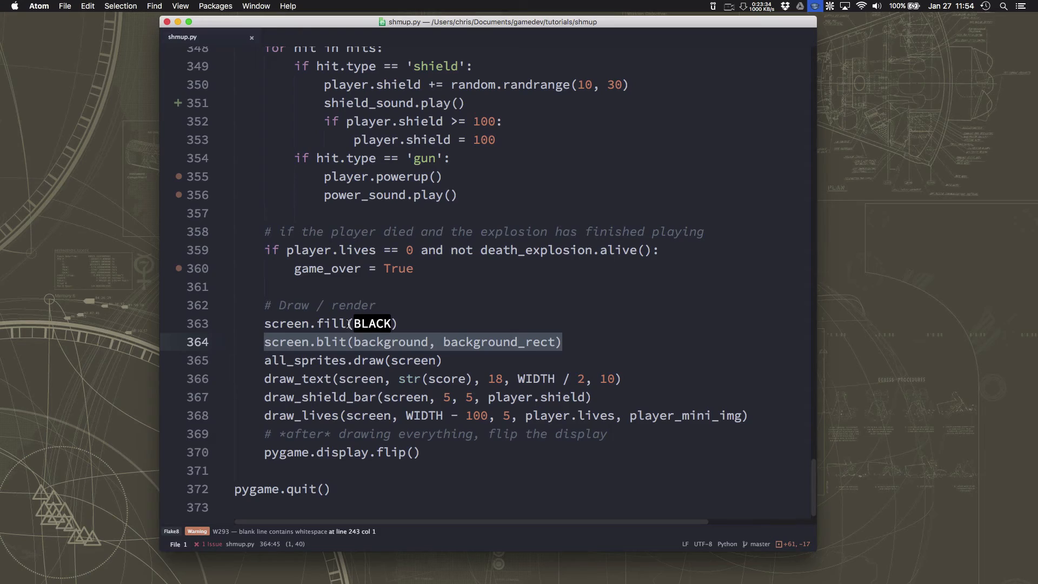
scroll("up", 3)
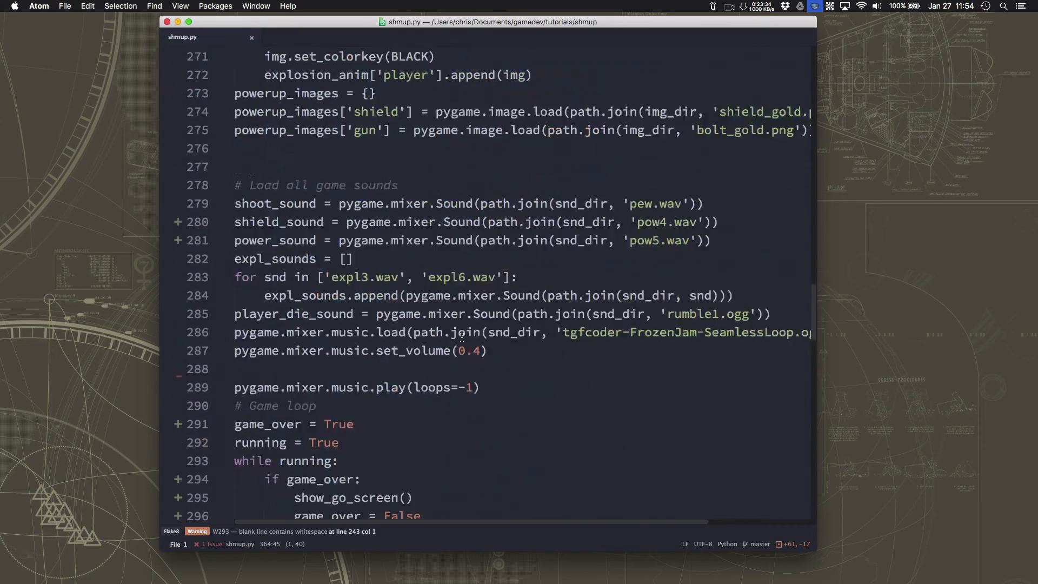
scroll("down", 3)
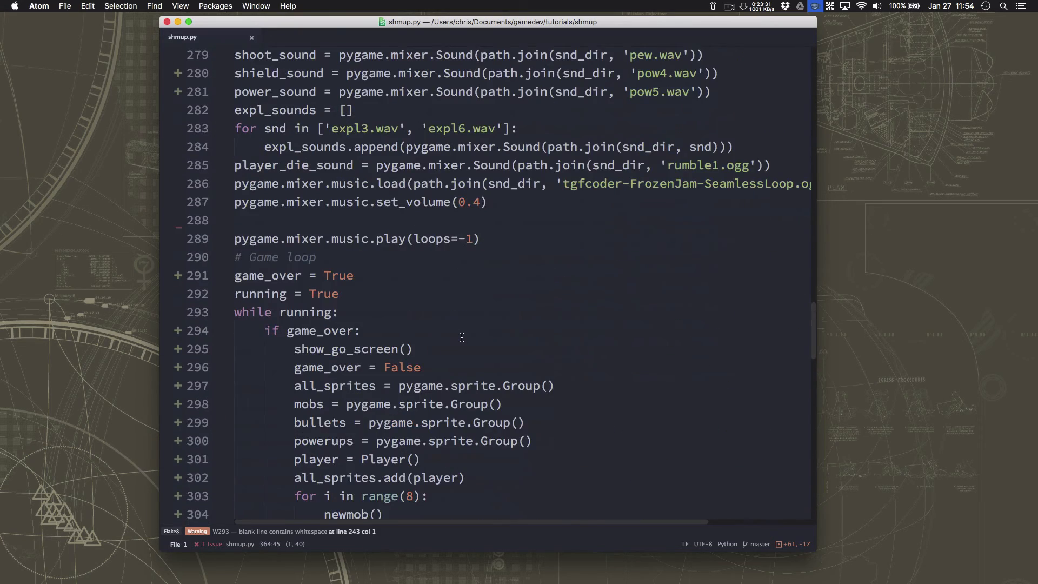
scroll("up", 3)
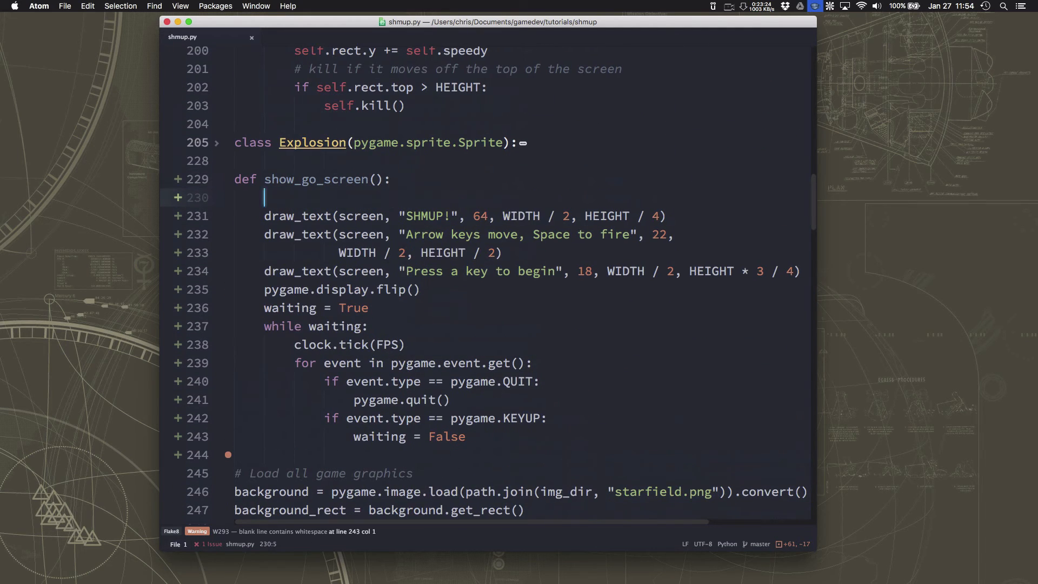
Step: Add screen.blit(background, background_rect) to show_go_screen and view the title screen over the starfield
type("screen.blit(background, background_rect)")
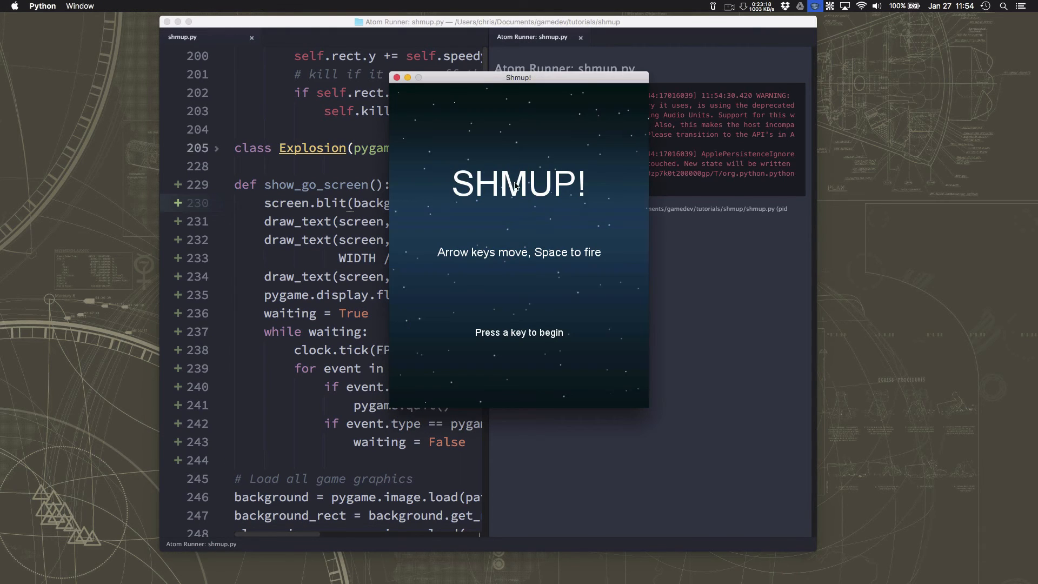
mouse_move(498, 288)
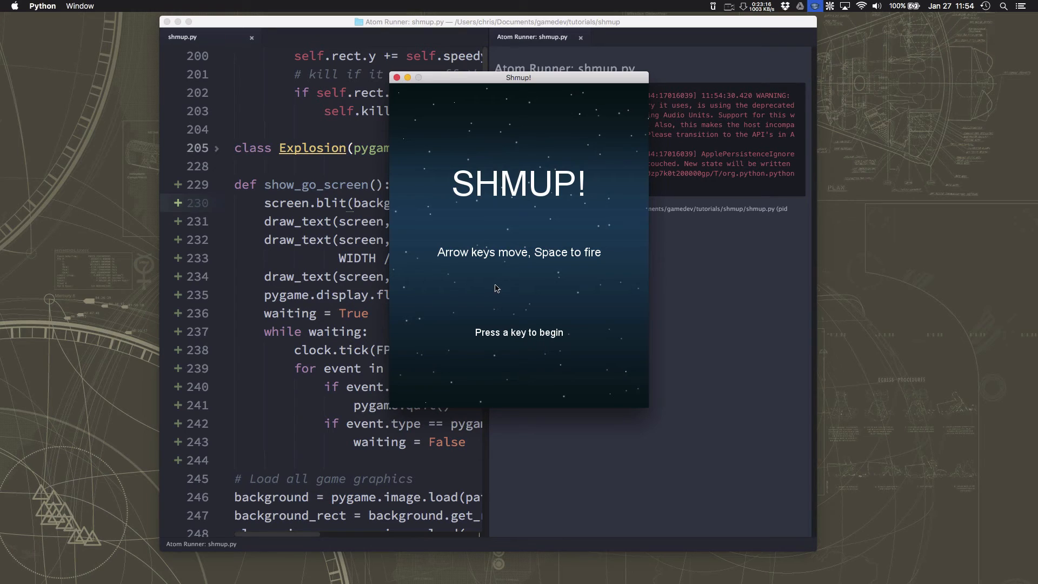
key("space")
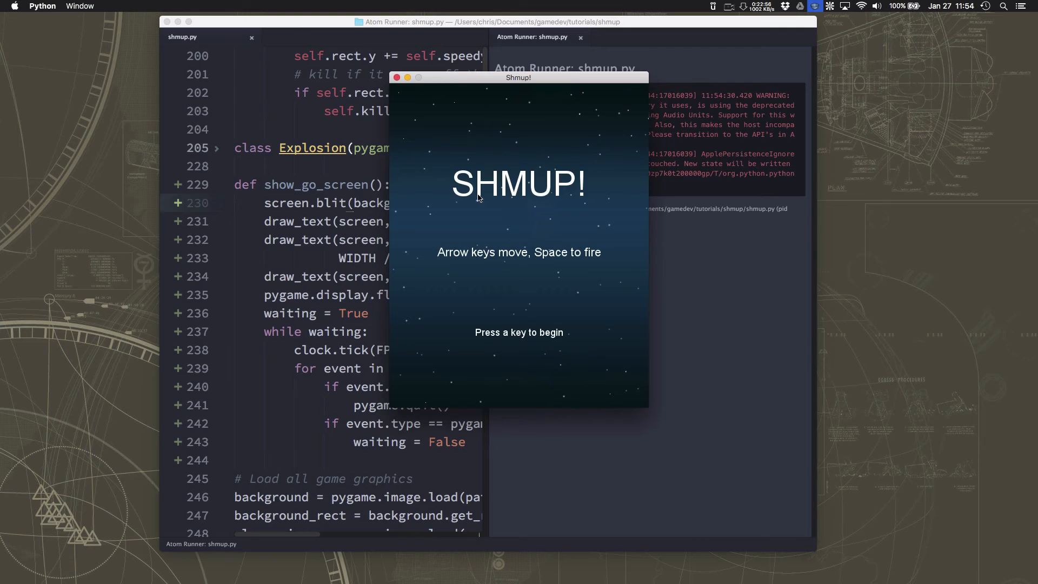
mouse_move(533, 340)
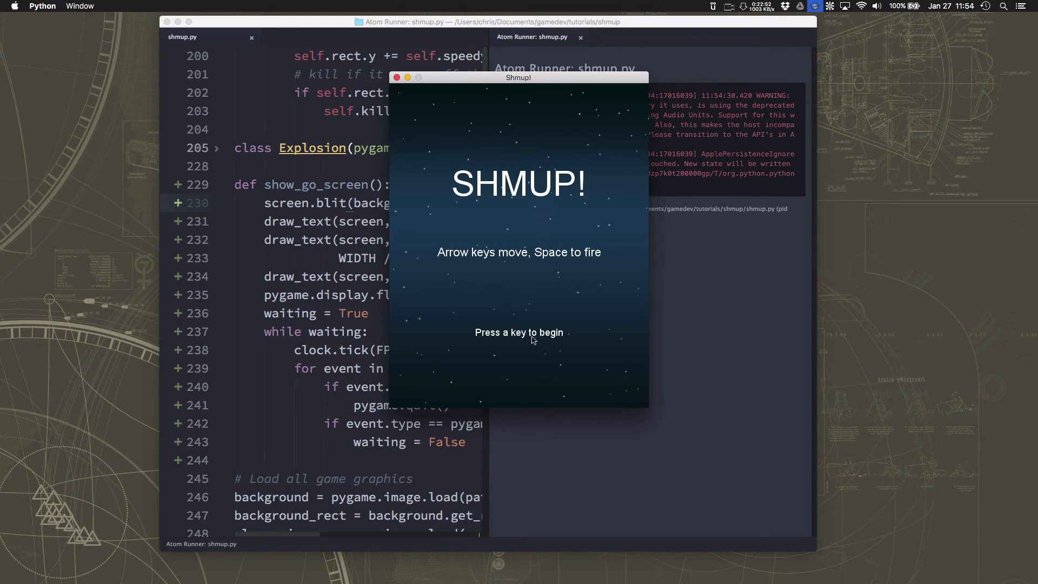
mouse_move(573, 189)
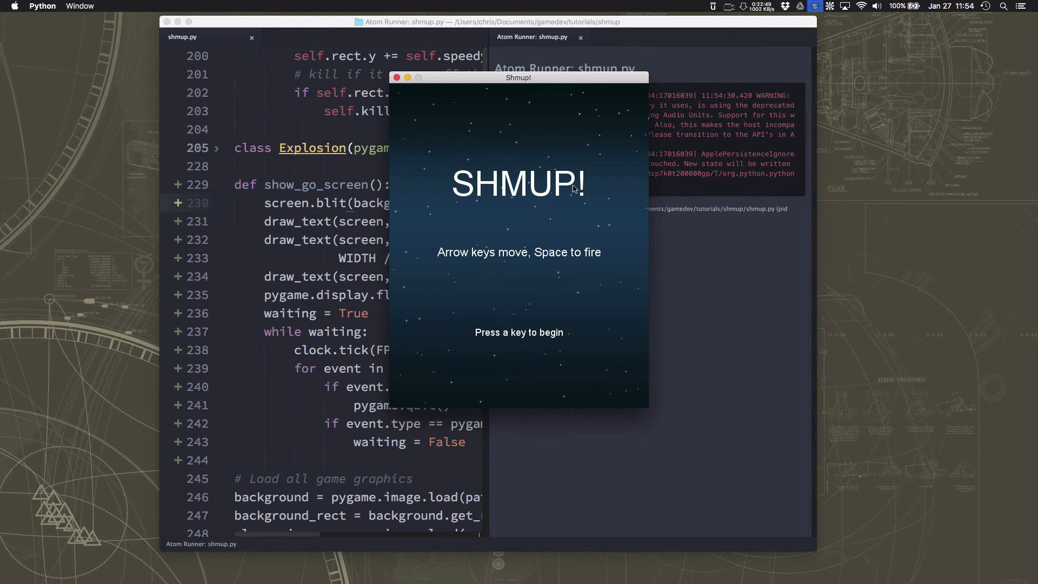
mouse_move(572, 283)
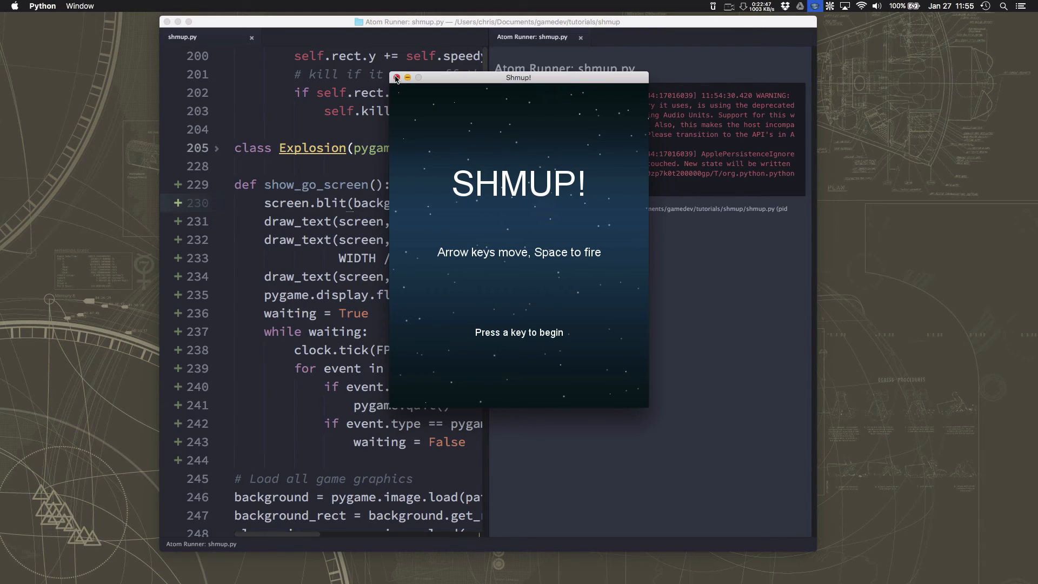
Step: Close the Shmup! game window and scroll back through the shmup.py source
left_click(396, 78)
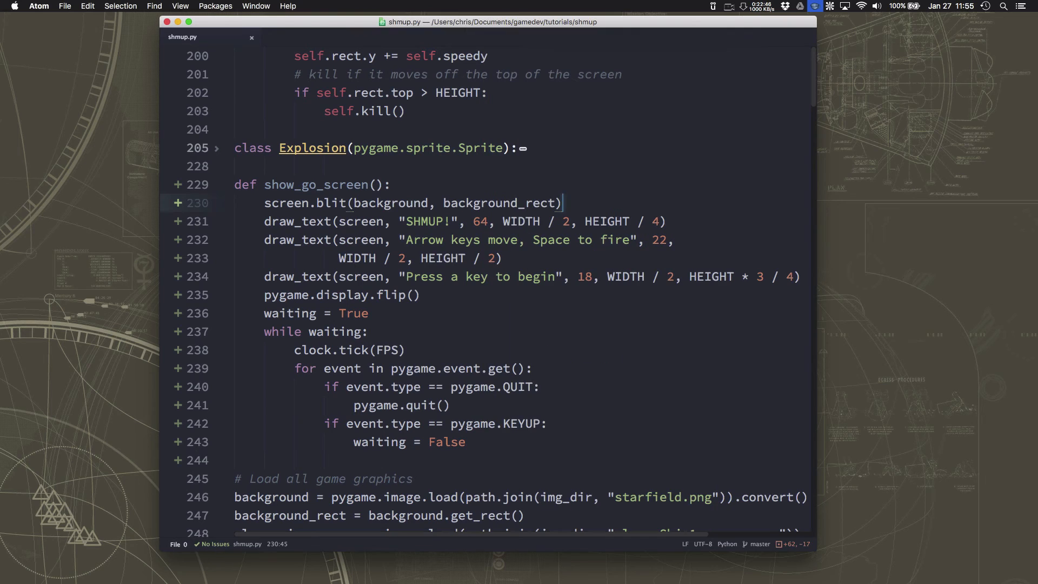
scroll("down", 3)
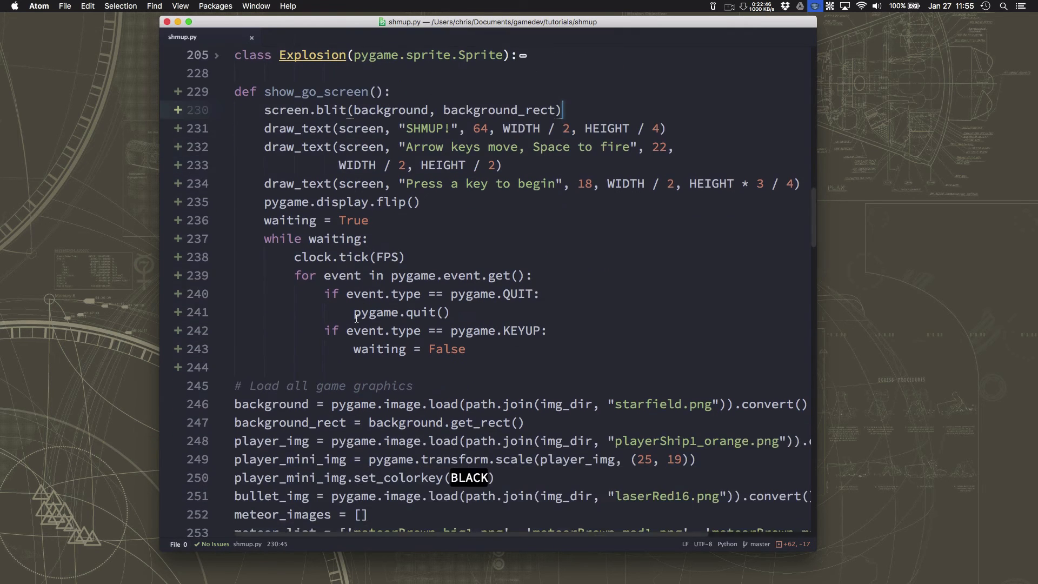
scroll("up", 3)
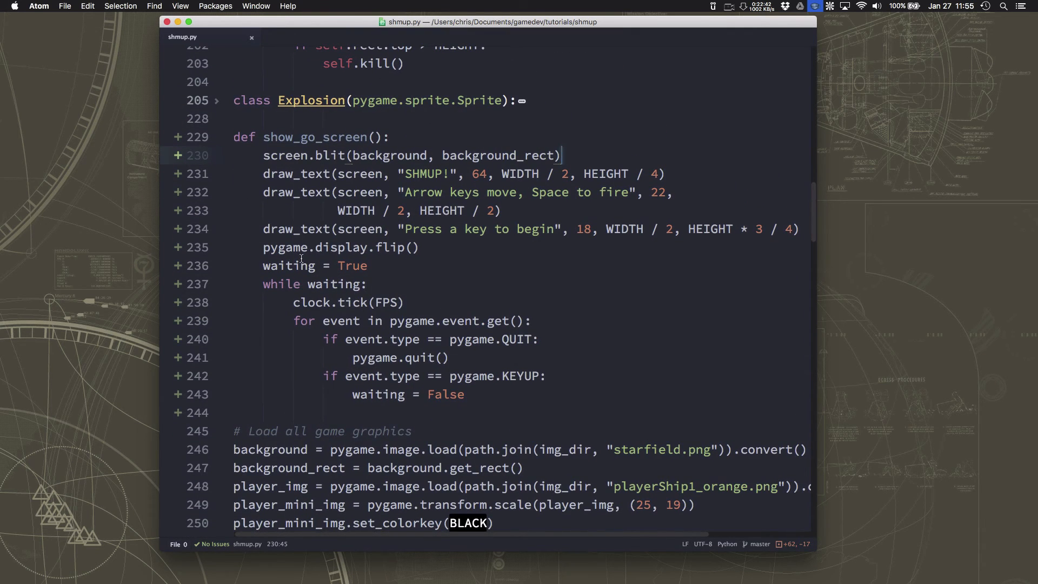
scroll("down", 3)
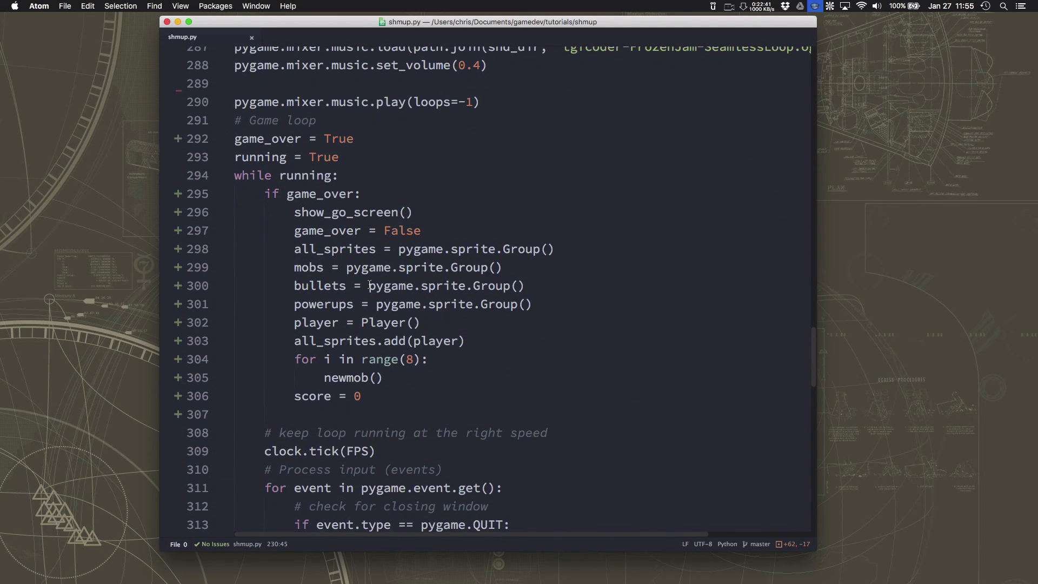
scroll("up", 3)
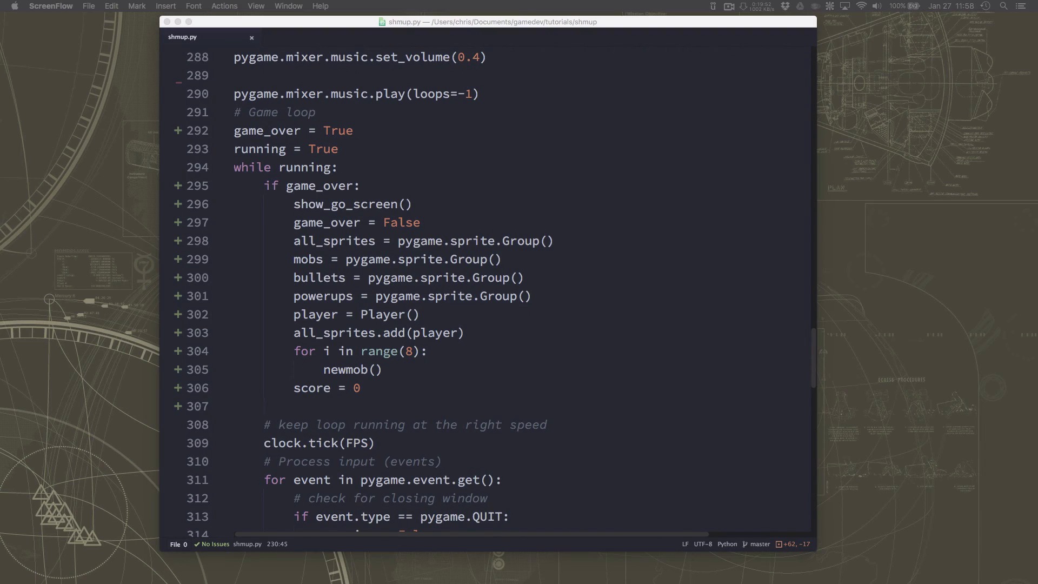
scroll("up", 3)
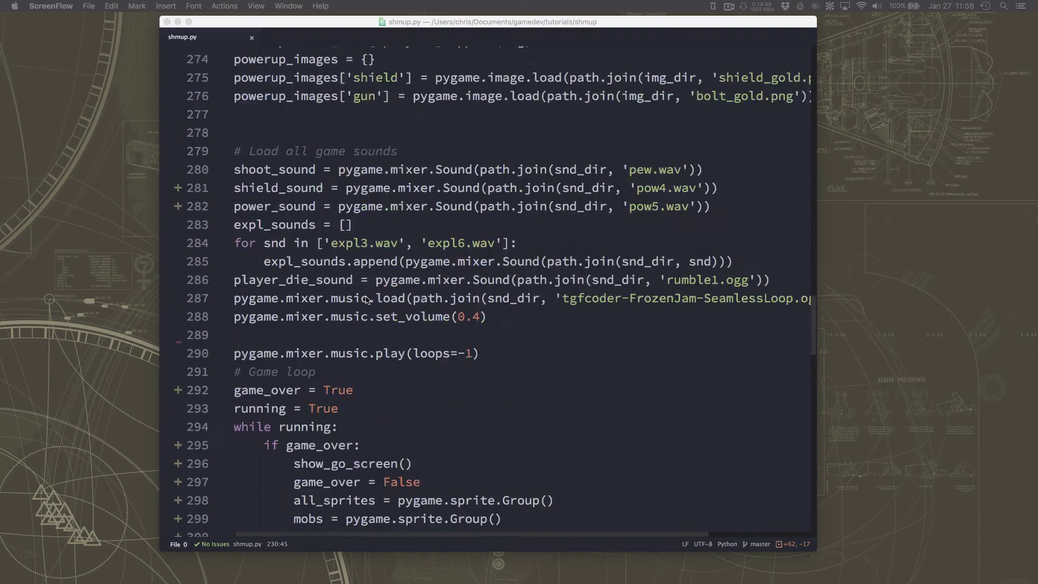
scroll("up", 3)
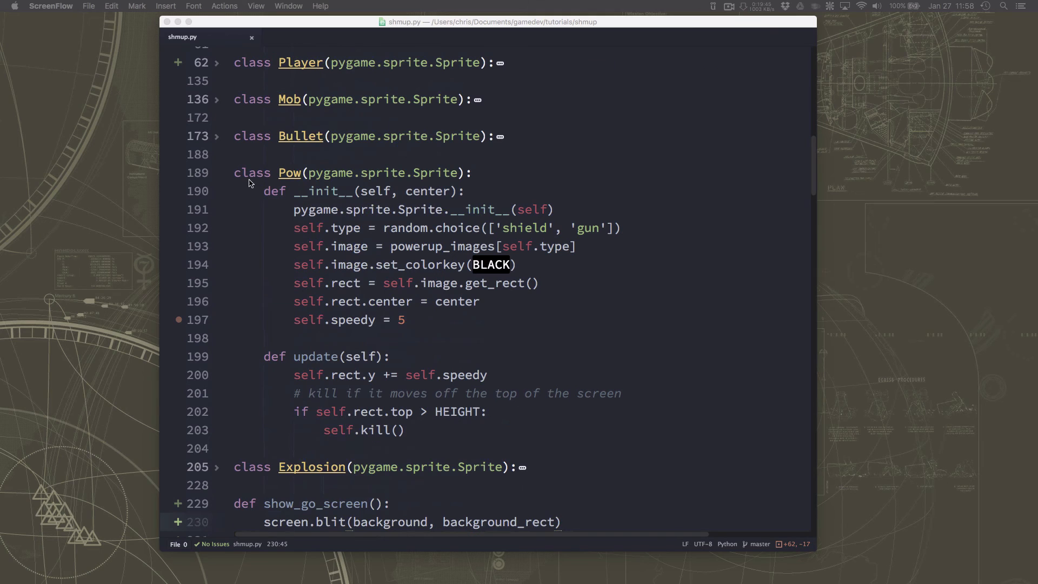
Step: Collapse the Pow class body and scroll through the surrounding game-loop and asset code
left_click(217, 173)
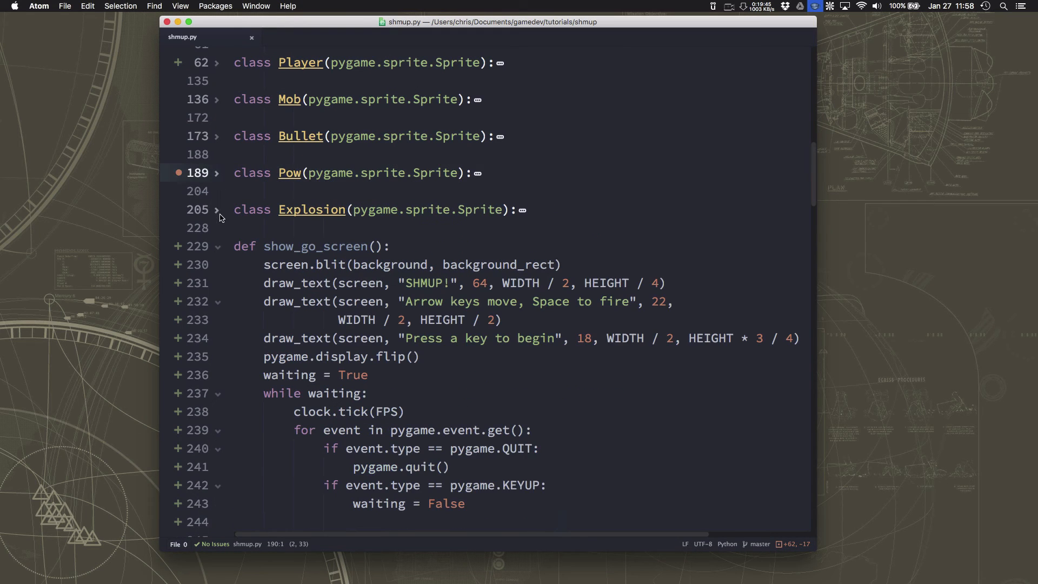
scroll("up", 3)
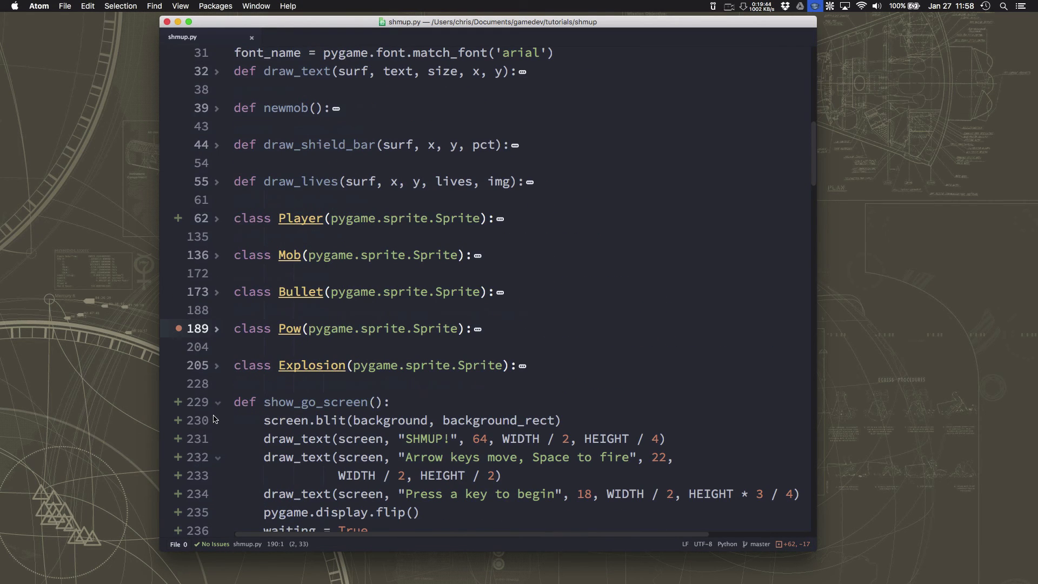
scroll("up", 3)
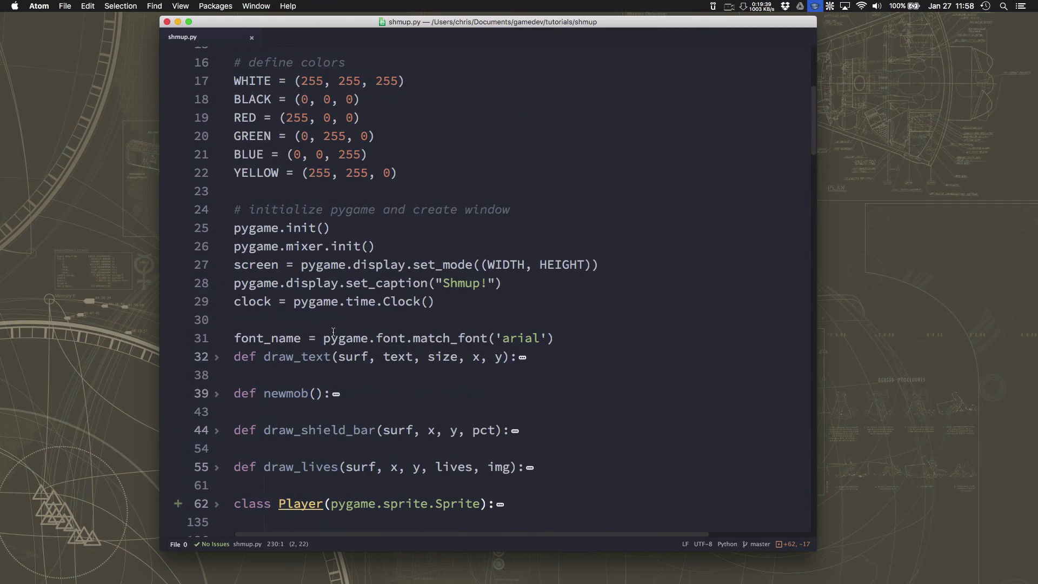
scroll("down", 3)
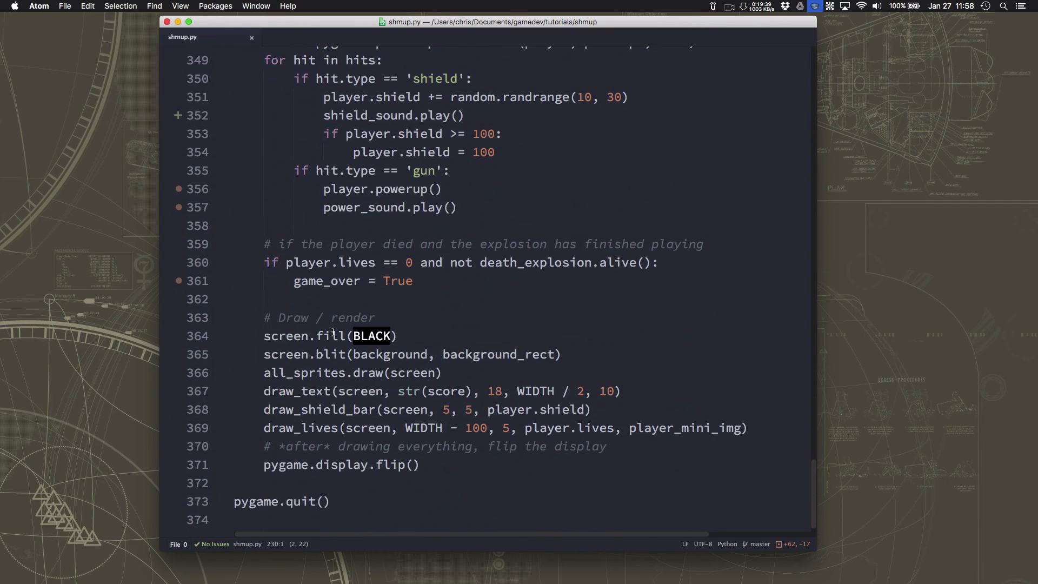
mouse_move(231, 523)
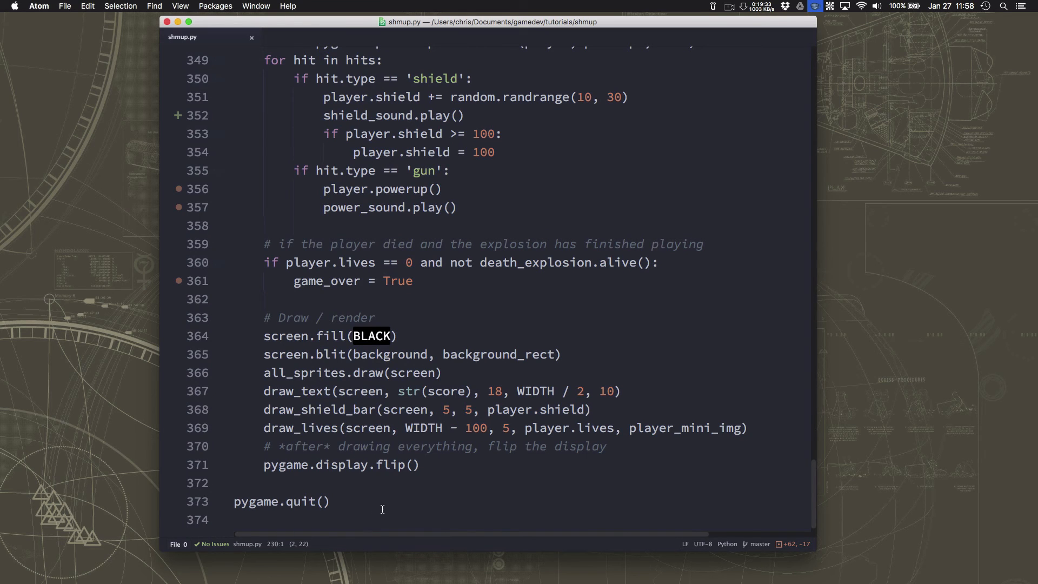
scroll("up", 3)
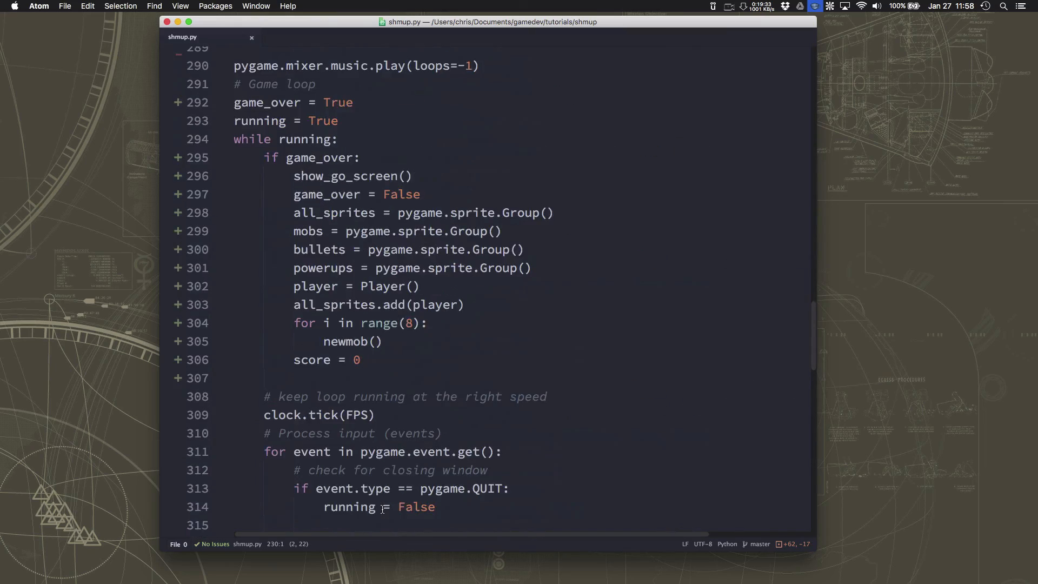
scroll("up", 3)
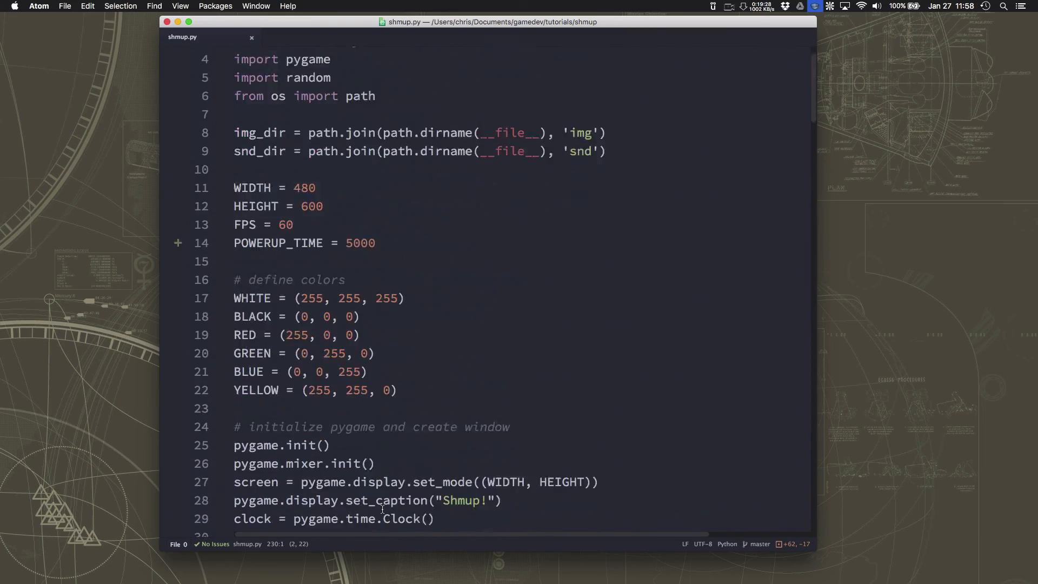
scroll("down", 3)
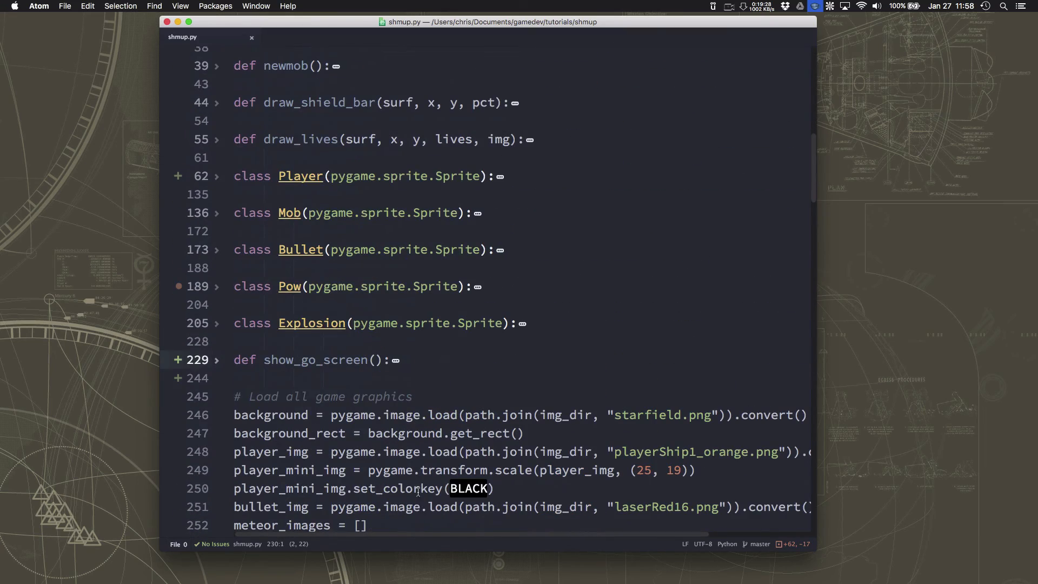
mouse_move(568, 347)
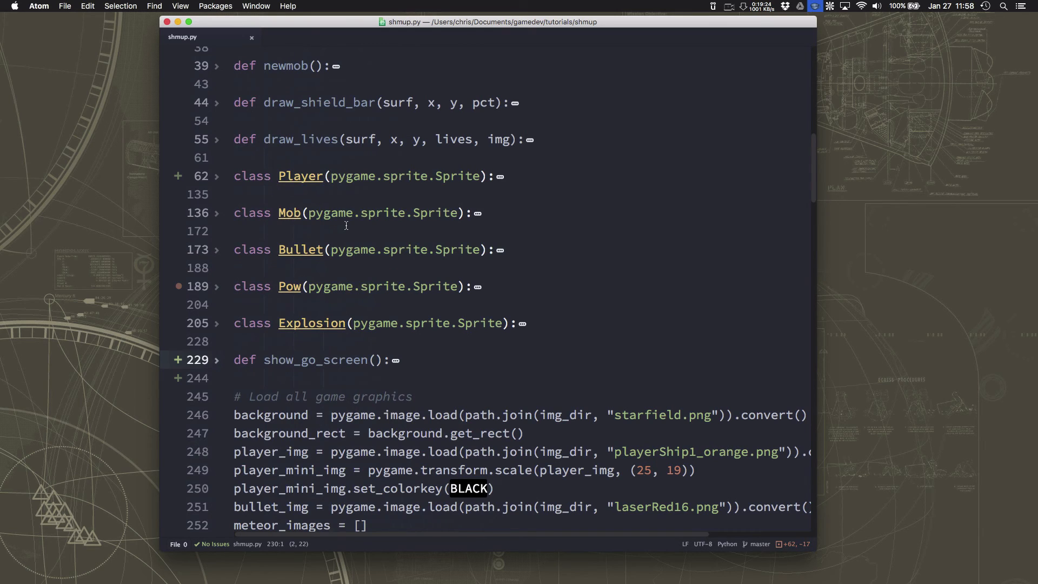
mouse_move(280, 271)
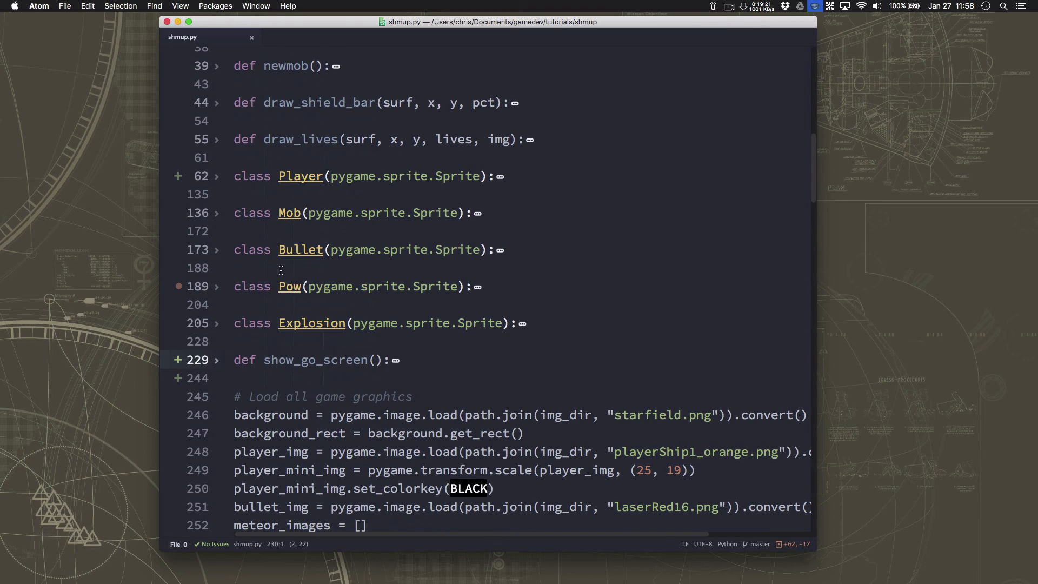
mouse_move(308, 268)
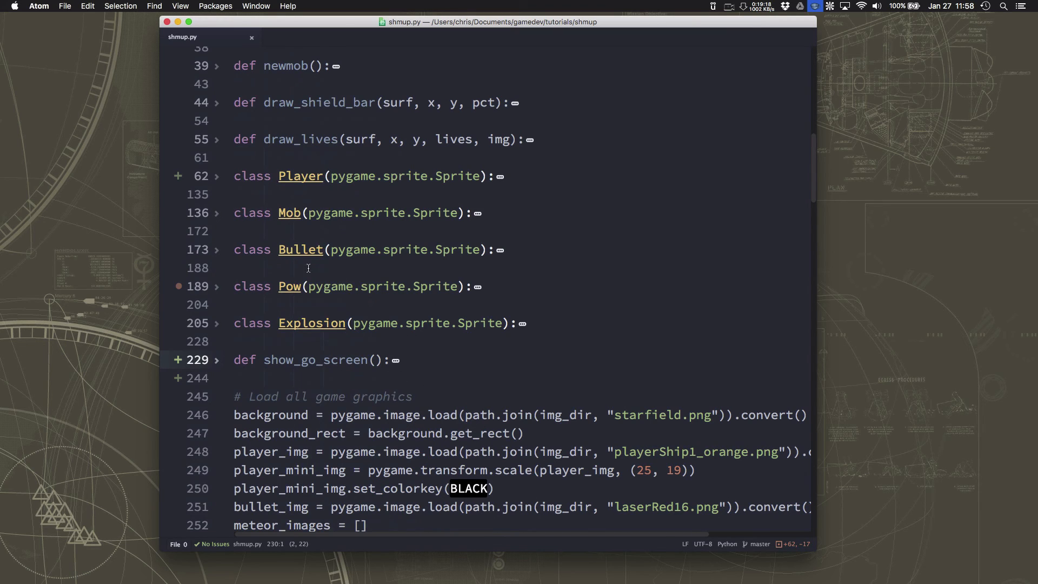
mouse_move(547, 375)
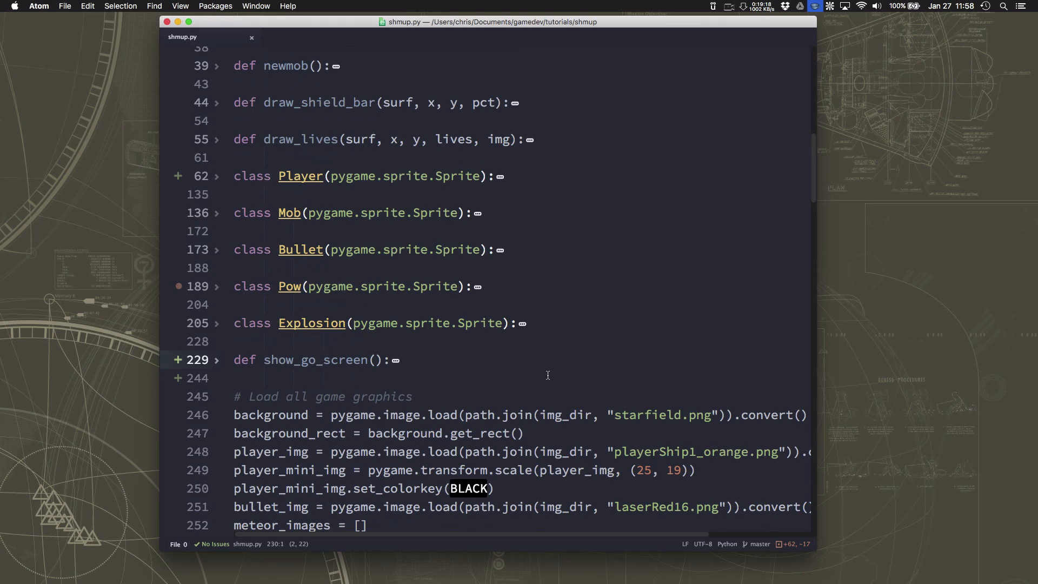
scroll("down", 3)
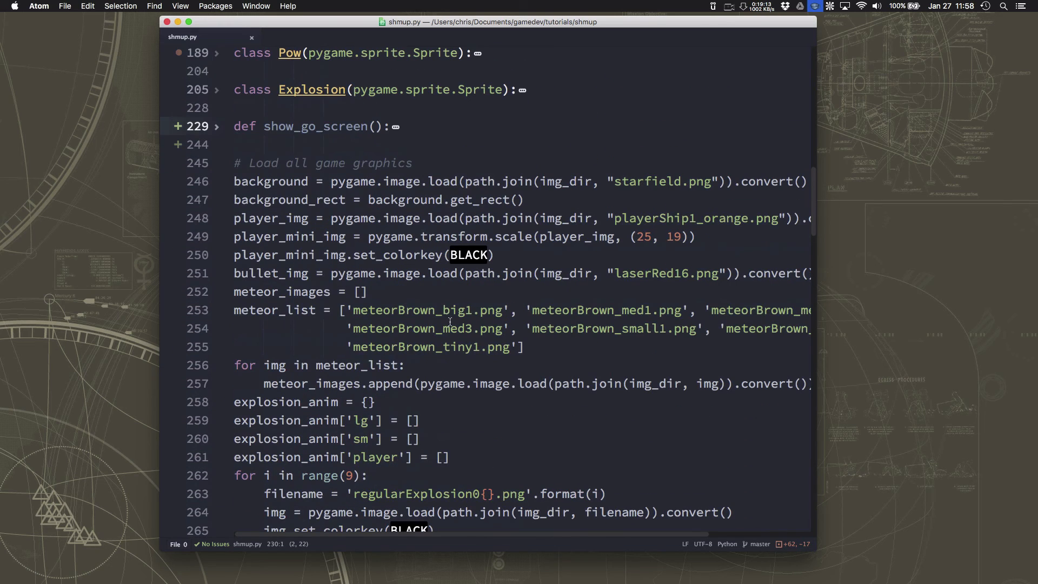
scroll("down", 3)
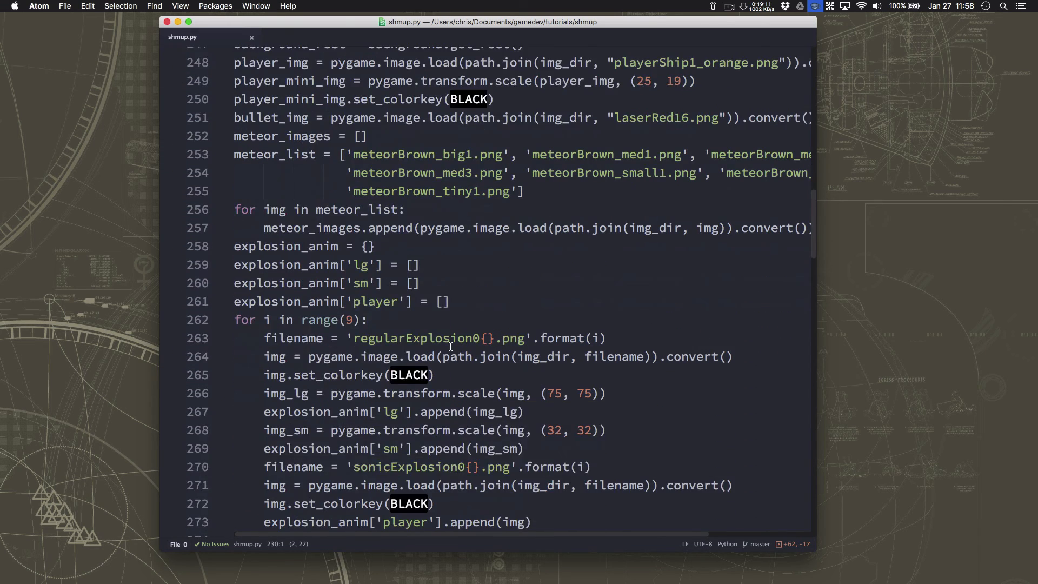
scroll("down", 3)
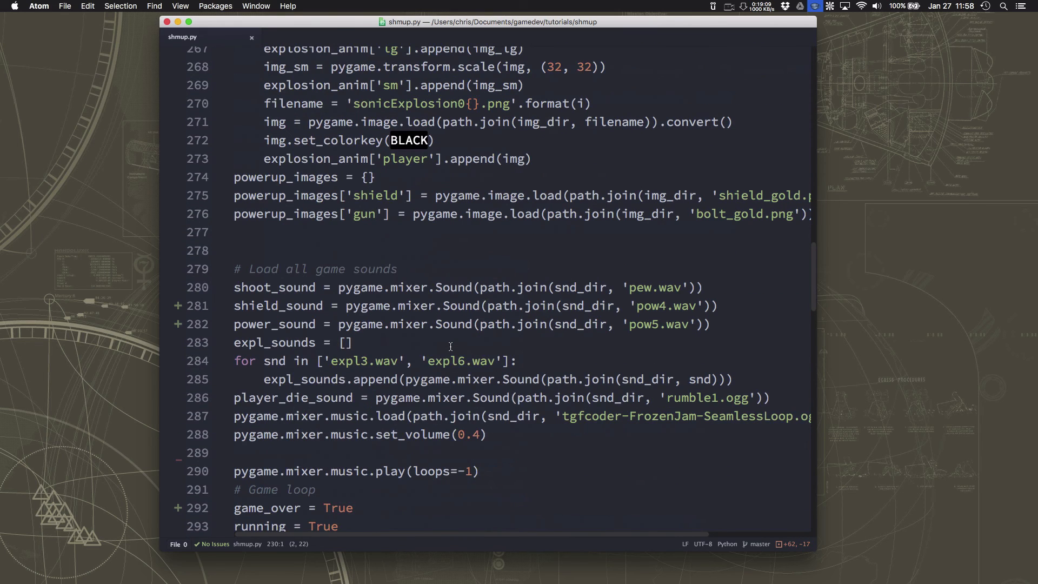
scroll("down", 3)
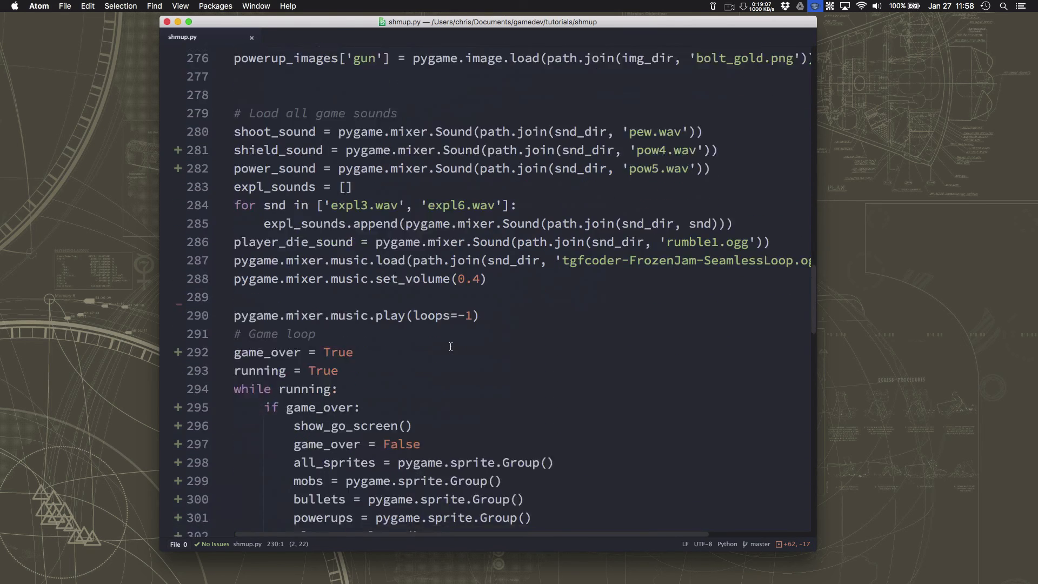
scroll("down", 3)
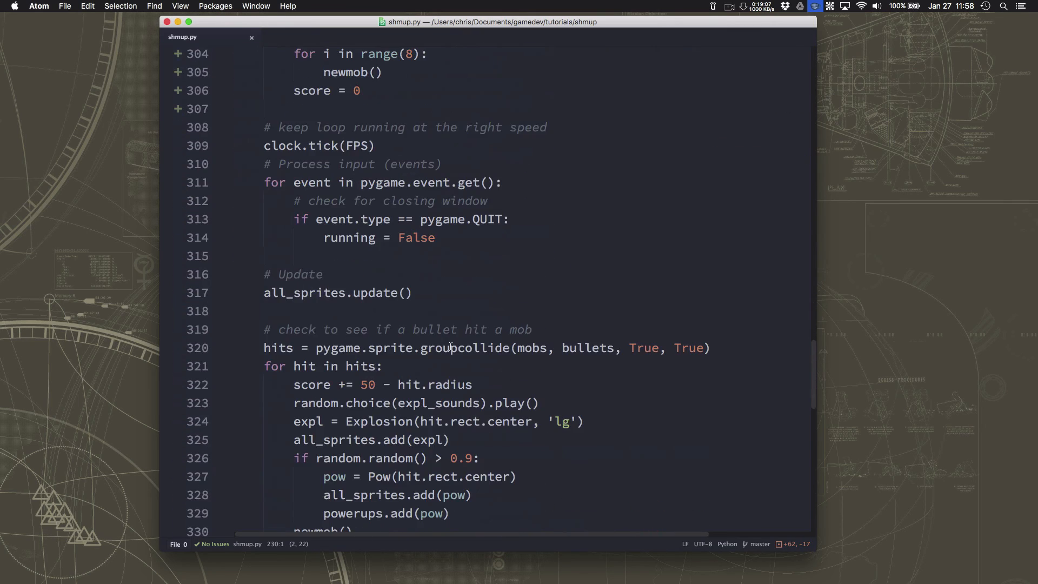
scroll("down", 3)
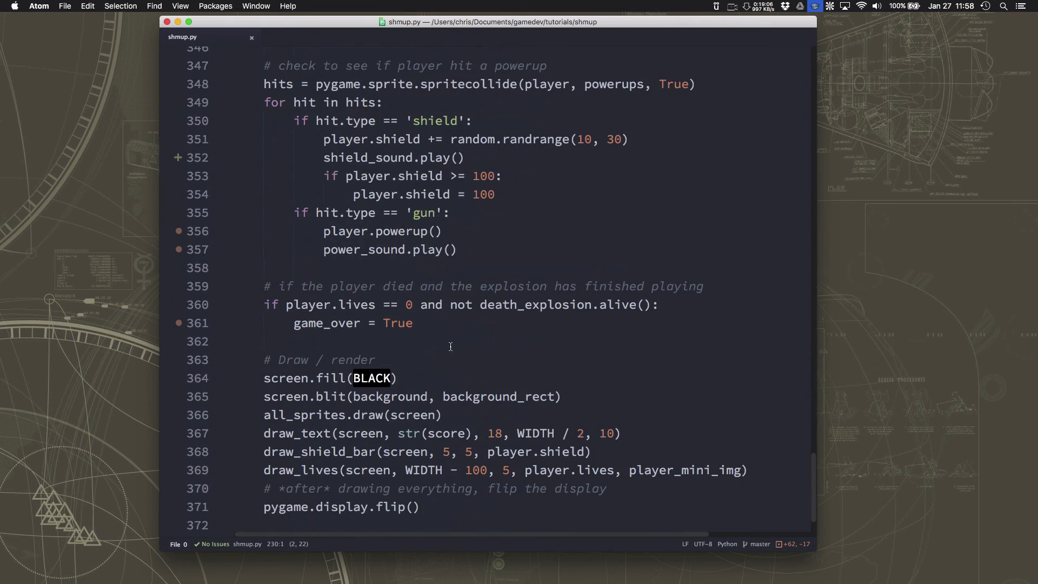
scroll("down", 3)
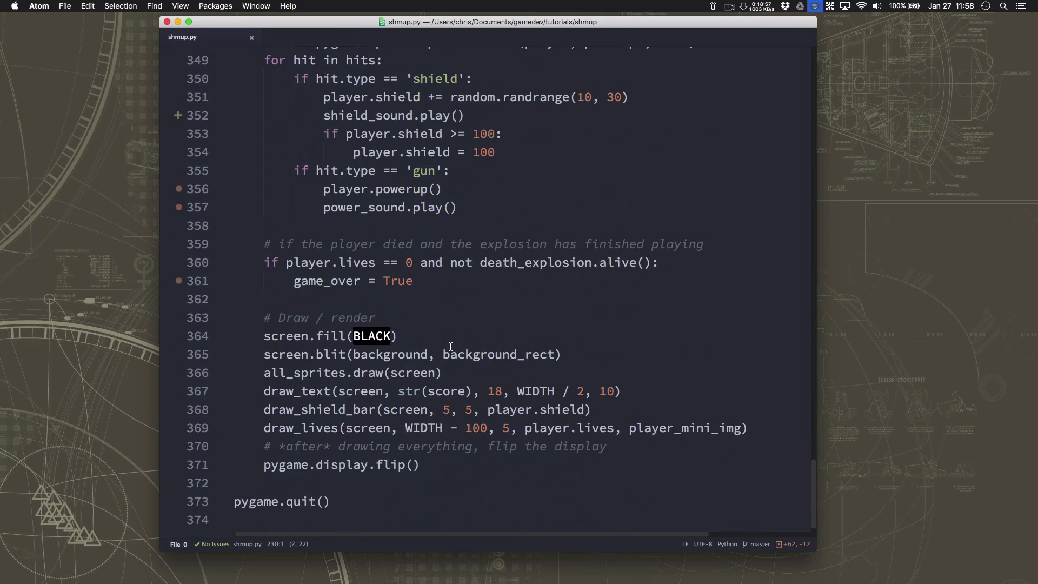
scroll("up", 3)
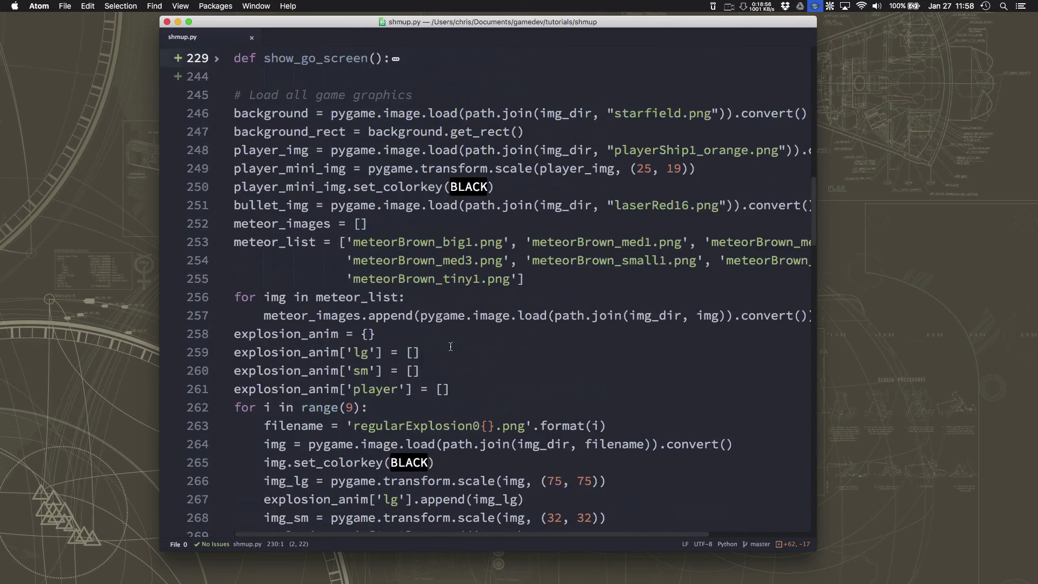
scroll("up", 3)
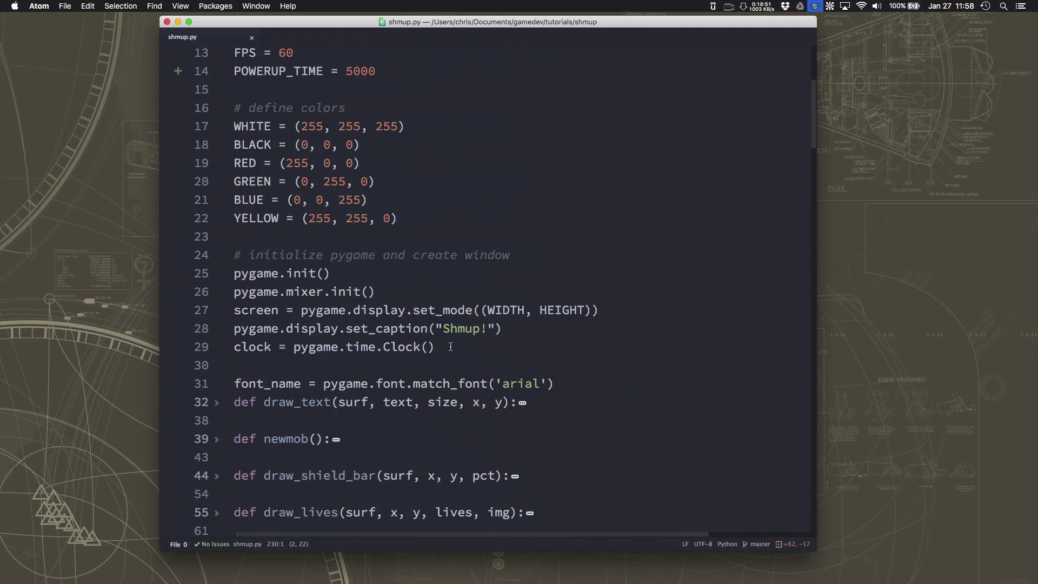
scroll("down", 3)
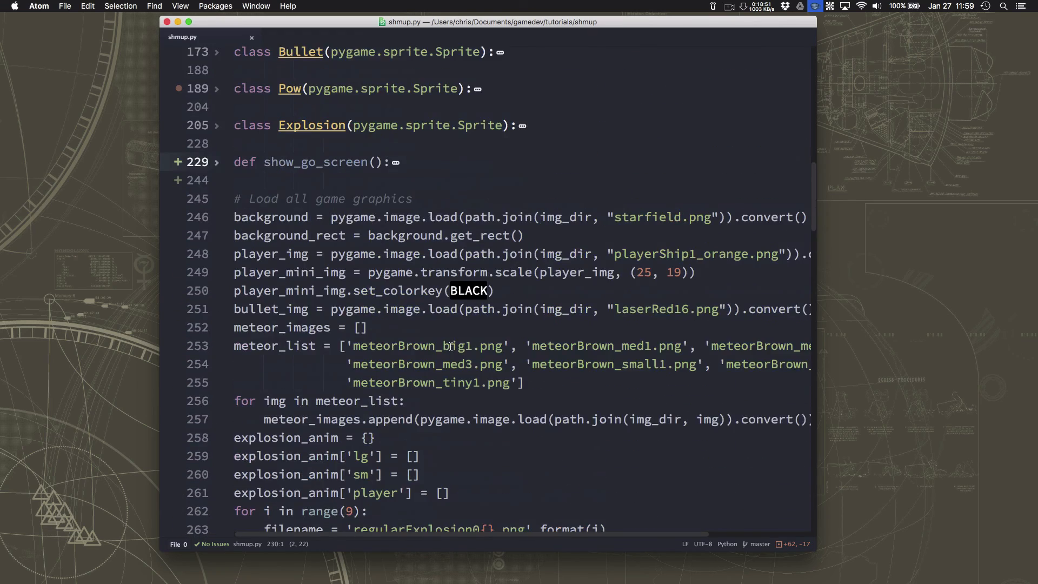
scroll("up", 3)
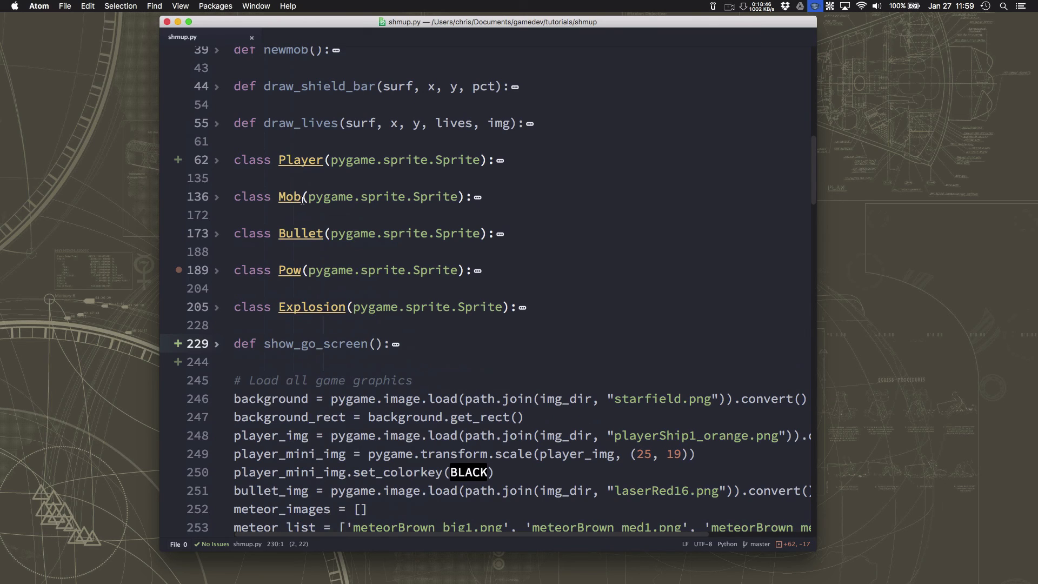
mouse_move(269, 209)
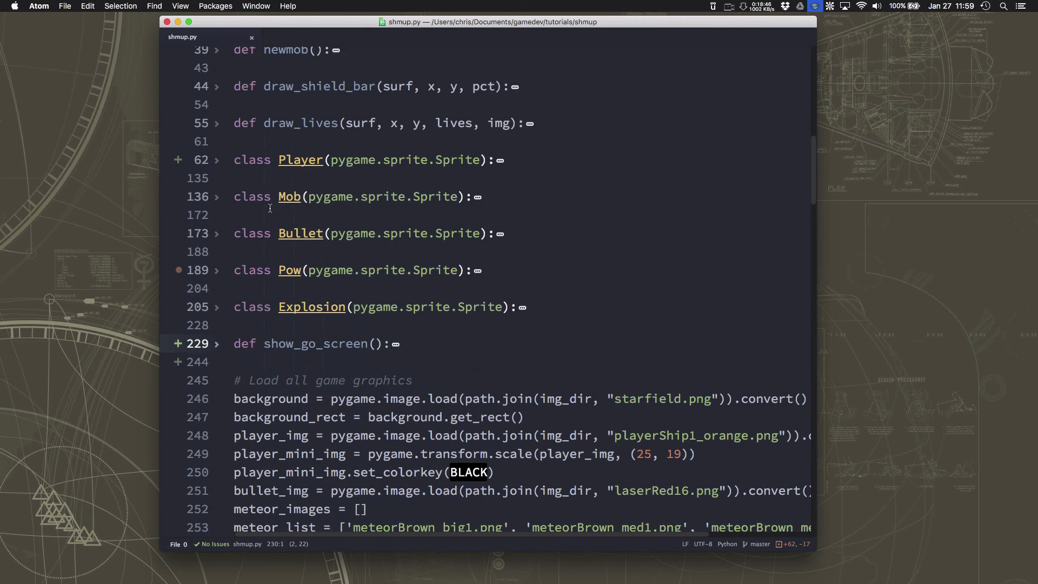
mouse_move(300, 203)
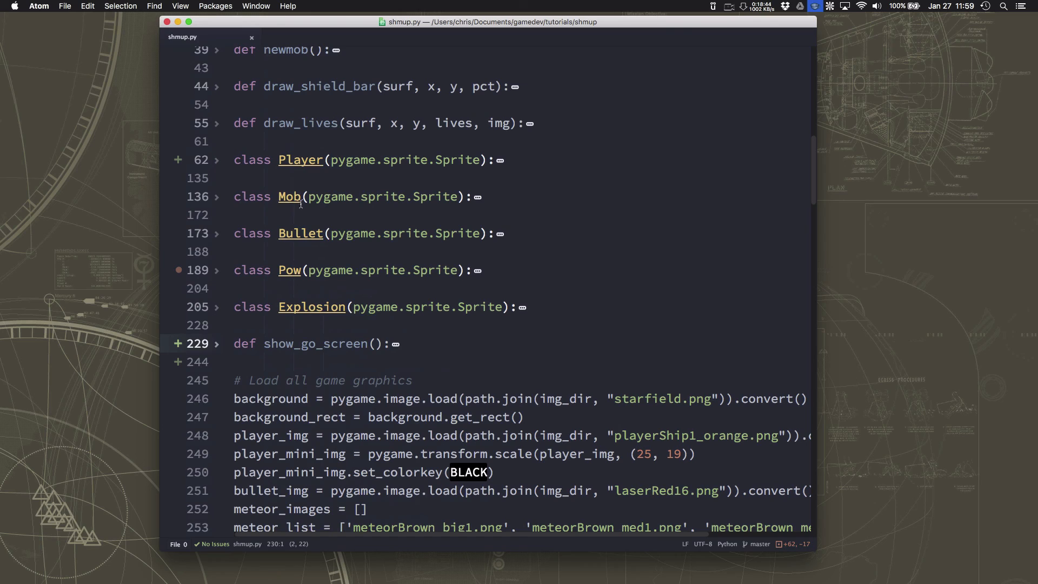
mouse_move(352, 333)
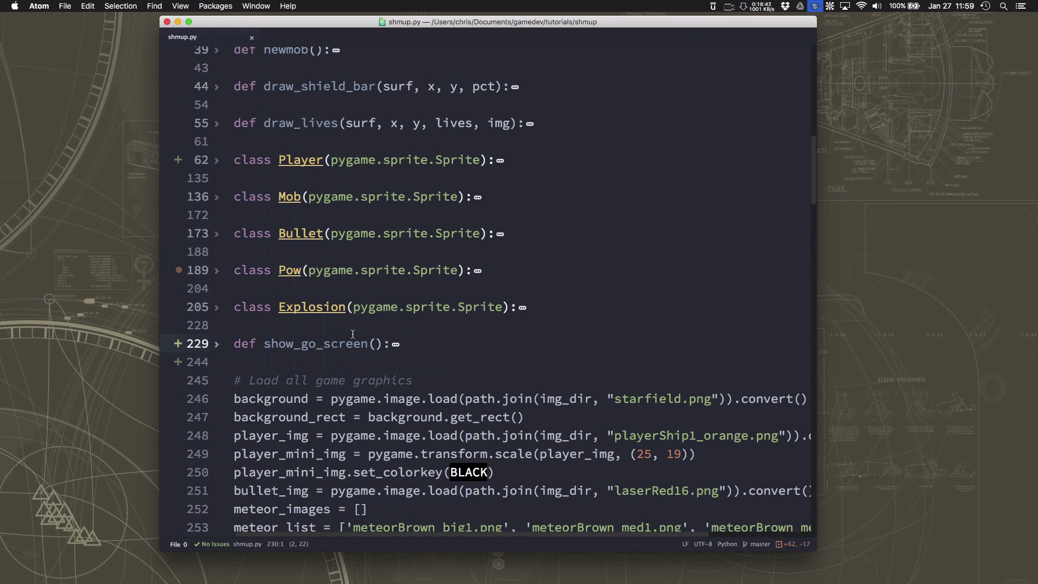
mouse_move(473, 353)
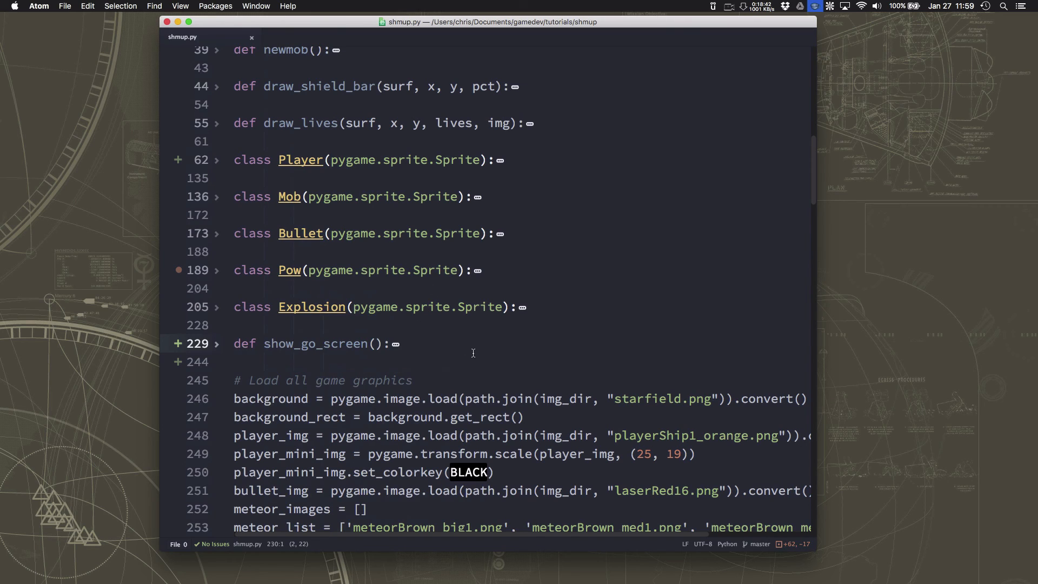
mouse_move(453, 184)
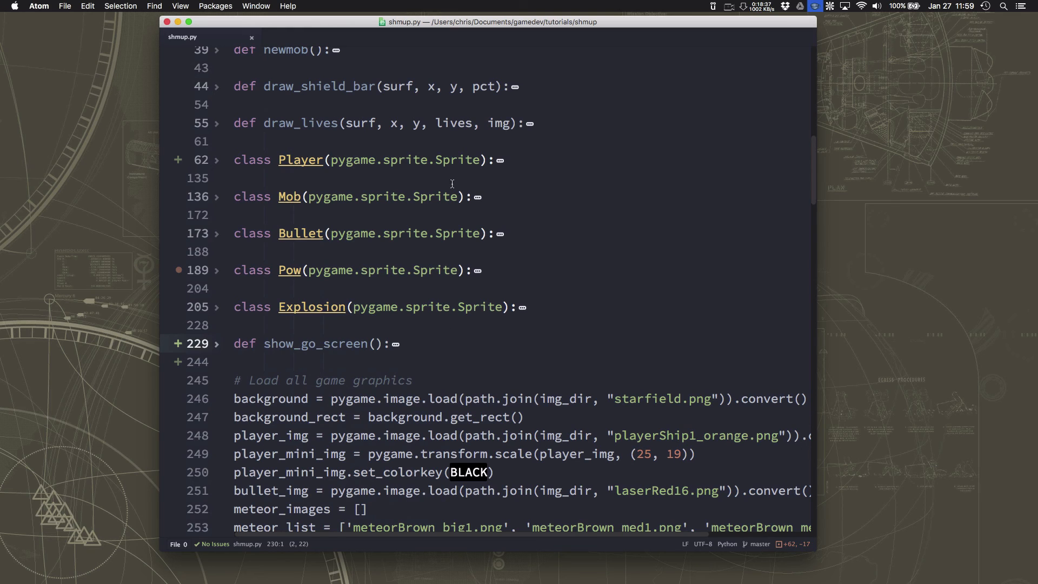
mouse_move(380, 195)
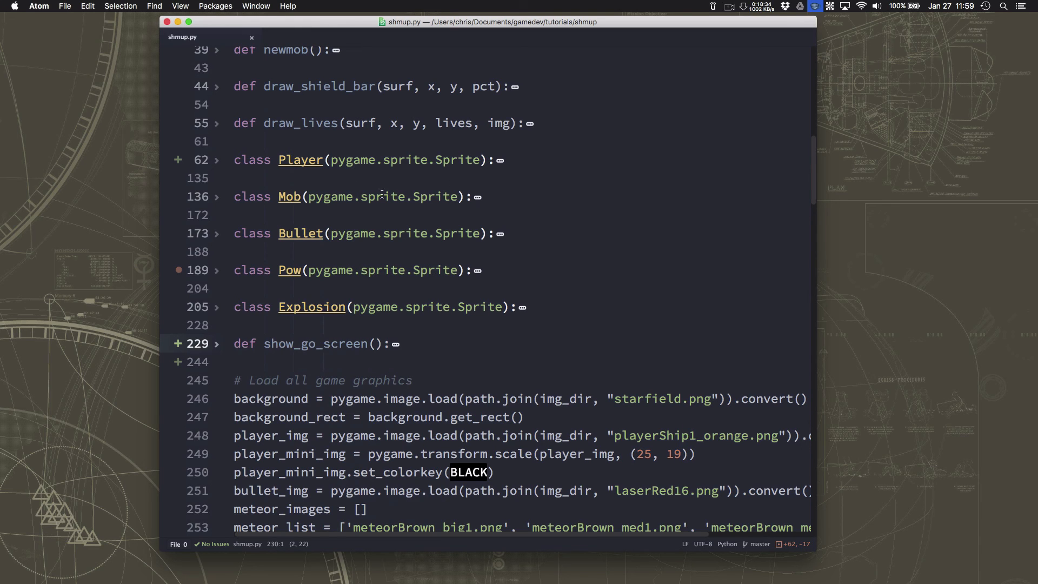
scroll("down", 3)
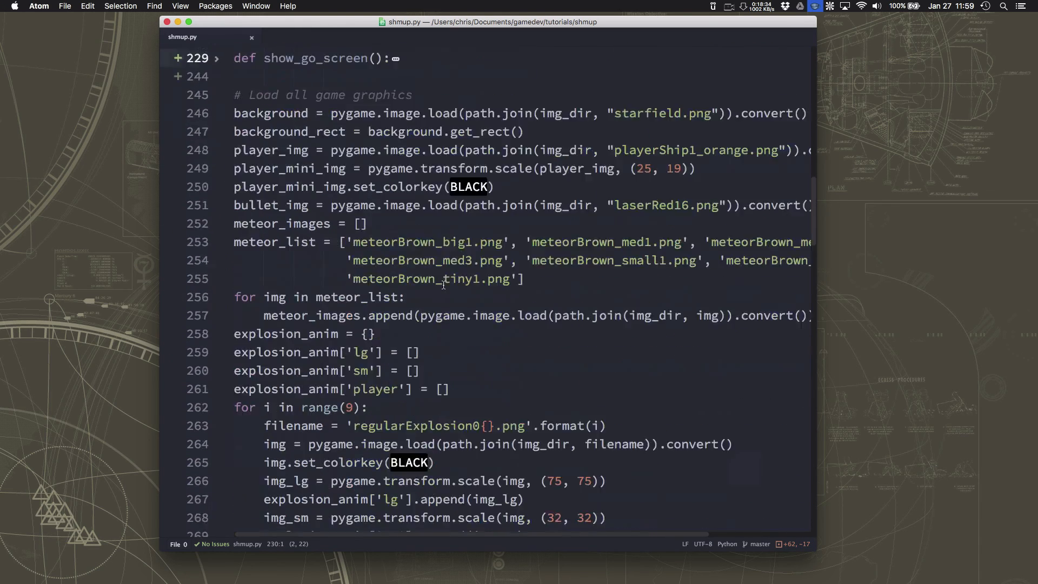
scroll("down", 3)
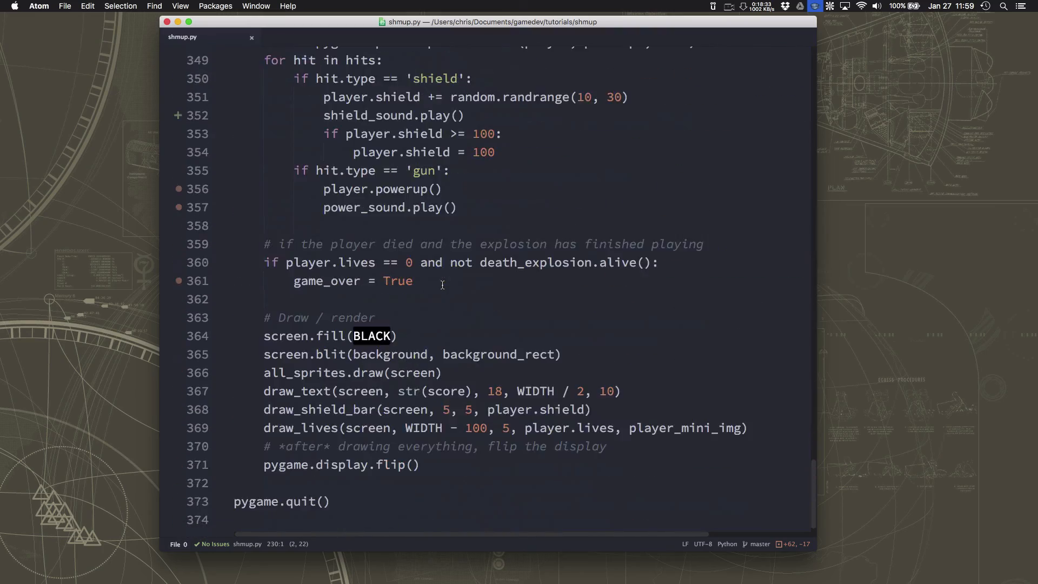
scroll("up", 3)
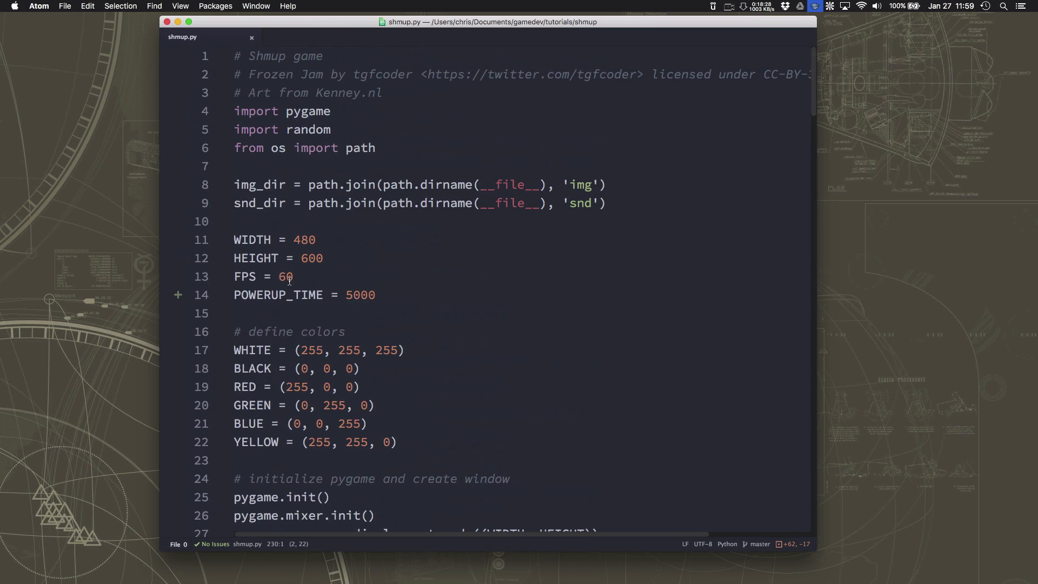
mouse_move(357, 239)
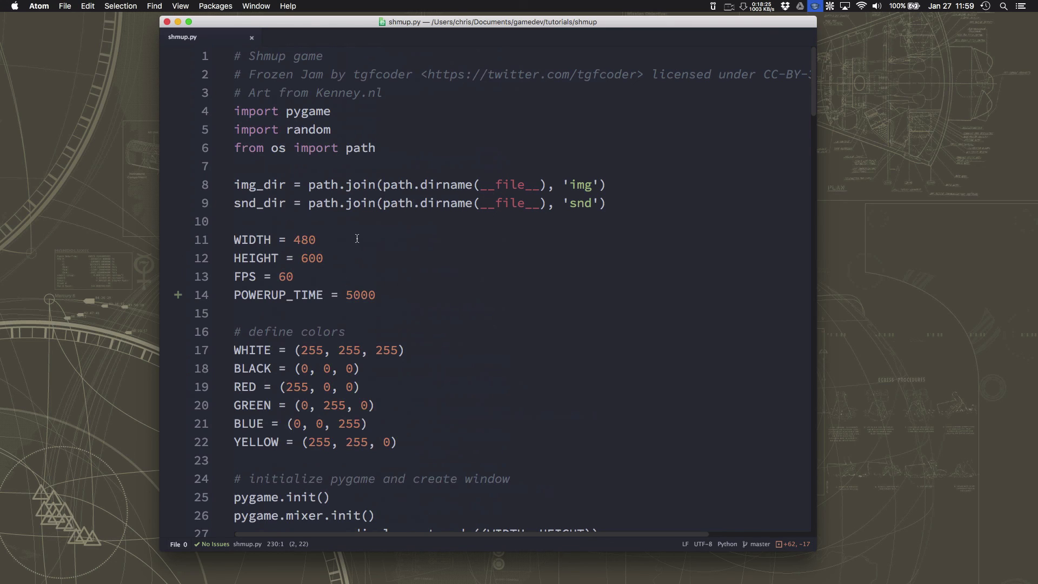
mouse_move(370, 295)
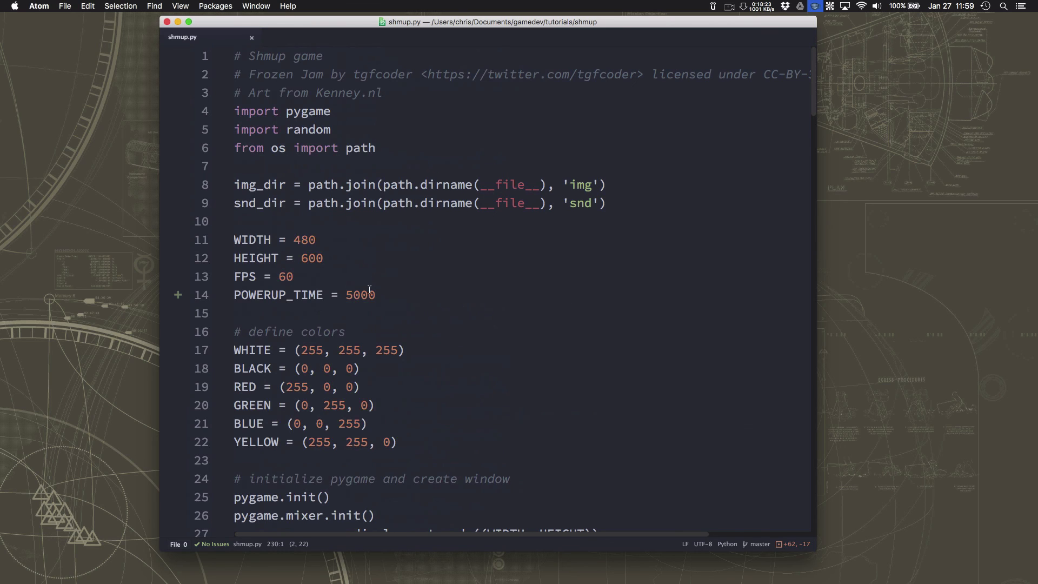
mouse_move(345, 243)
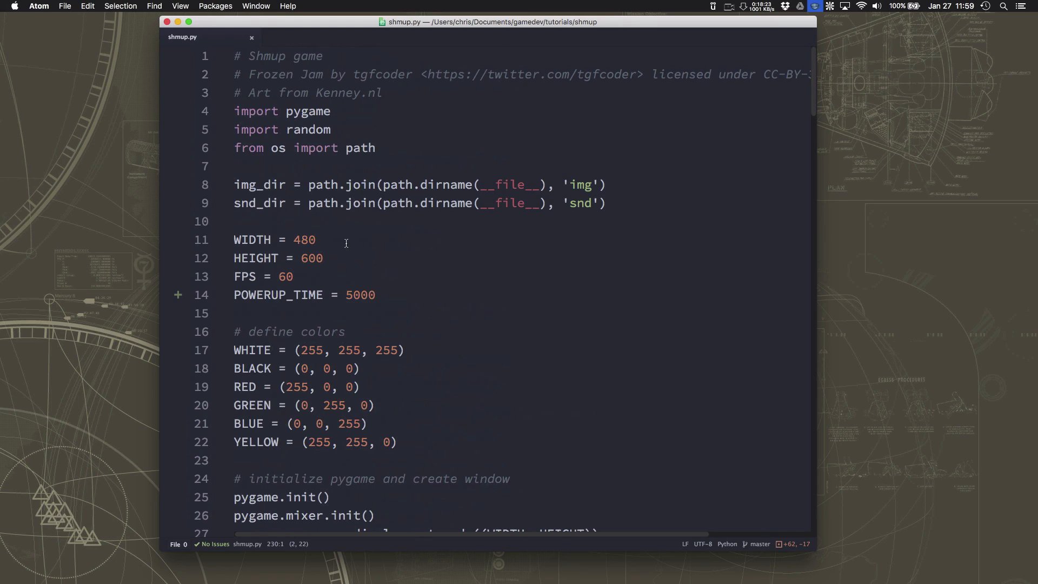
mouse_move(416, 306)
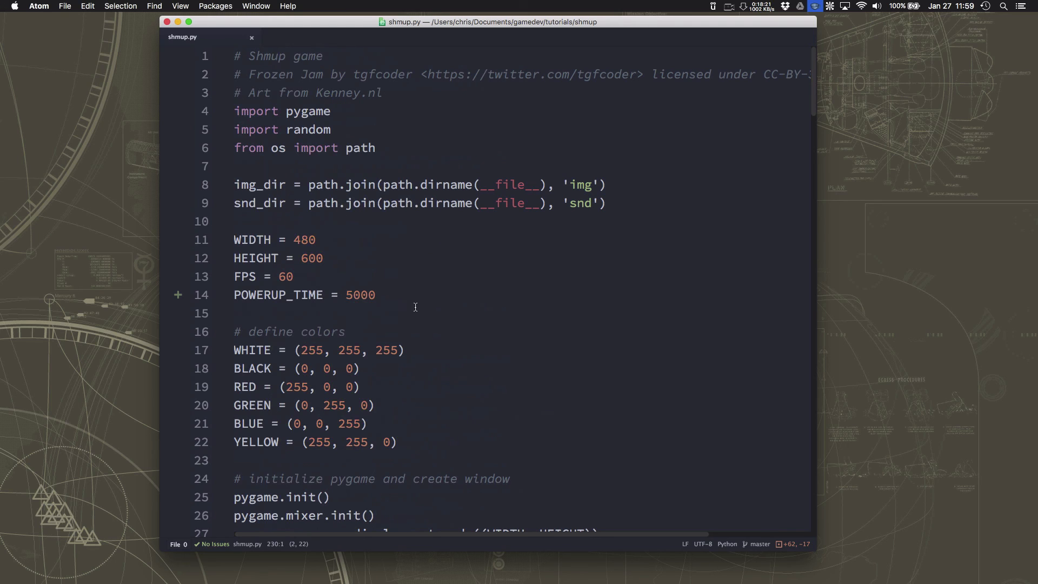
mouse_move(402, 360)
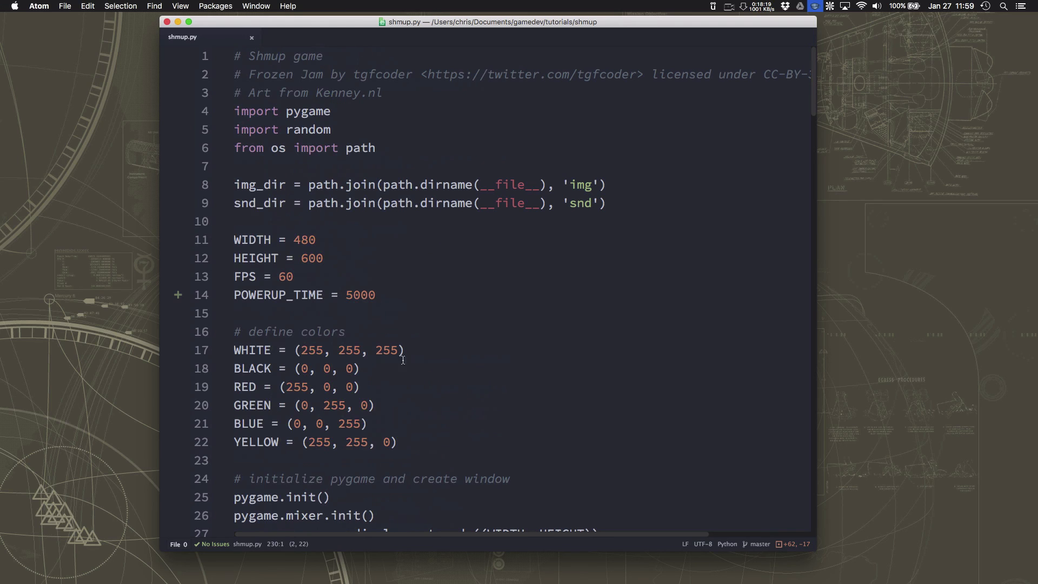
mouse_move(398, 365)
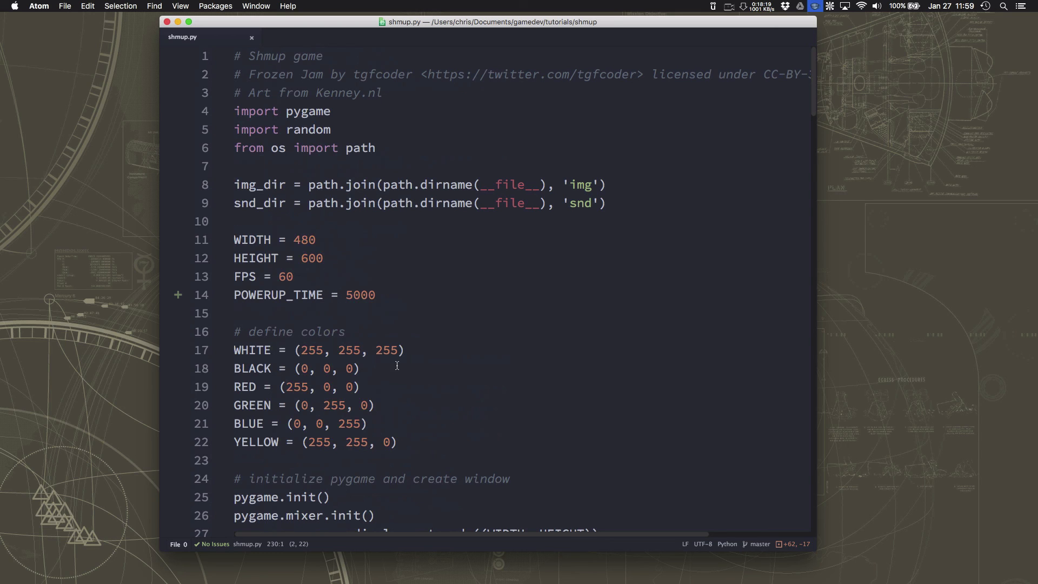
mouse_move(399, 418)
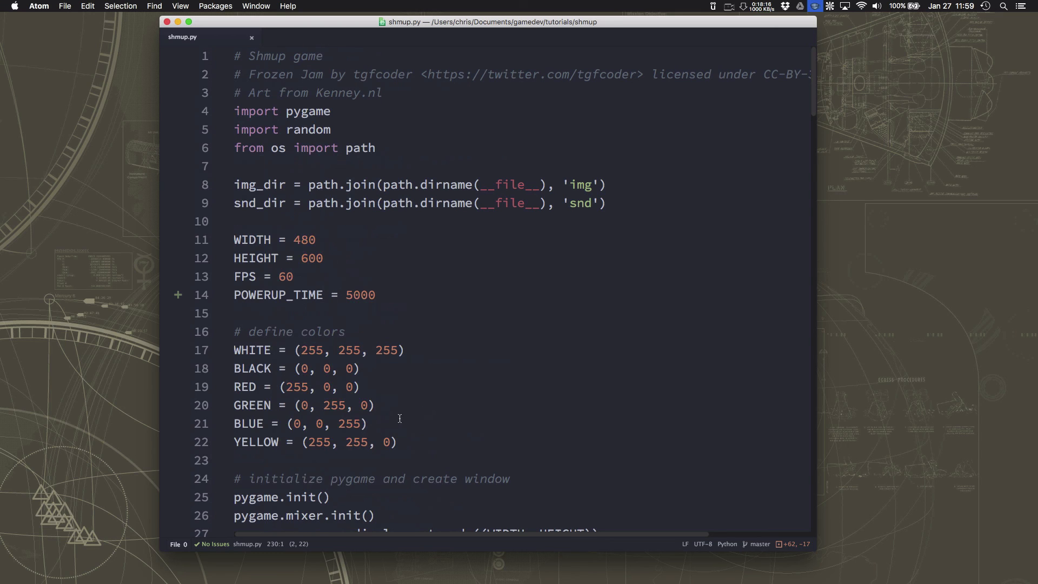
scroll("down", 3)
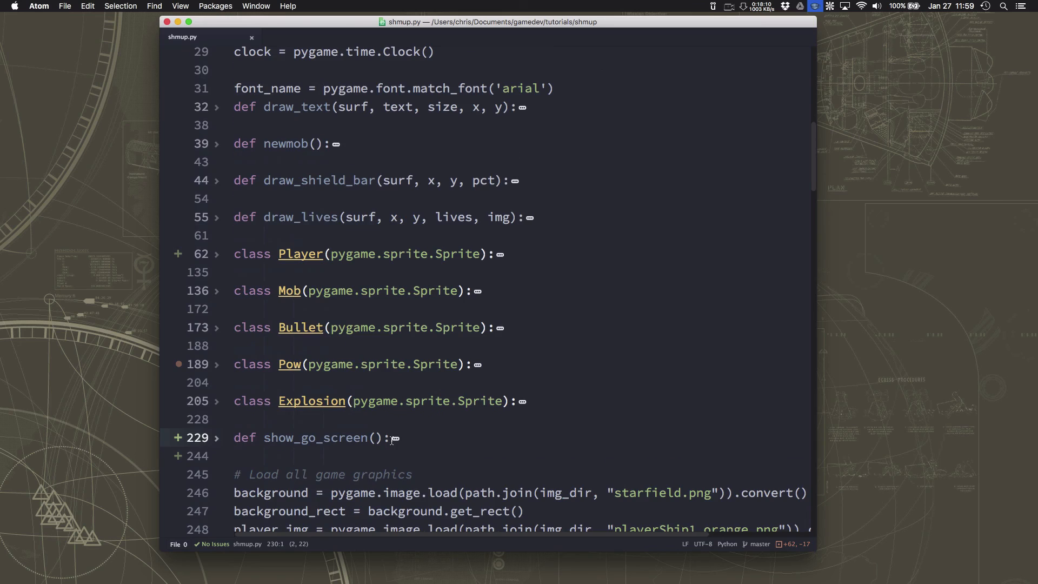
scroll("down", 3)
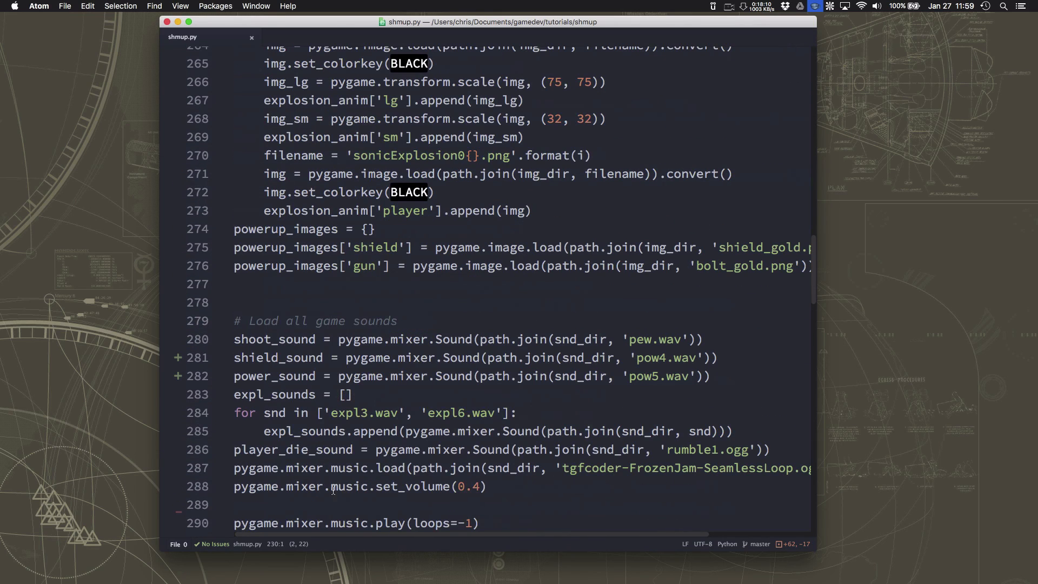
scroll("up", 3)
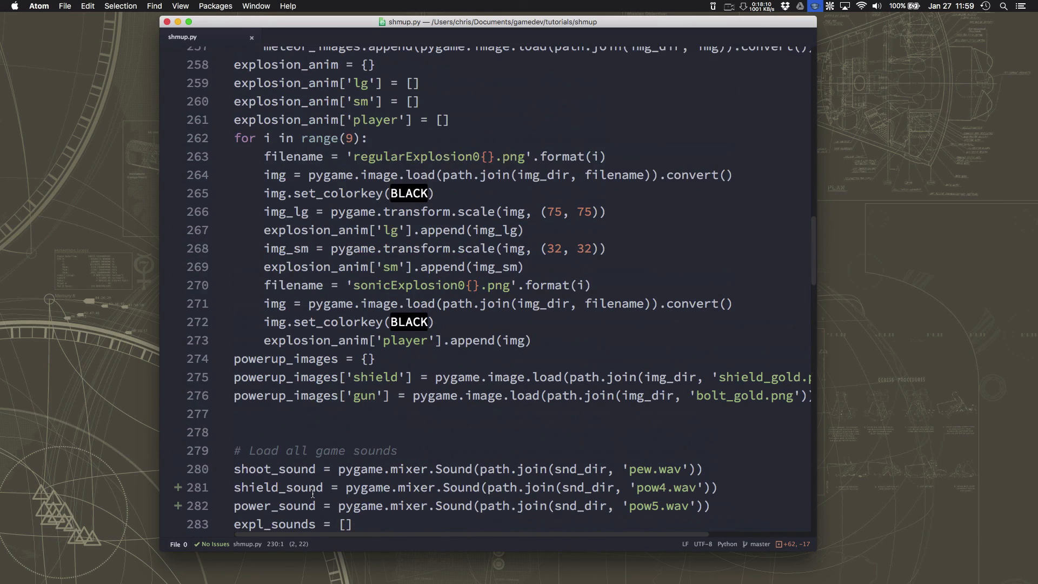
scroll("up", 3)
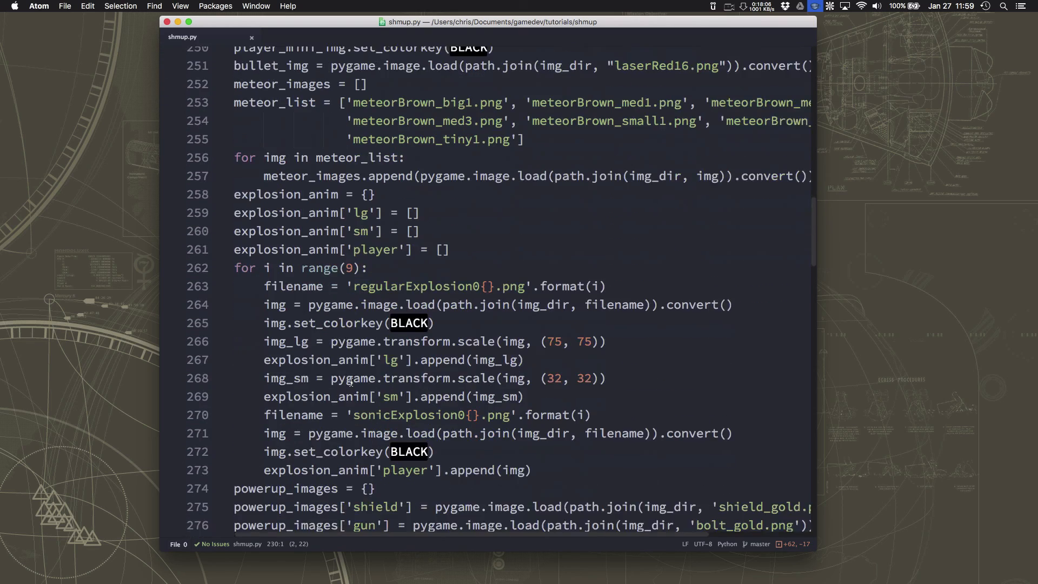
scroll("up", 3)
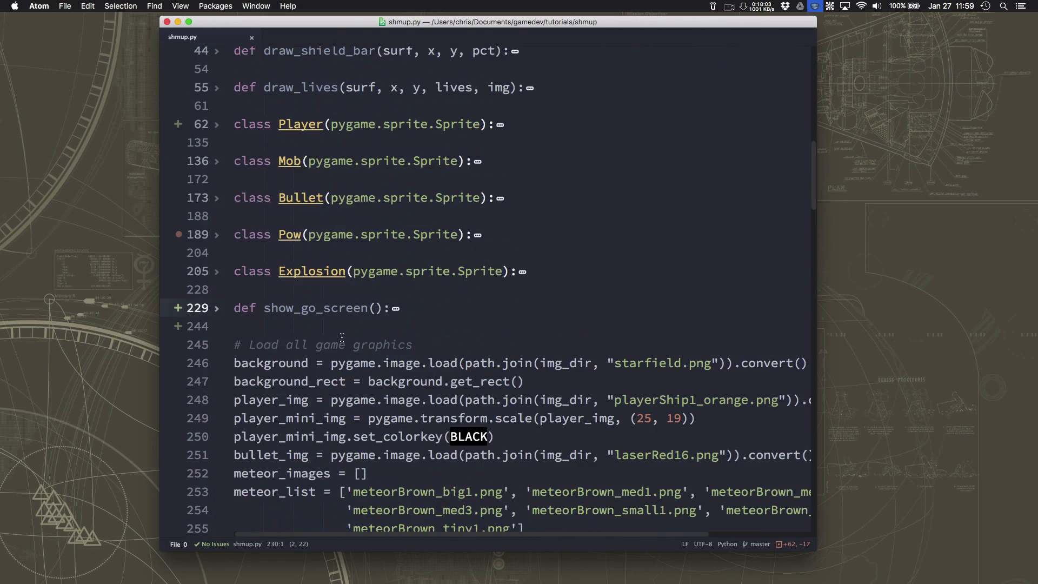
scroll("down", 3)
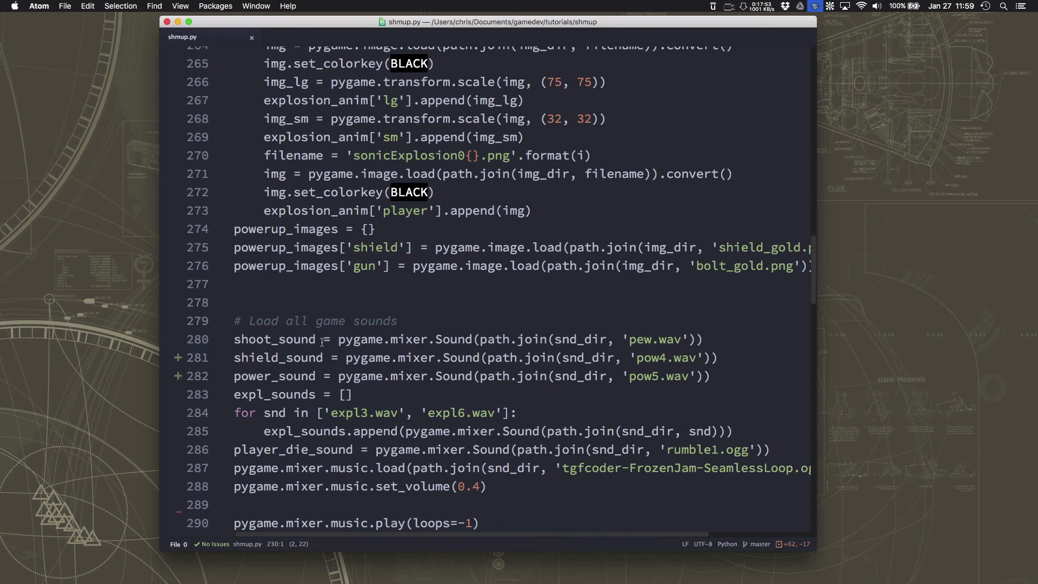
scroll("down", 3)
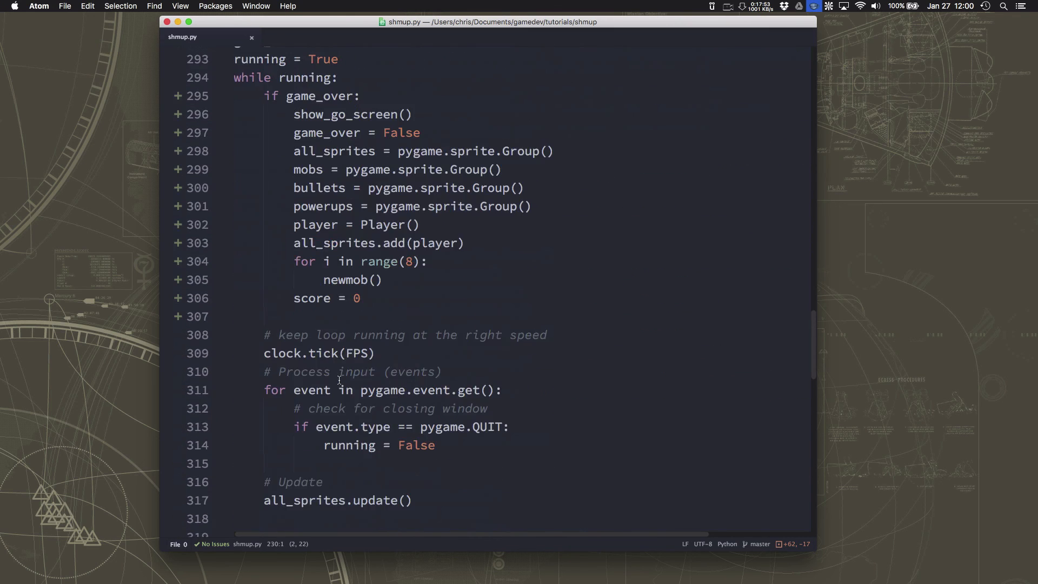
scroll("down", 3)
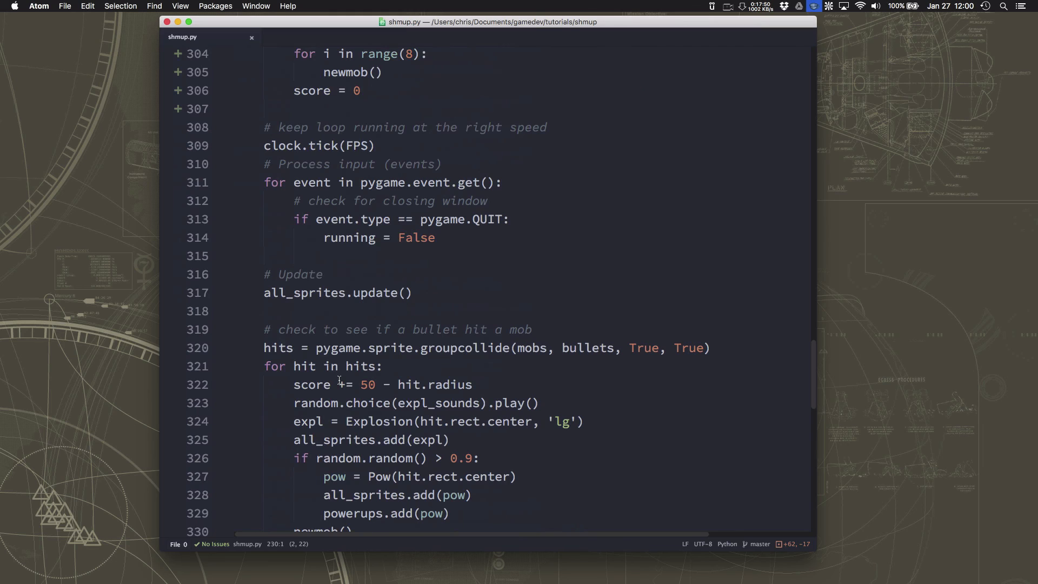